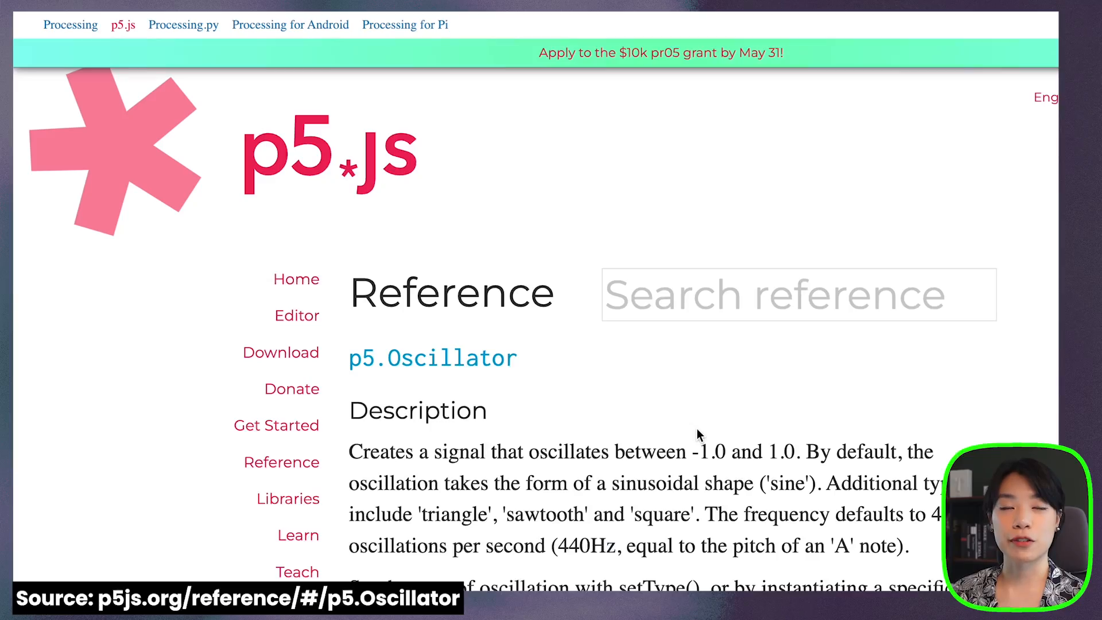
- Show the sketch files and locate the p5.sound.min.js script tag in index.html
{"action": "scroll", "scroll_direction": "down", "scroll_amount": 3}
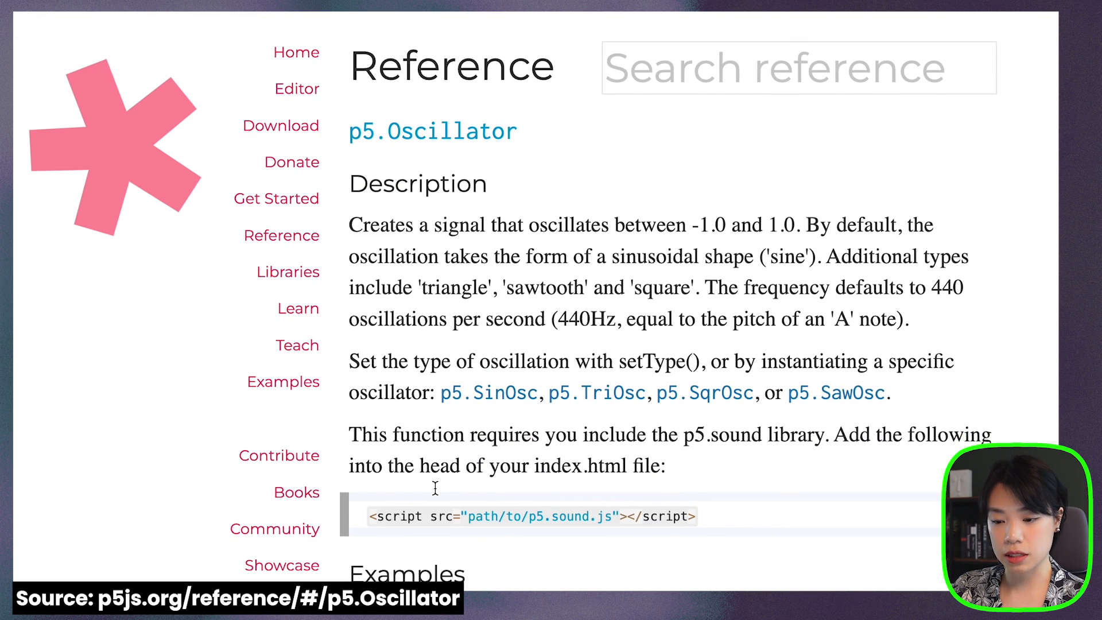
{"action": "scroll", "scroll_direction": "down", "scroll_amount": 3}
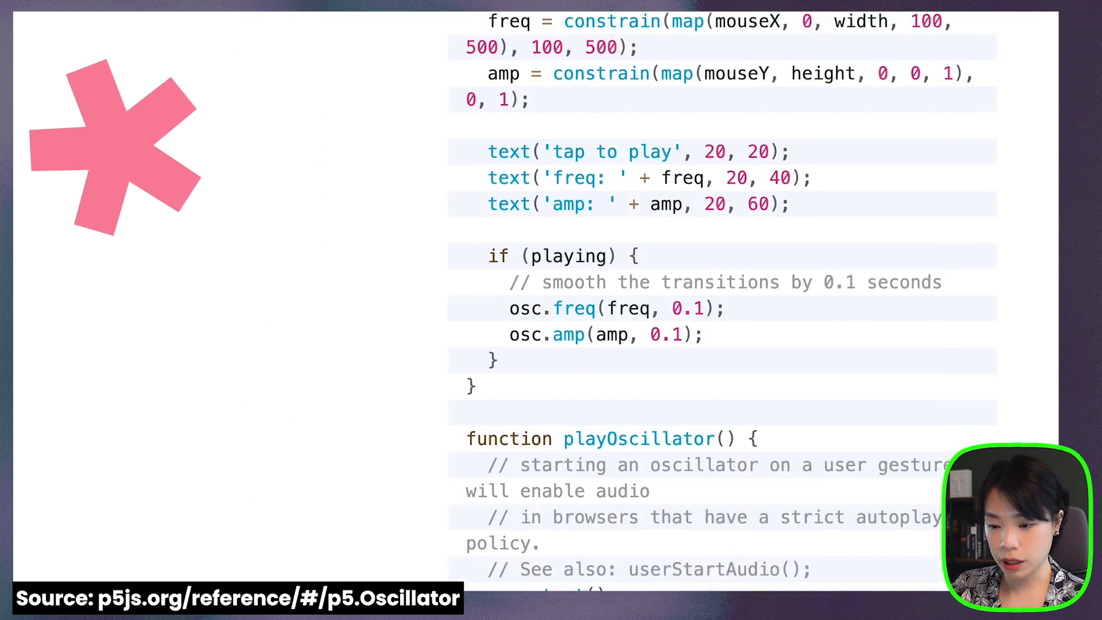
{"action": "scroll", "scroll_direction": "down", "scroll_amount": 3}
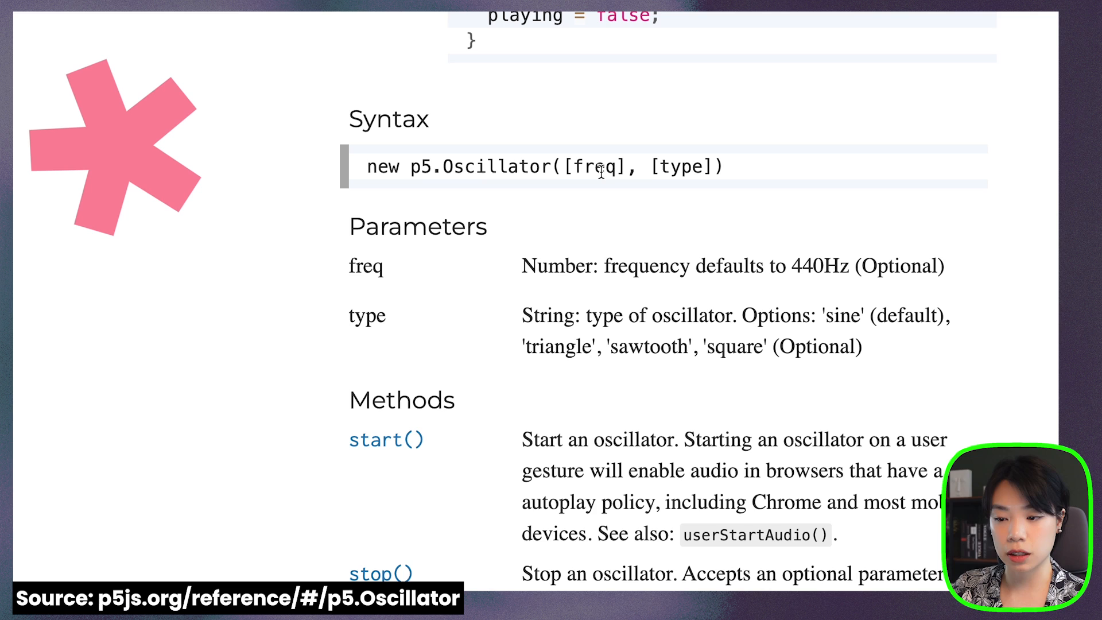
{"action": "mouse_move", "coordinate": [664, 166]}
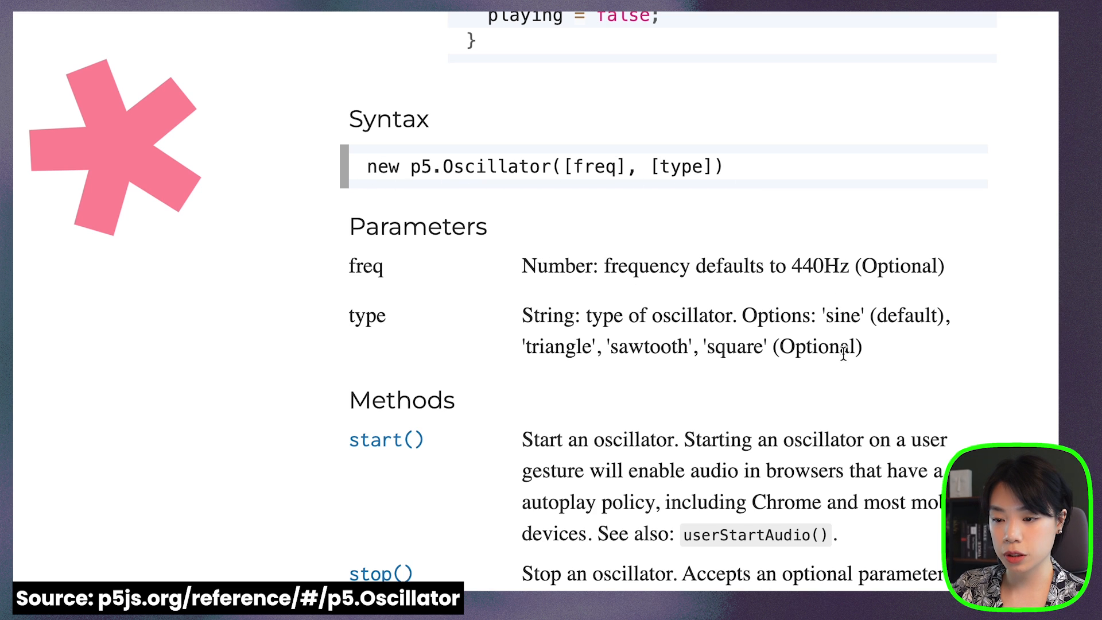
{"action": "mouse_move", "coordinate": [842, 366]}
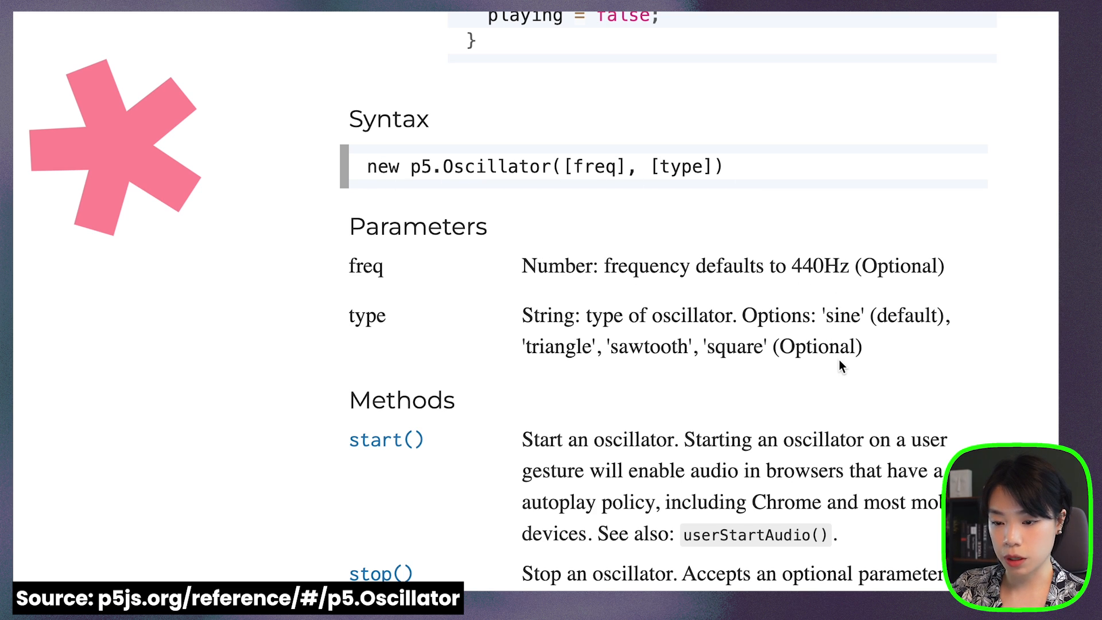
{"action": "mouse_move", "coordinate": [740, 287]}
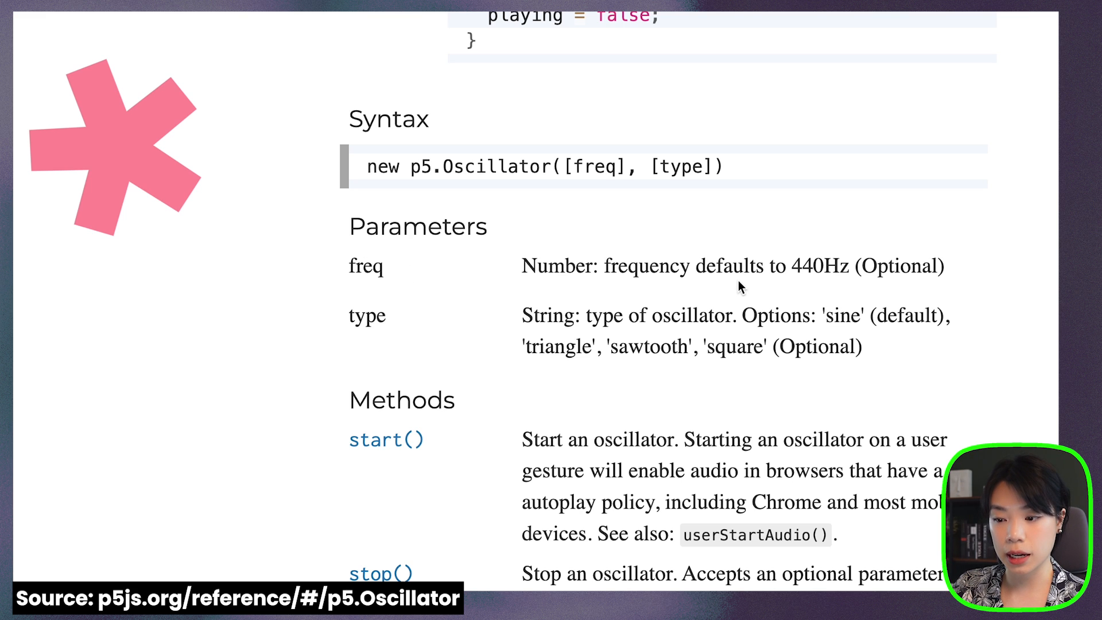
{"action": "mouse_move", "coordinate": [822, 270]}
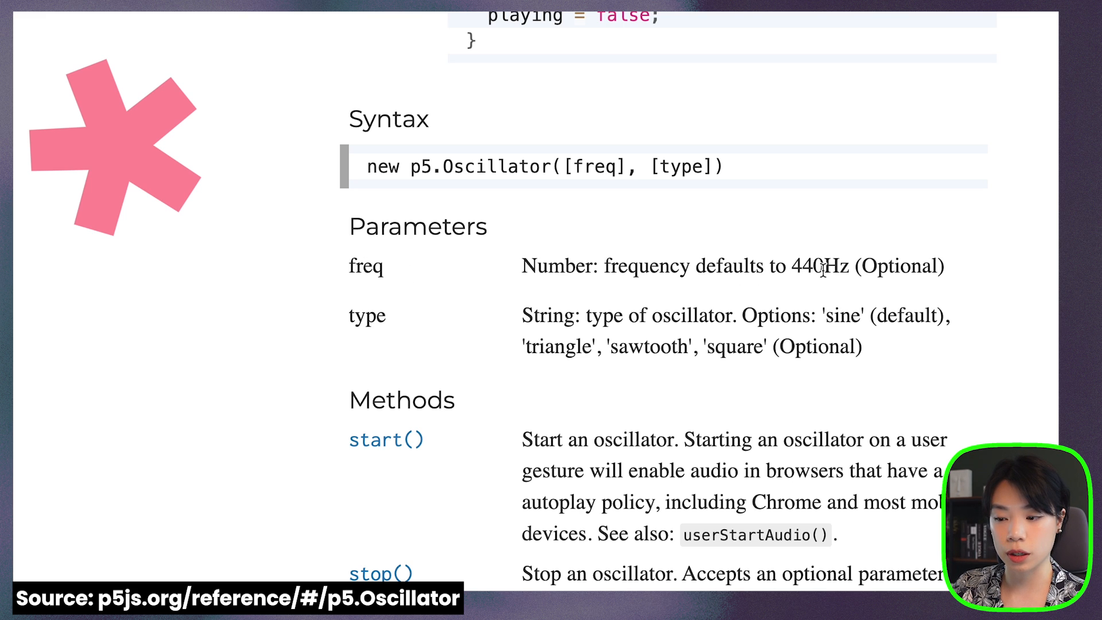
{"action": "mouse_move", "coordinate": [847, 272]}
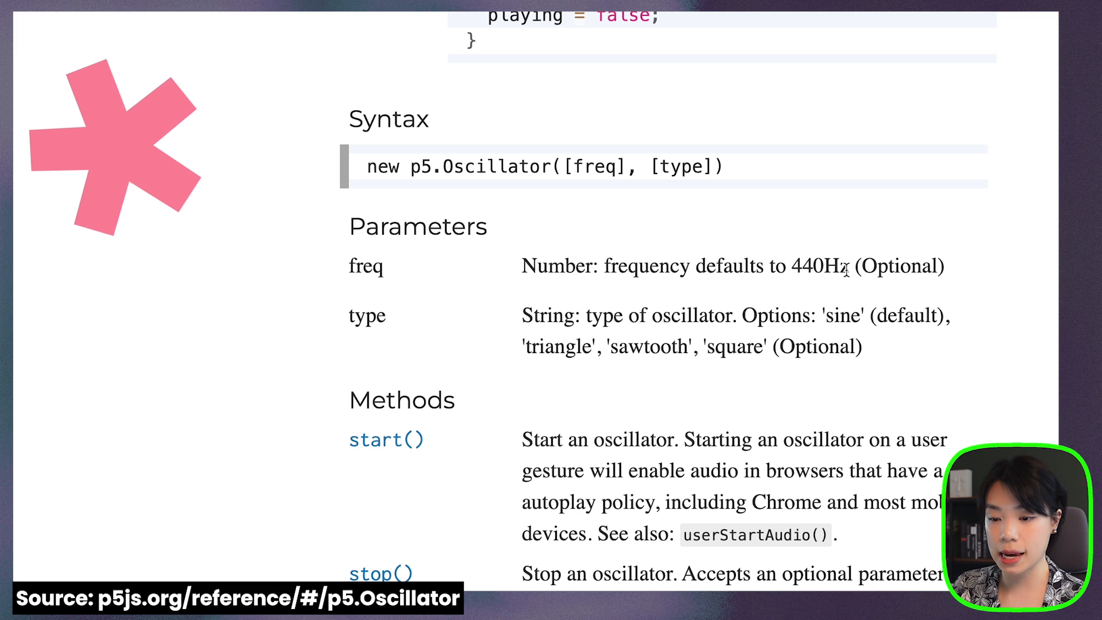
{"action": "scroll", "scroll_direction": "down", "scroll_amount": 3}
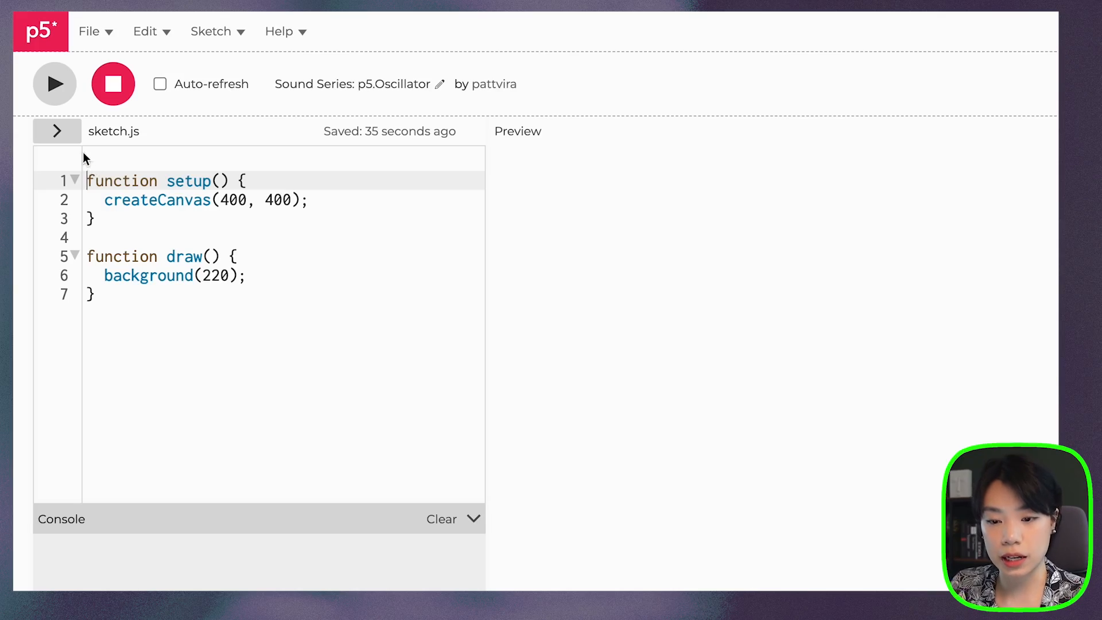
{"action": "left_click", "coordinate": [56, 131]}
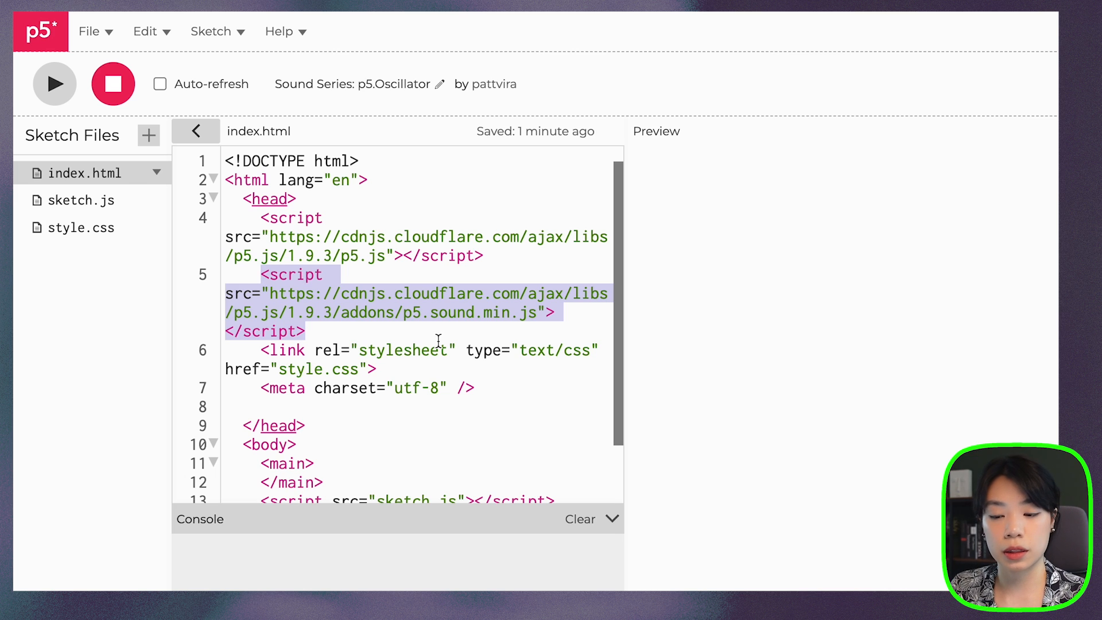
{"action": "left_click", "coordinate": [406, 315]}
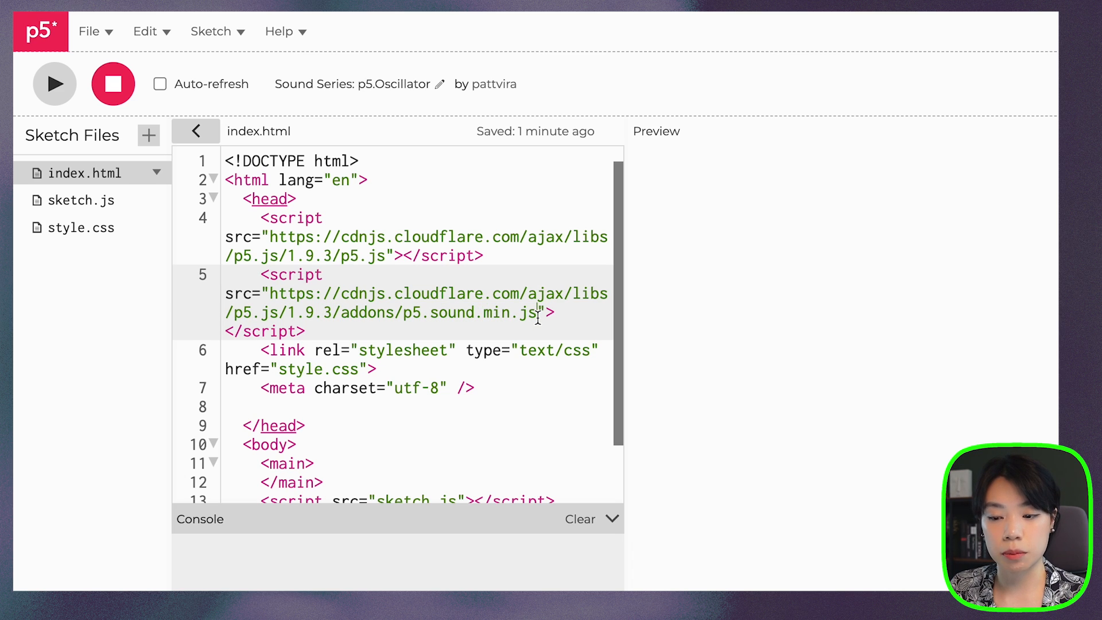
{"action": "mouse_move", "coordinate": [486, 313]}
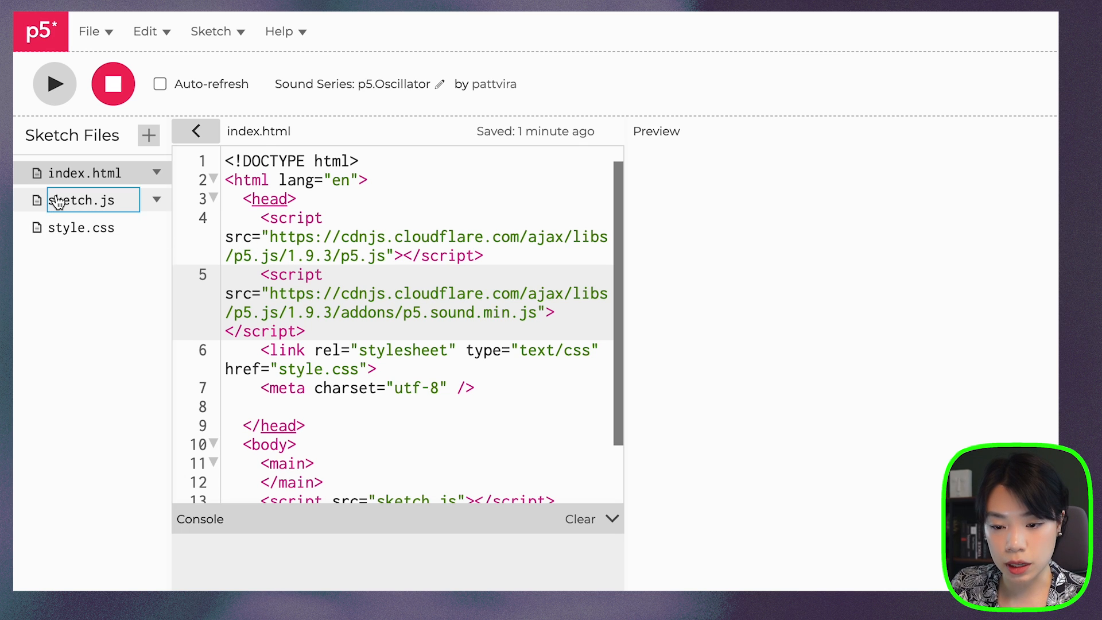
{"action": "left_click", "coordinate": [82, 200]}
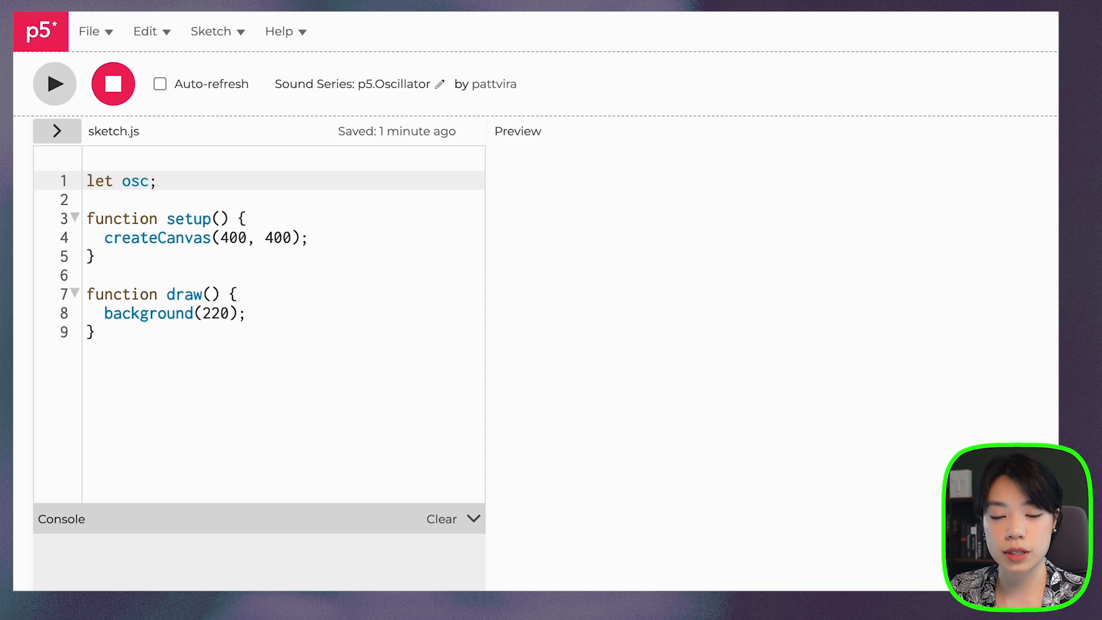
- Create the oscillator in setup with osc = new p5.Oscillator();
{"action": "left_click", "coordinate": [307, 238]}
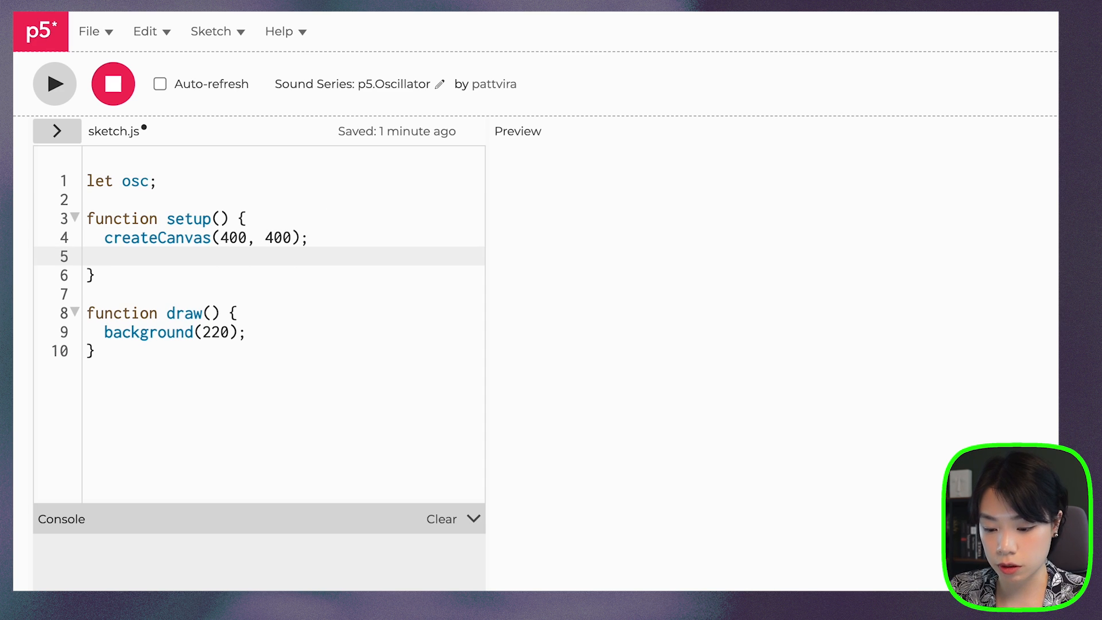
{"action": "type", "text": "osc = new"}
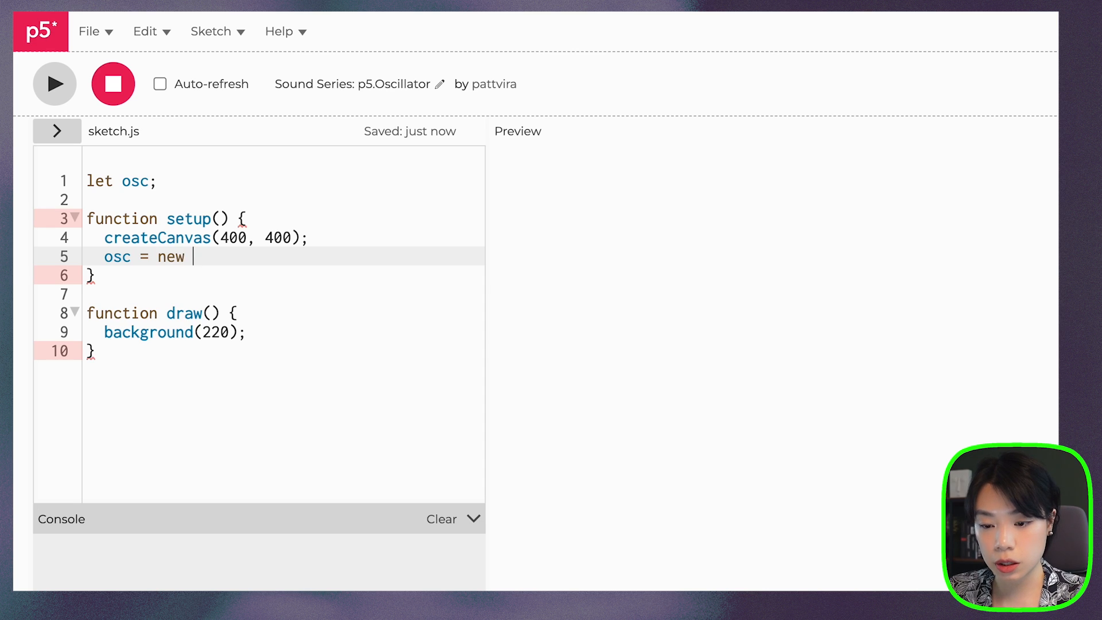
{"action": "type", "text": "p5.Osci"}
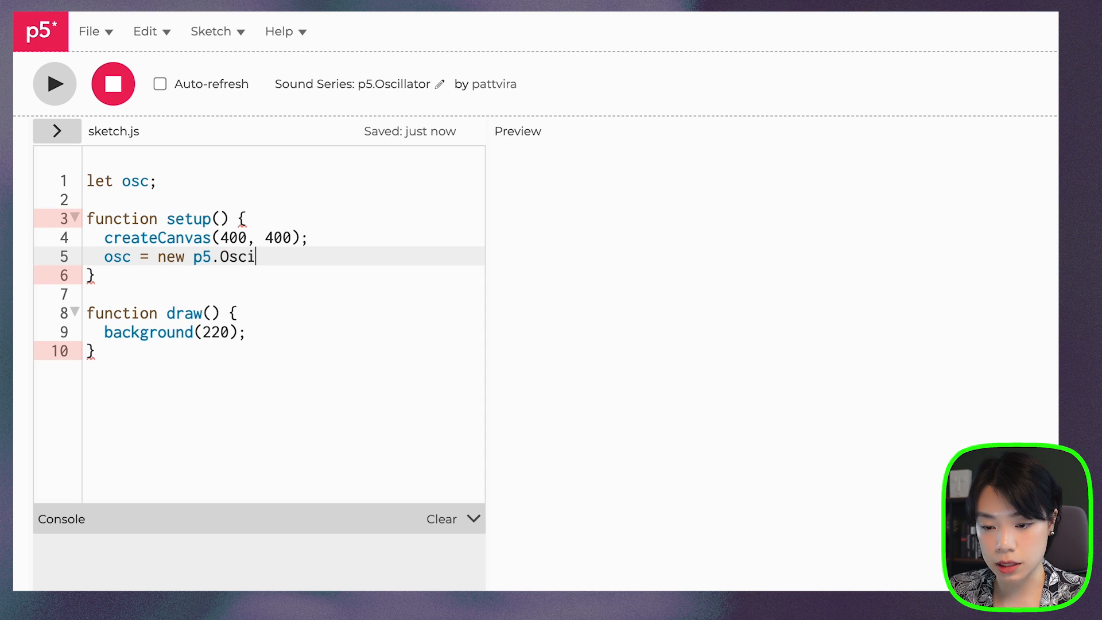
{"action": "type", "text": "llator();"}
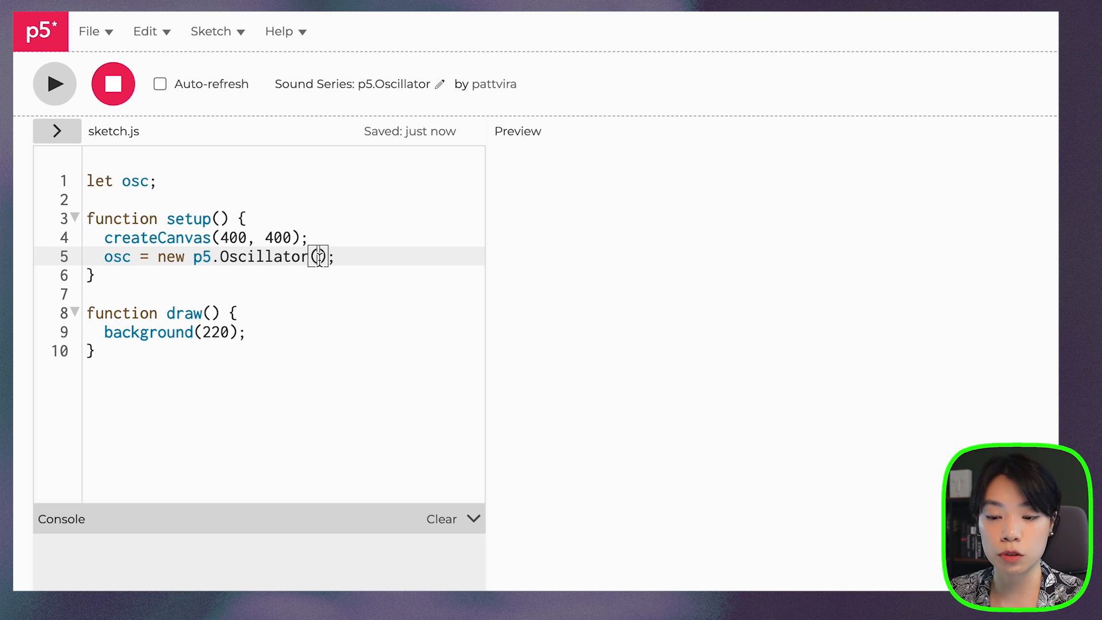
{"action": "mouse_move", "coordinate": [109, 122]}
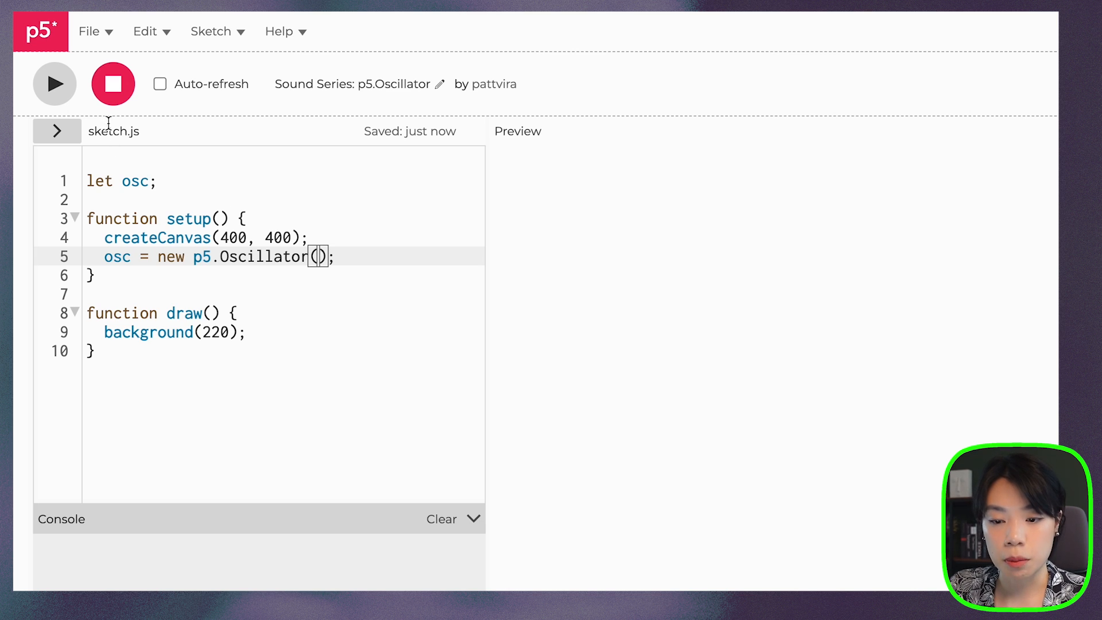
- Add osc.start(); to setup and test-run, then stop the sketch
{"action": "left_click", "coordinate": [54, 84]}
{"action": "type", "text": "osc."}
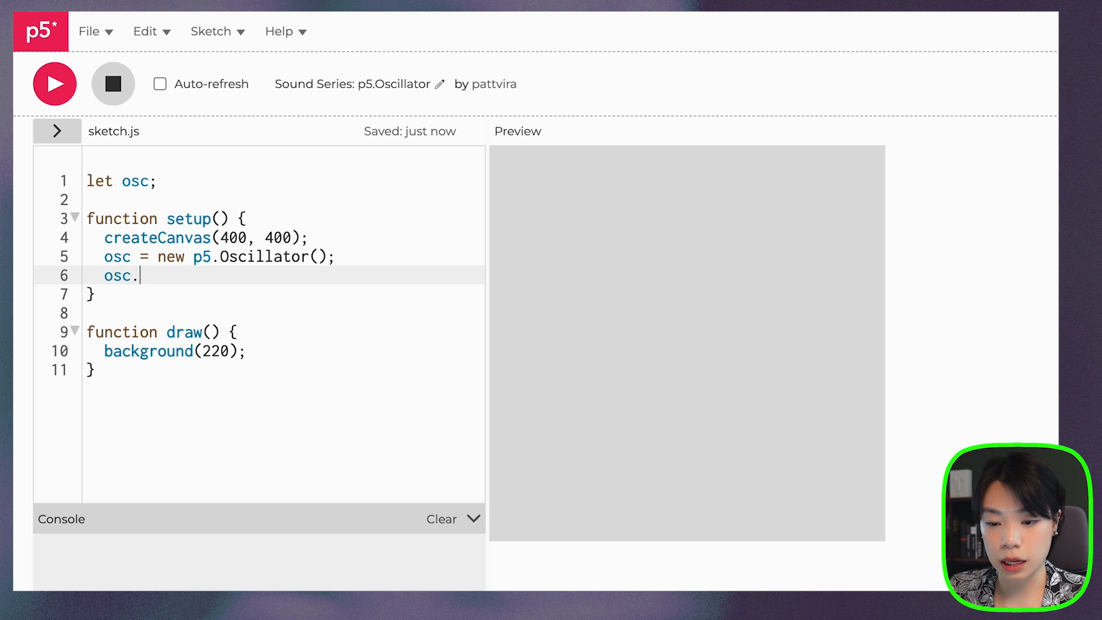
{"action": "type", "text": "start();"}
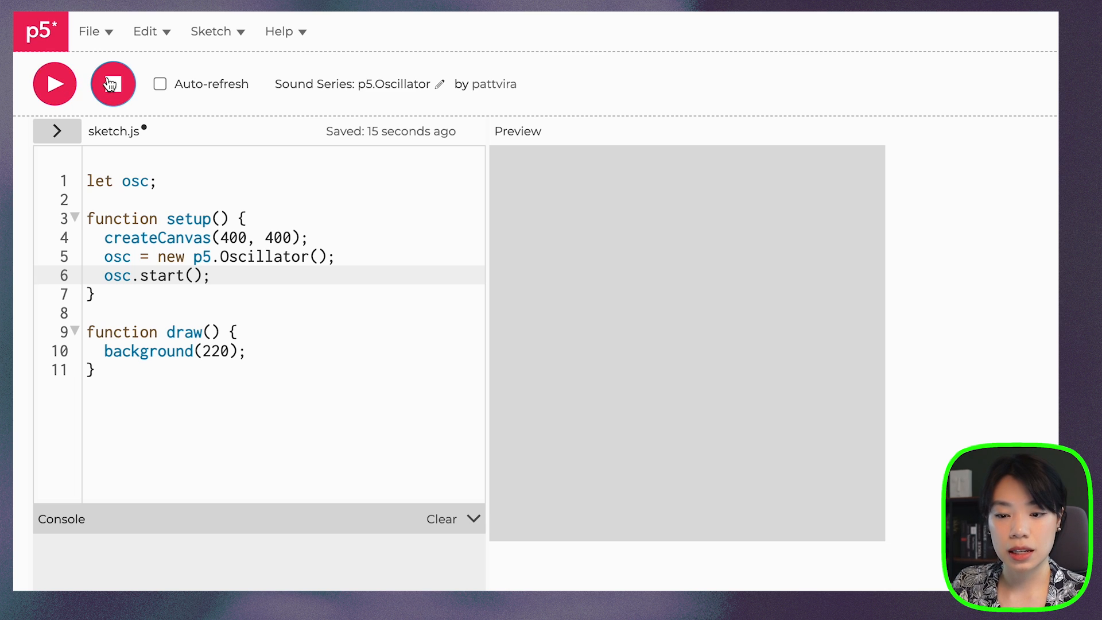
{"action": "left_click", "coordinate": [113, 84]}
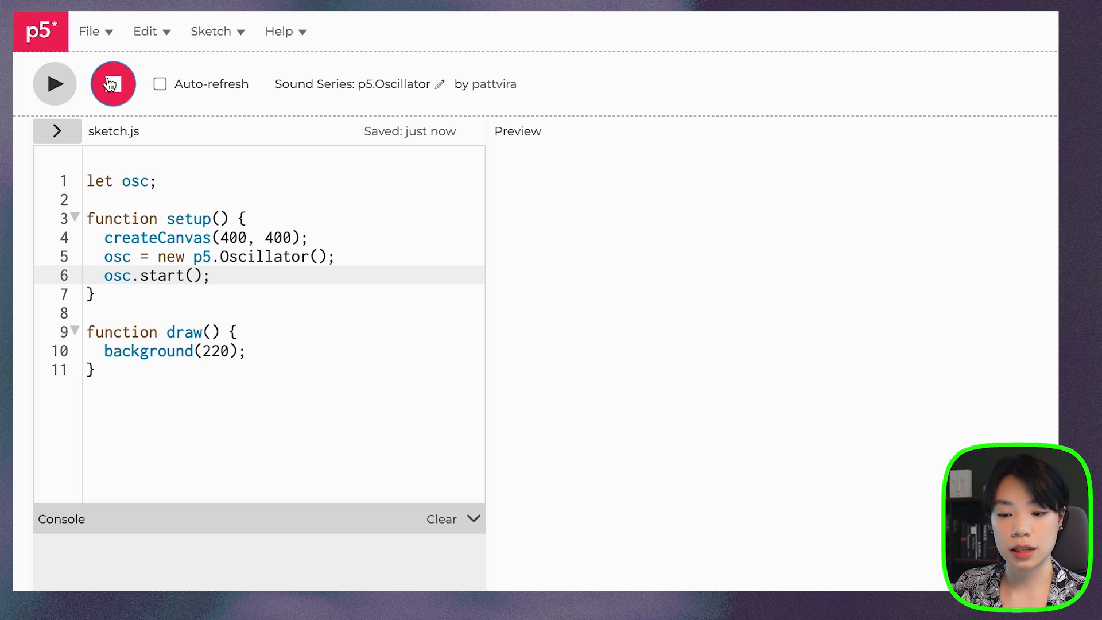
{"action": "left_click", "coordinate": [113, 84]}
{"action": "type", "text": "osc."}
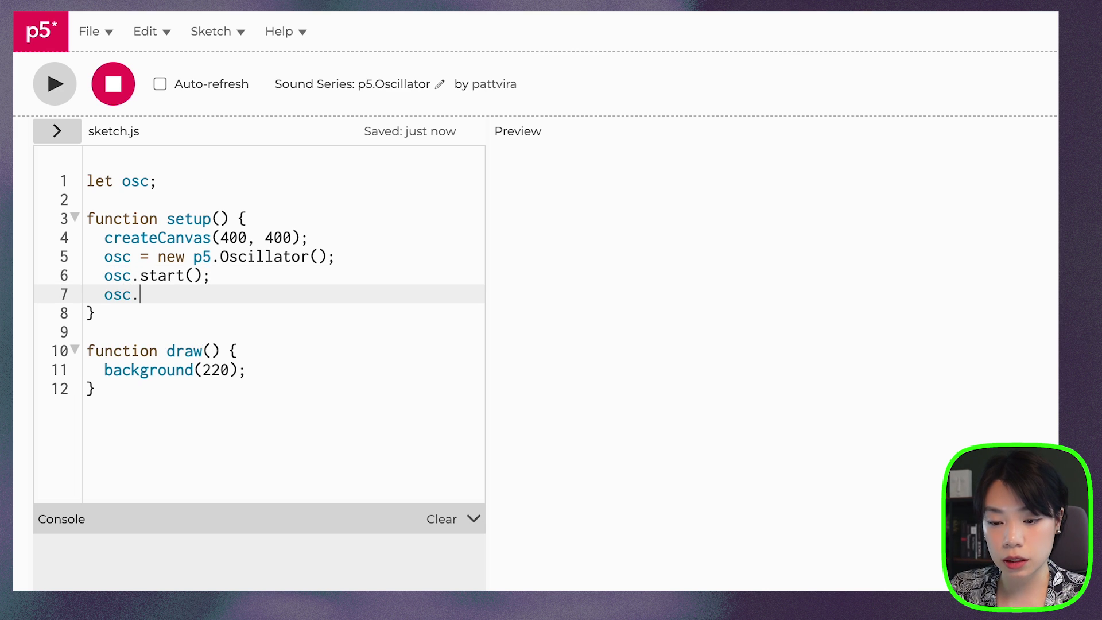
- Add osc.amp(0) in setup, run it silenced, then change the amplitude to 1
{"action": "type", "text": "am"}
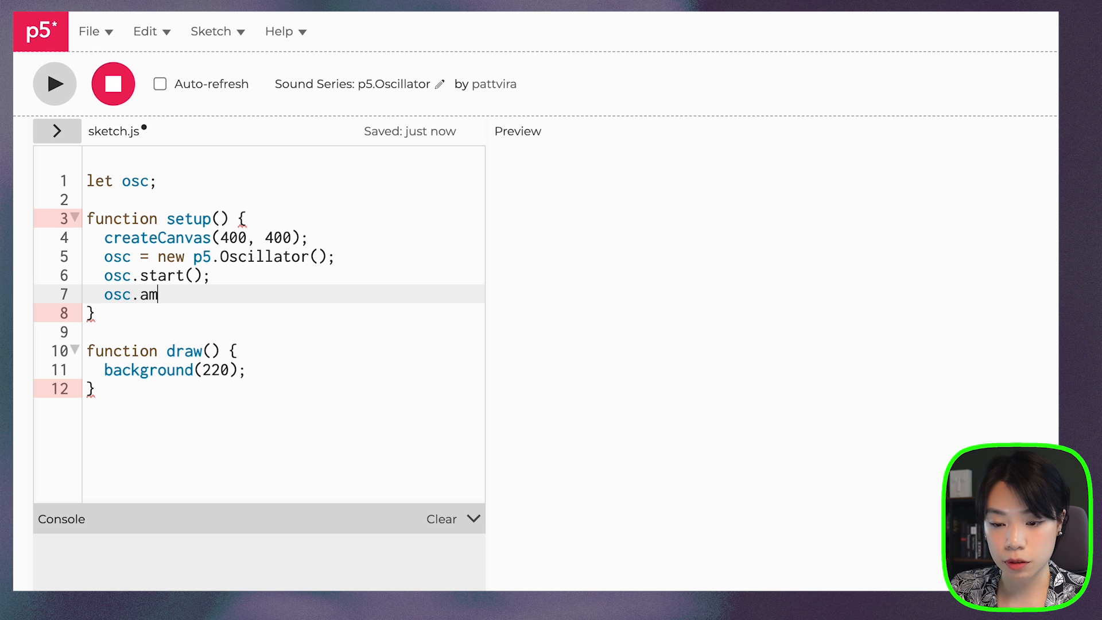
{"action": "type", "text": "p();"}
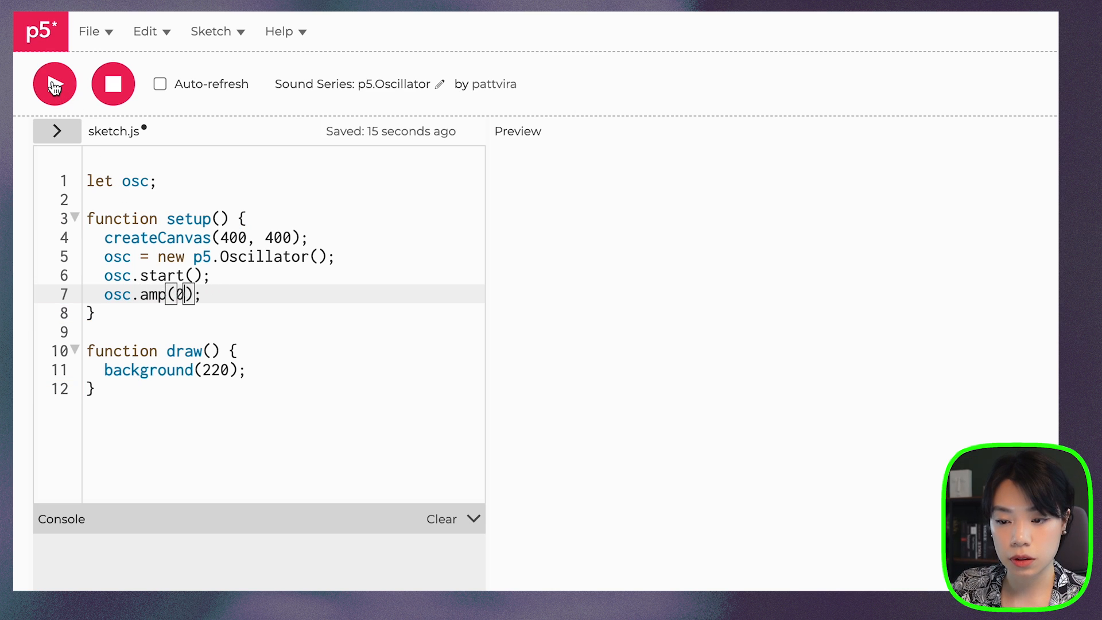
{"action": "left_click", "coordinate": [56, 84]}
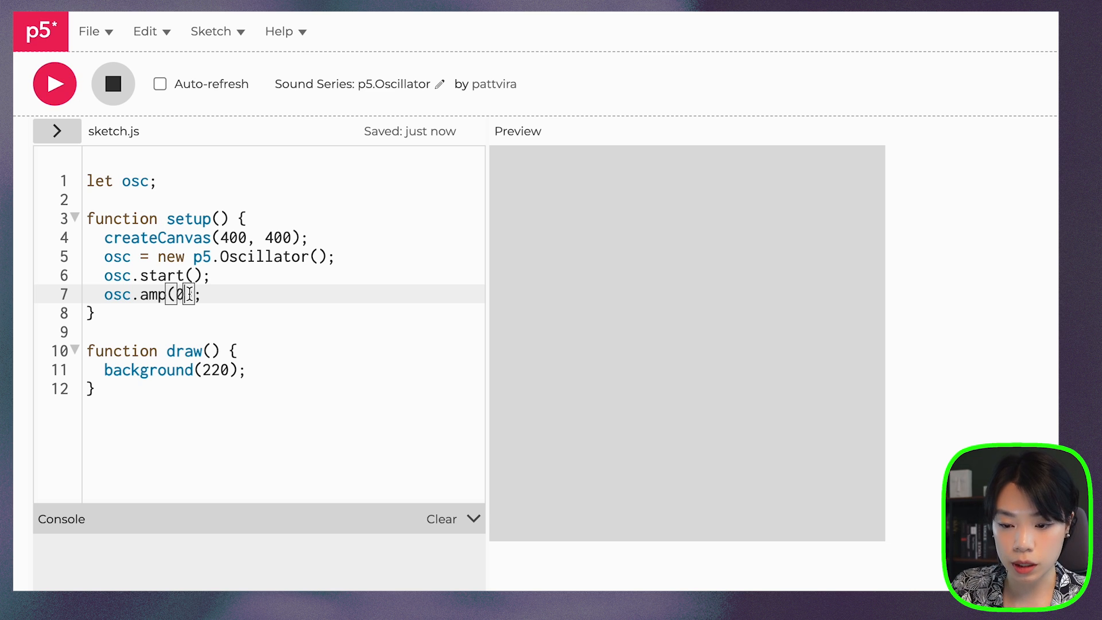
{"action": "type", "text": "1"}
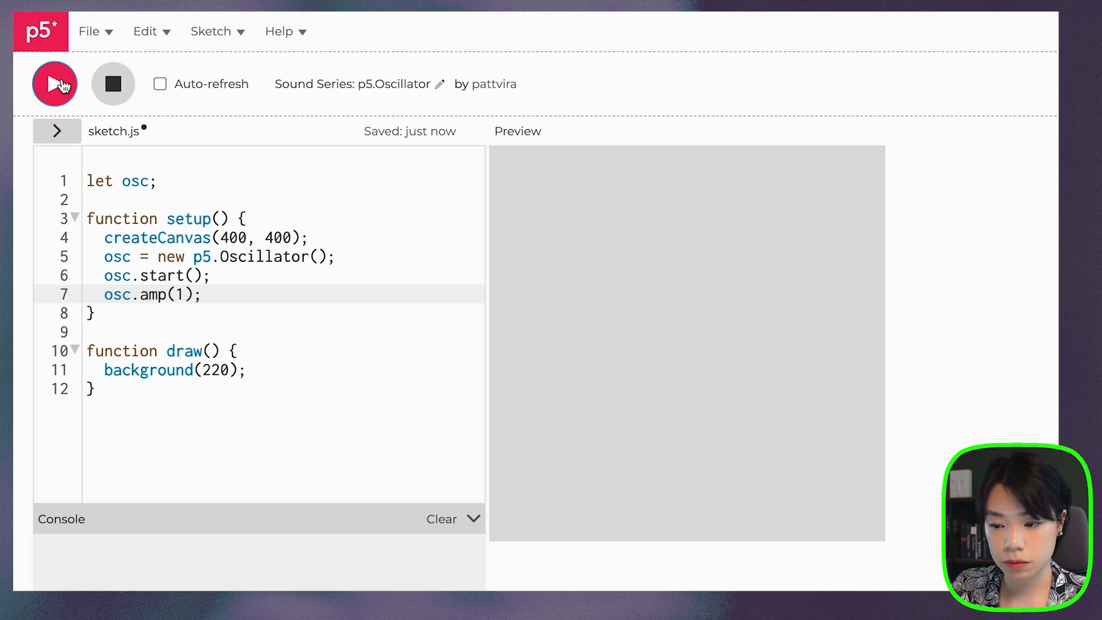
{"action": "key", "text": "Backspace"}
{"action": "type", "text": "0"}
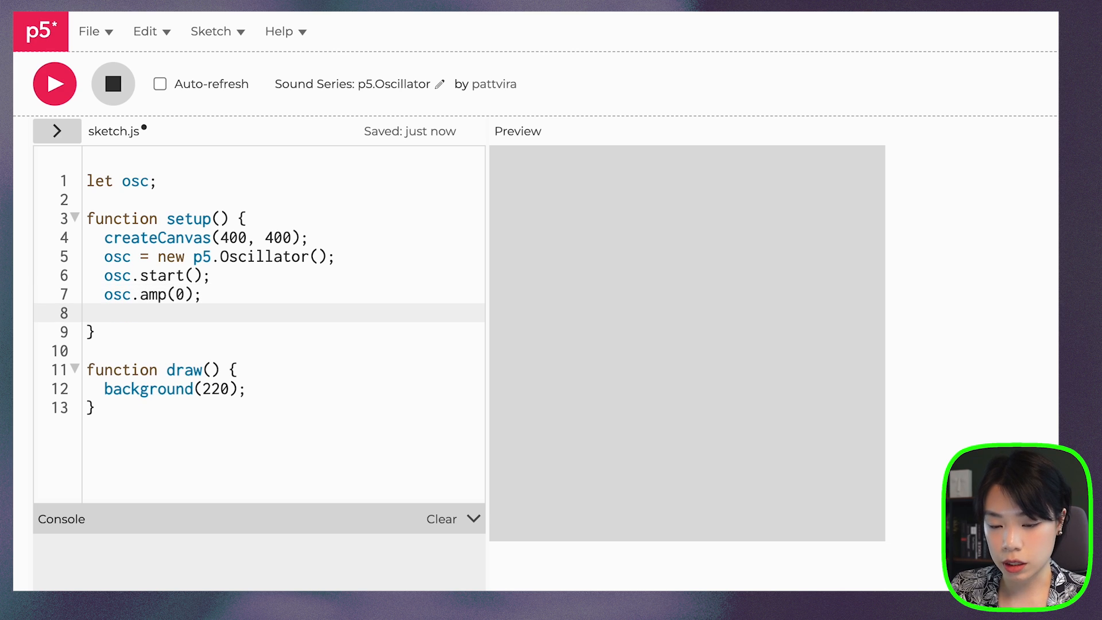
- Add osc.freq(500); to setup
{"action": "type", "text": "osc."}
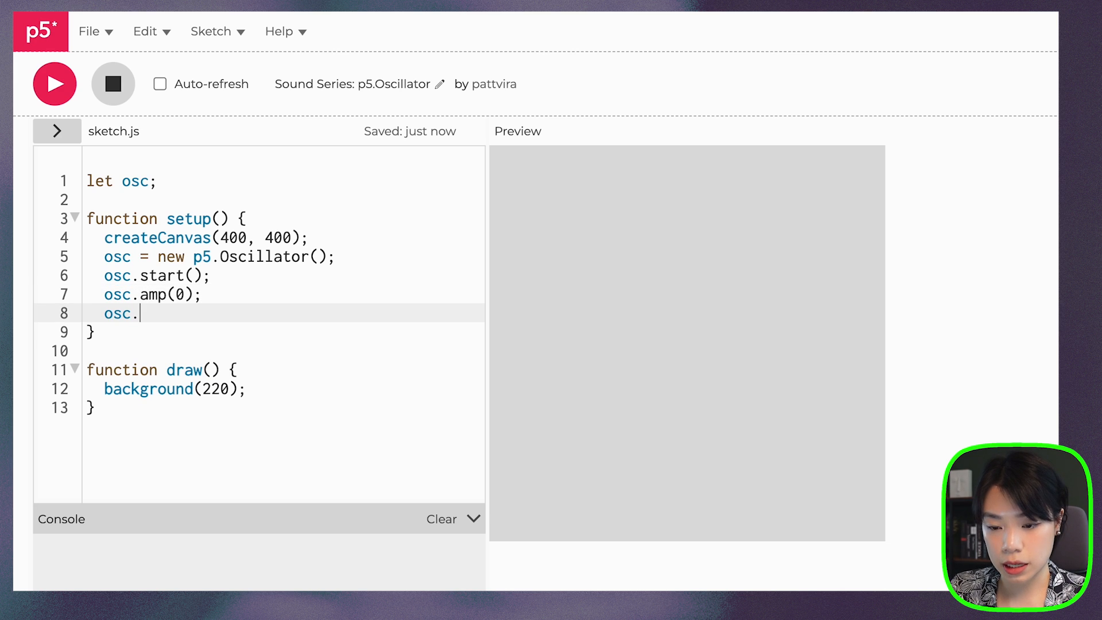
{"action": "type", "text": "freq();"}
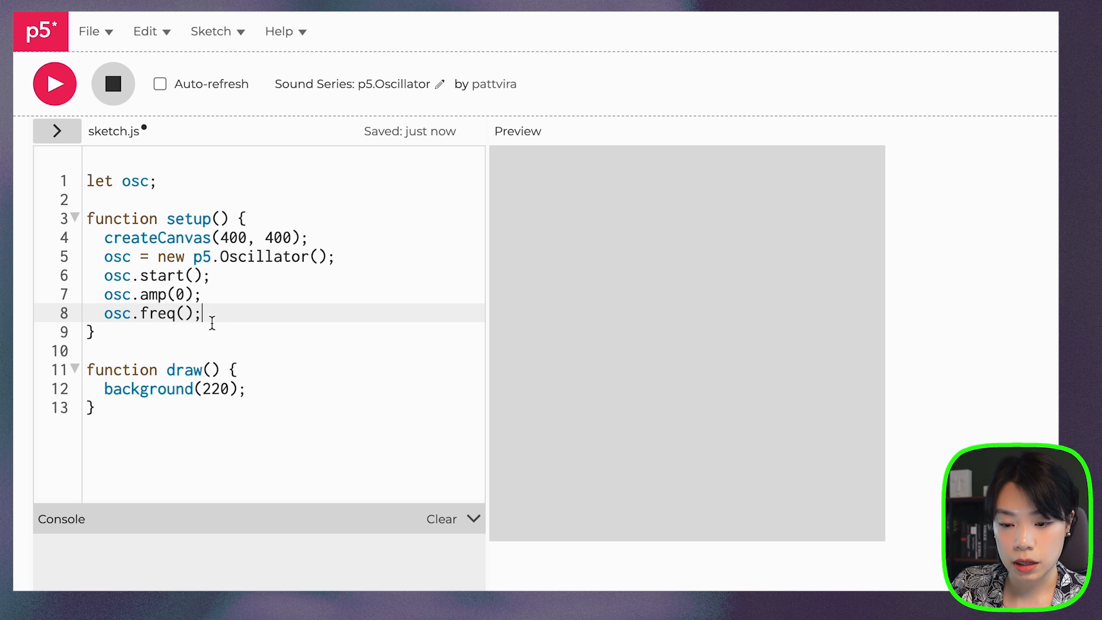
{"action": "left_click", "coordinate": [184, 313]}
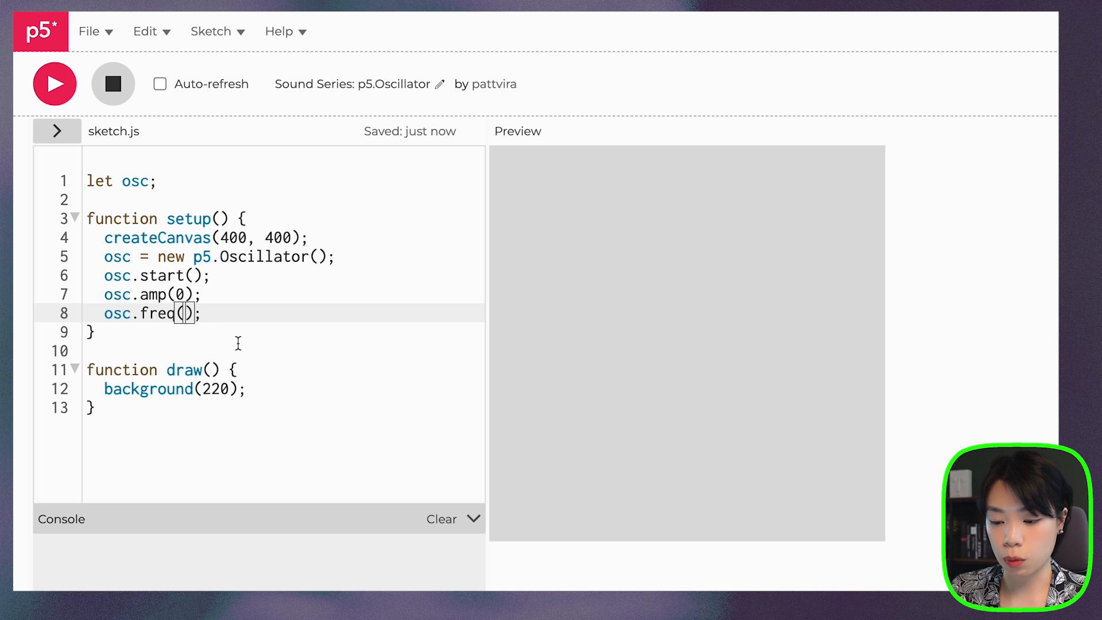
{"action": "type", "text": "500"}
{"action": "left_click", "coordinate": [283, 295]}
{"action": "type", "text": "1"}
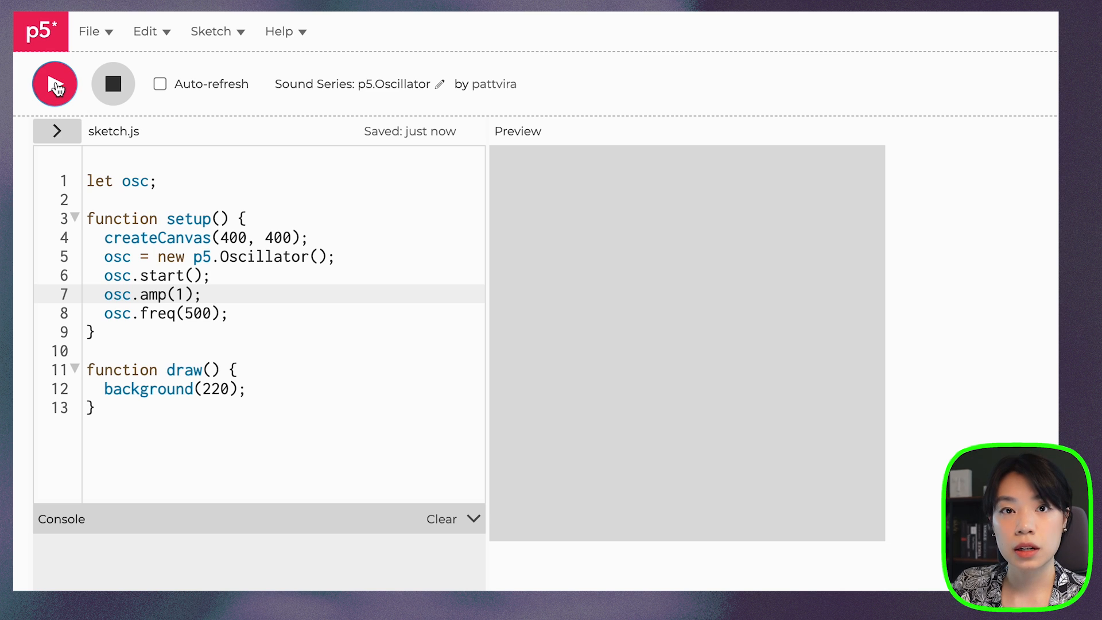
- Play and stop the tone, change the frequency to 300, and play it again
{"action": "left_click", "coordinate": [113, 84]}
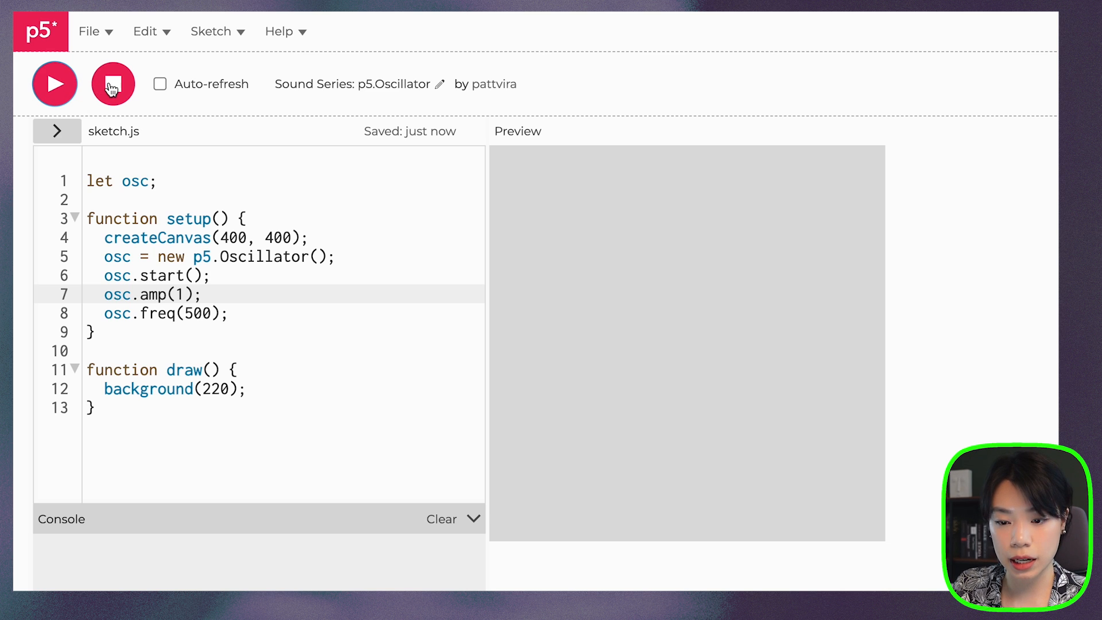
{"action": "left_click", "coordinate": [112, 84]}
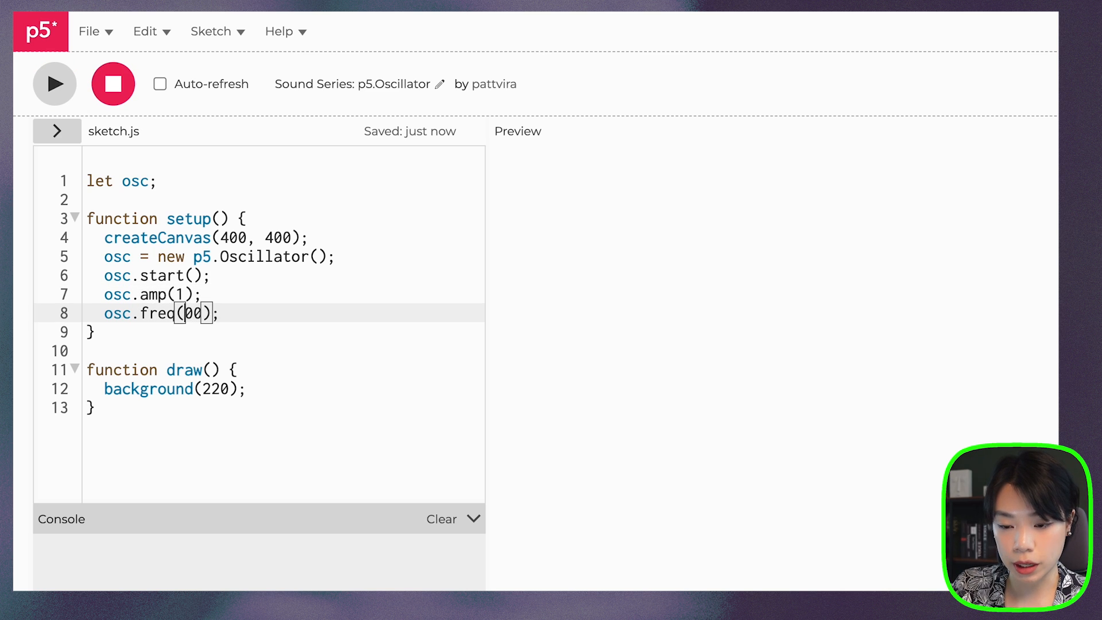
{"action": "left_click", "coordinate": [54, 83]}
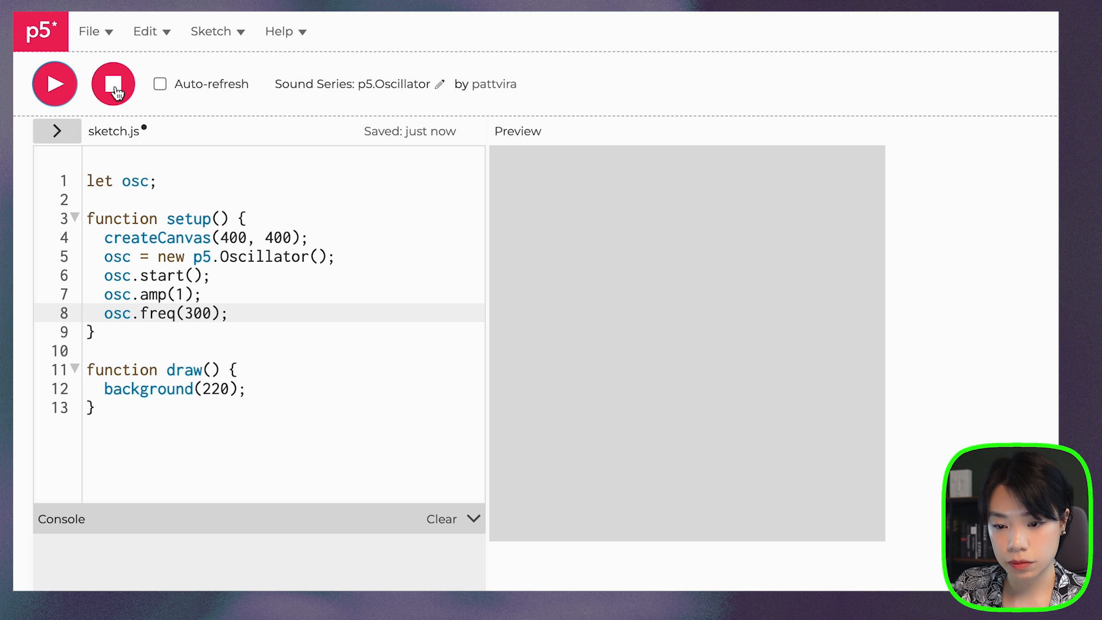
{"action": "left_click", "coordinate": [113, 83]}
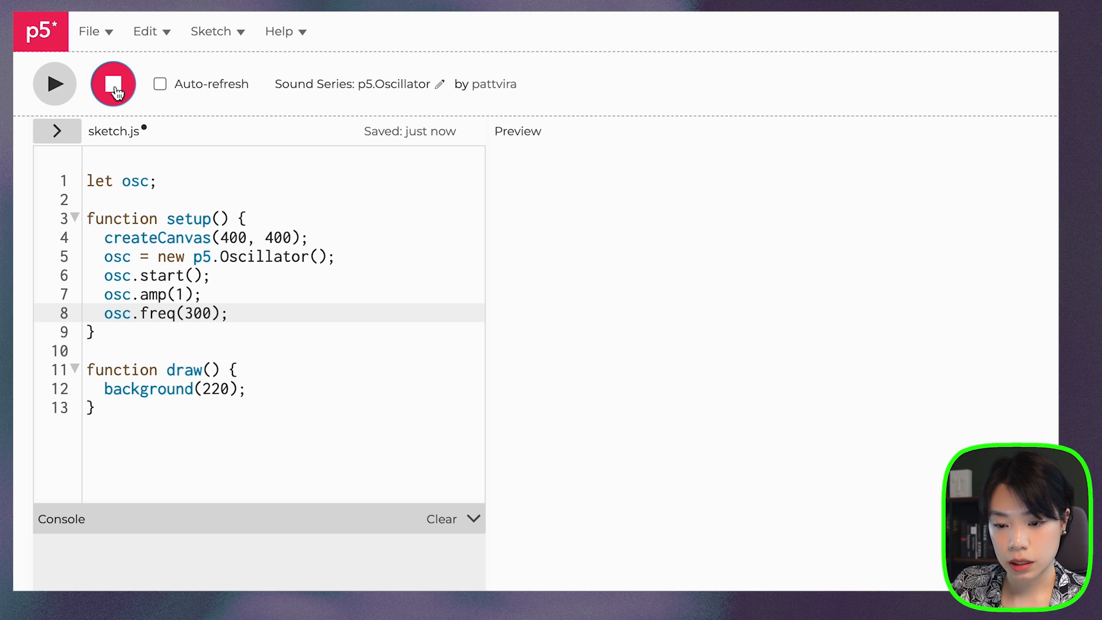
{"action": "left_click", "coordinate": [112, 84]}
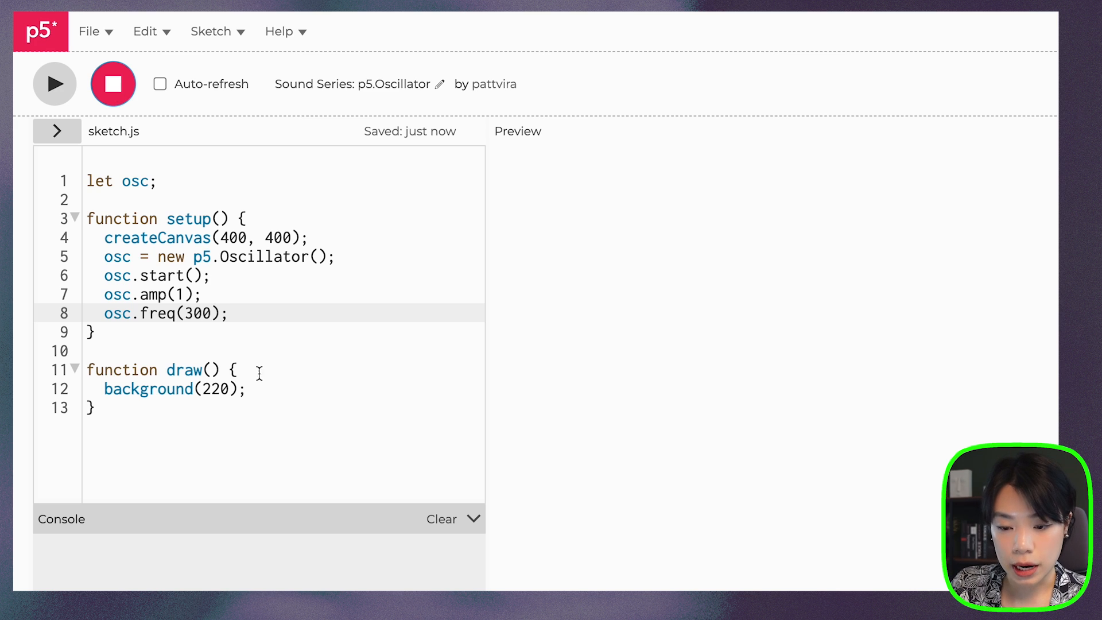
- Add an if (mouseIsPressed) block in draw after the background call
{"action": "left_click", "coordinate": [250, 389]}
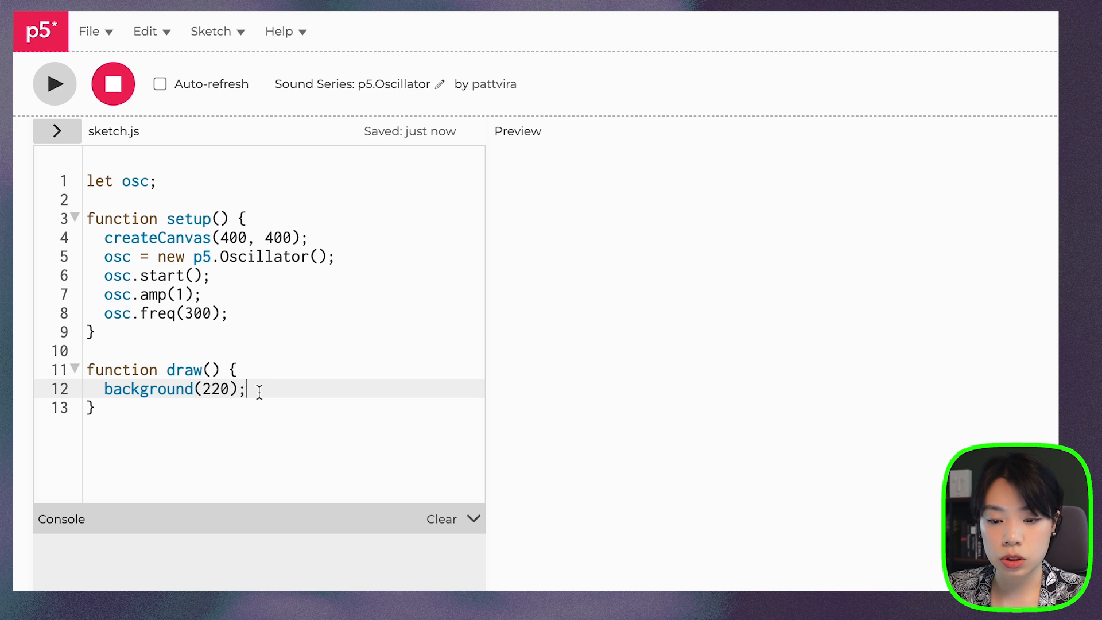
{"action": "type", "text": "if ("}
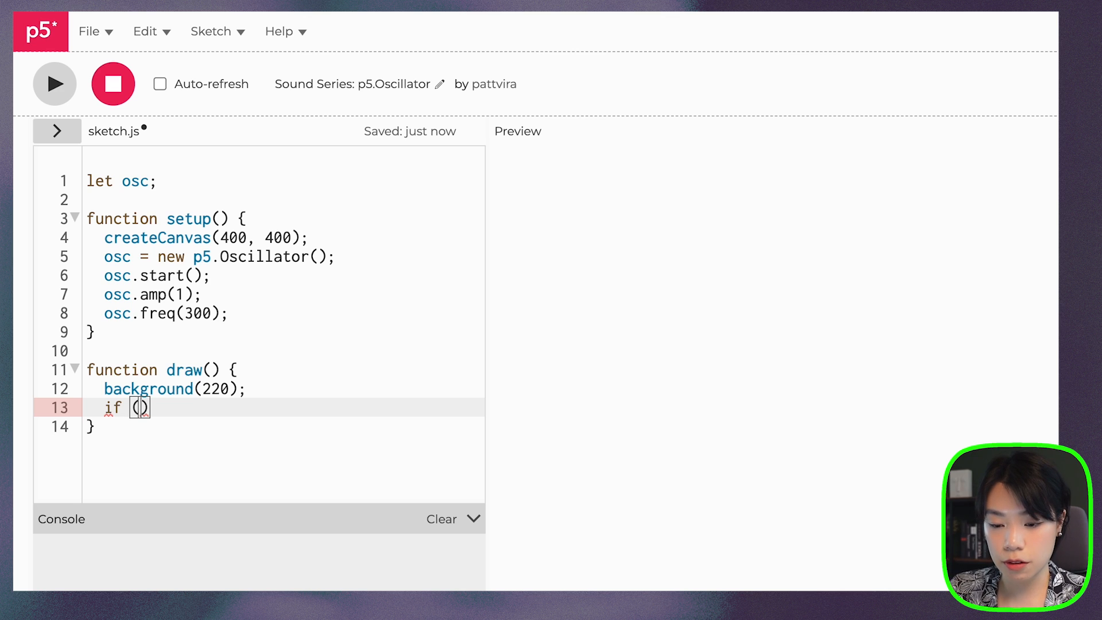
{"action": "type", "text": "mouseIsPre"}
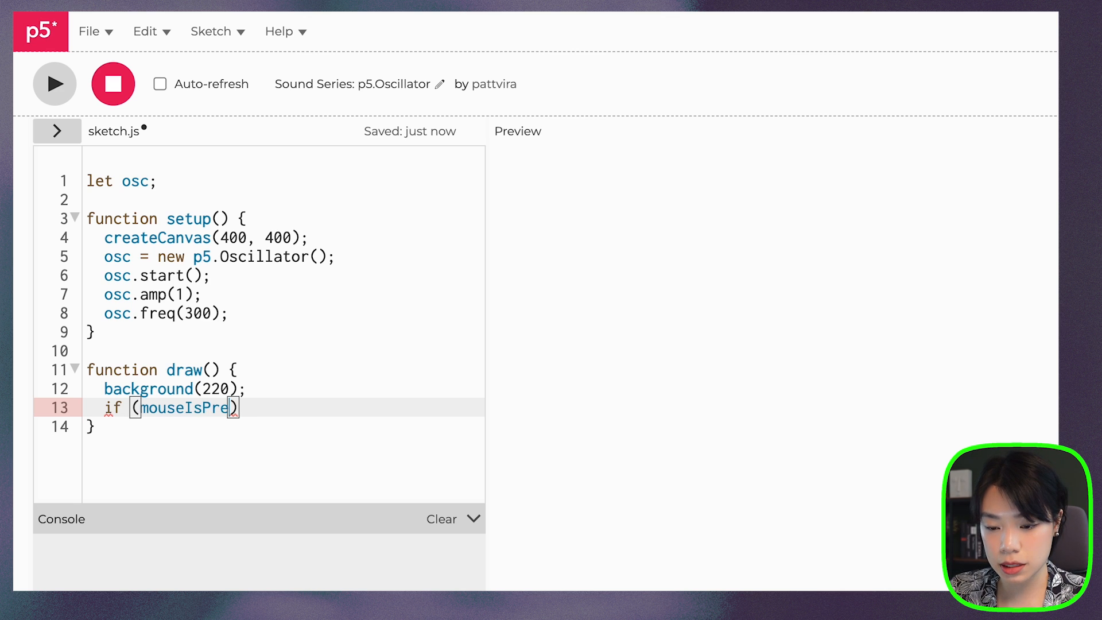
{"action": "type", "text": "ssed)"}
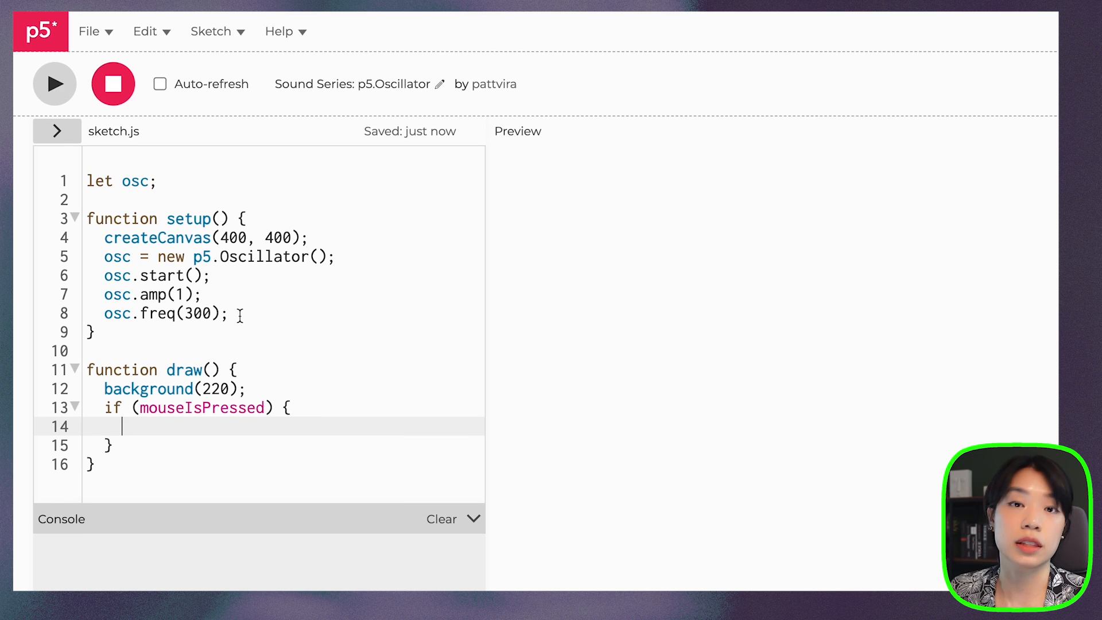
- Move osc.start() into the if block, drop the freq line, and add else osc.stop();
{"action": "left_click", "coordinate": [232, 312]}
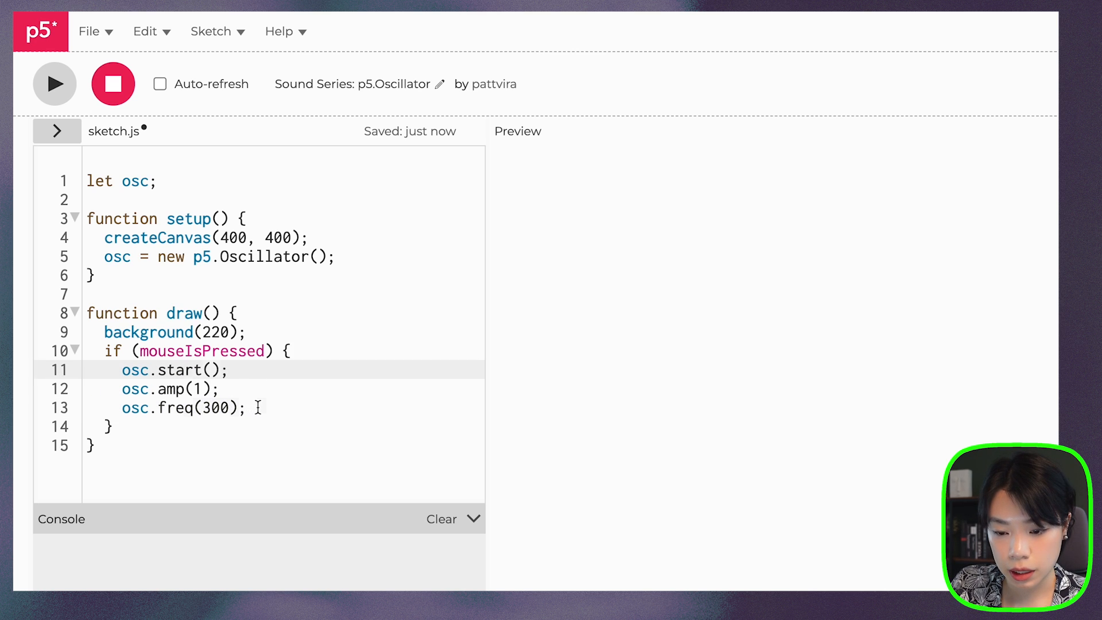
{"action": "key", "text": "Backspace"}
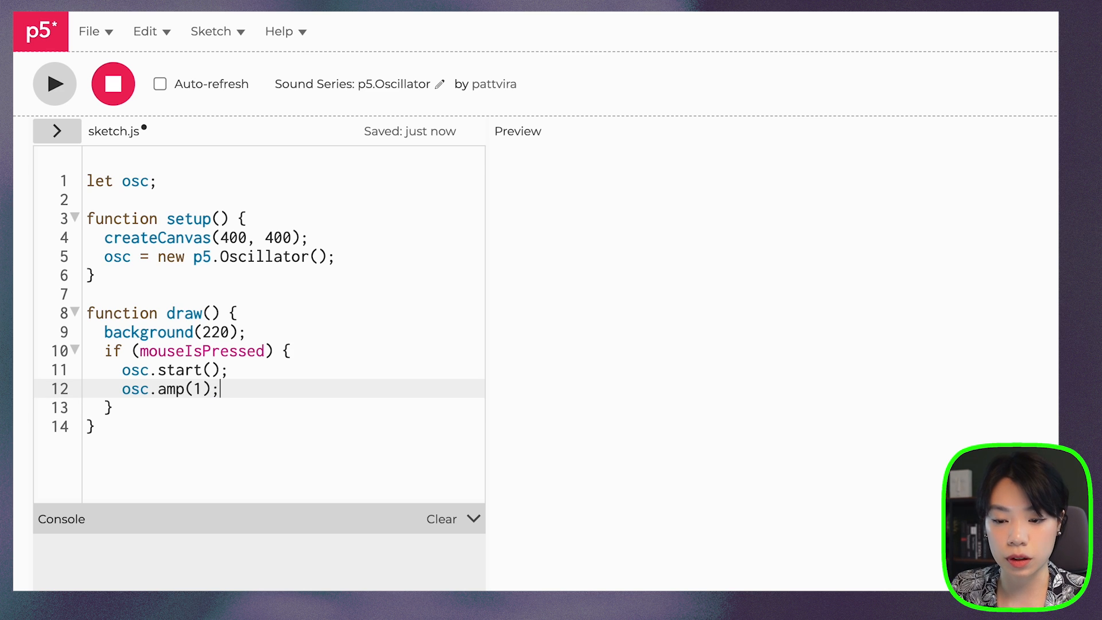
{"action": "mouse_move", "coordinate": [163, 421]}
{"action": "type", "text": "o"}
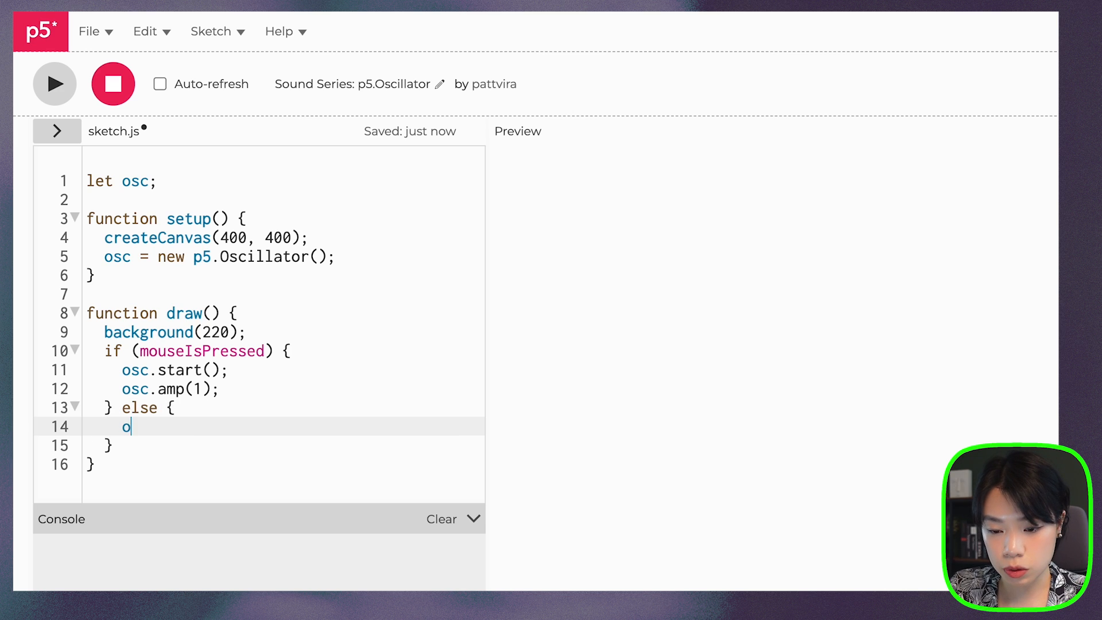
{"action": "type", "text": "sc.stop();"}
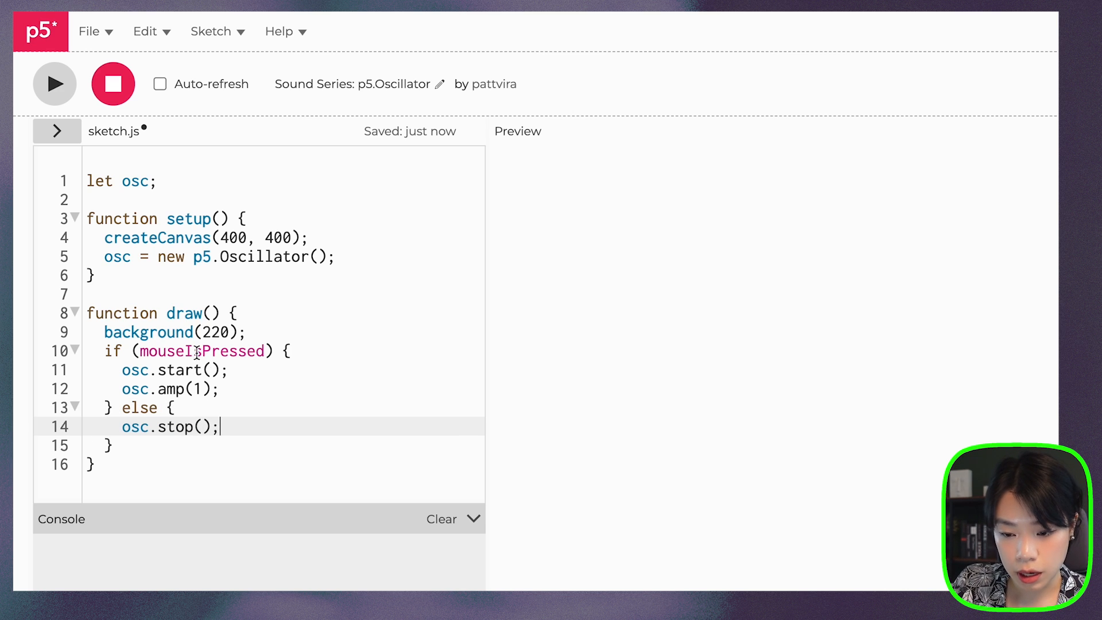
{"action": "double_click", "coordinate": [169, 389]}
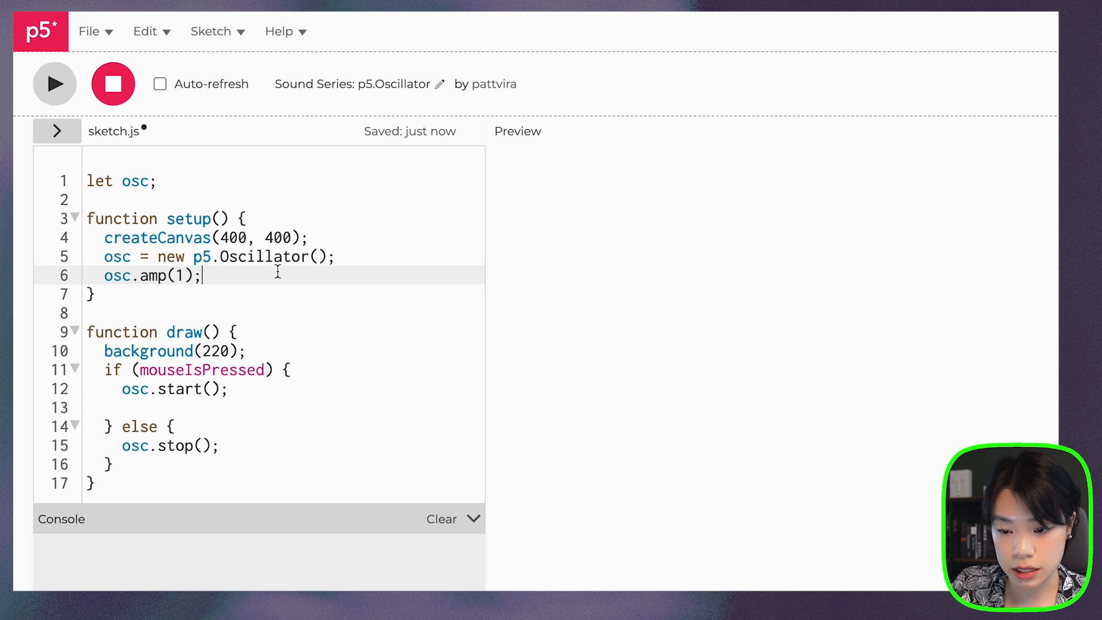
- Change the setup amplitude to 0.5 and remove the blank line inside the if block
{"action": "type", "text": "0."}
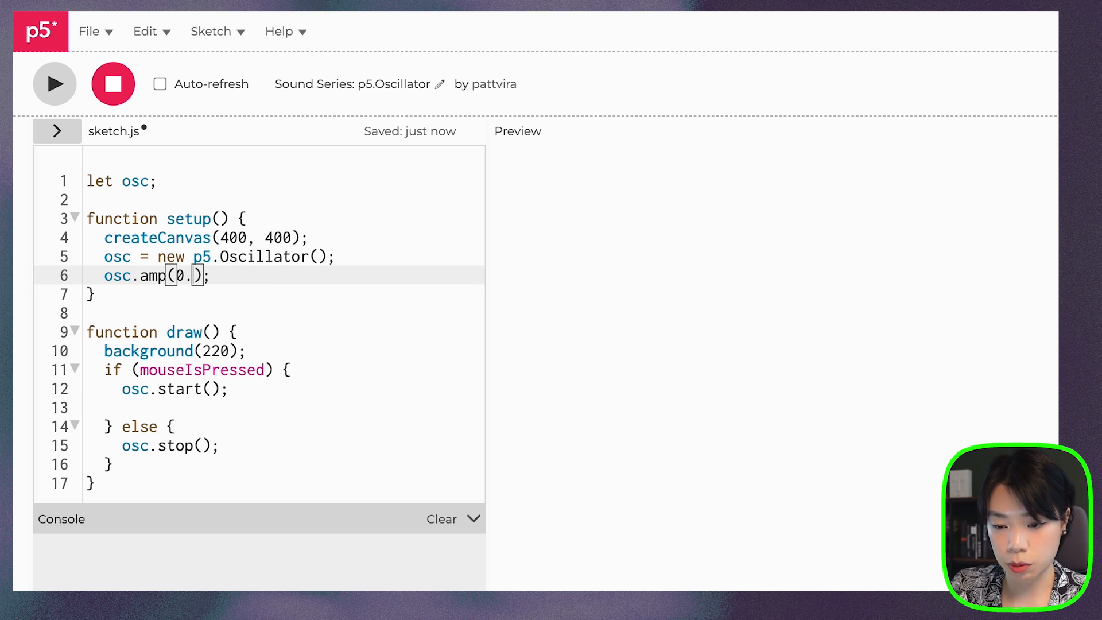
{"action": "type", "text": "5"}
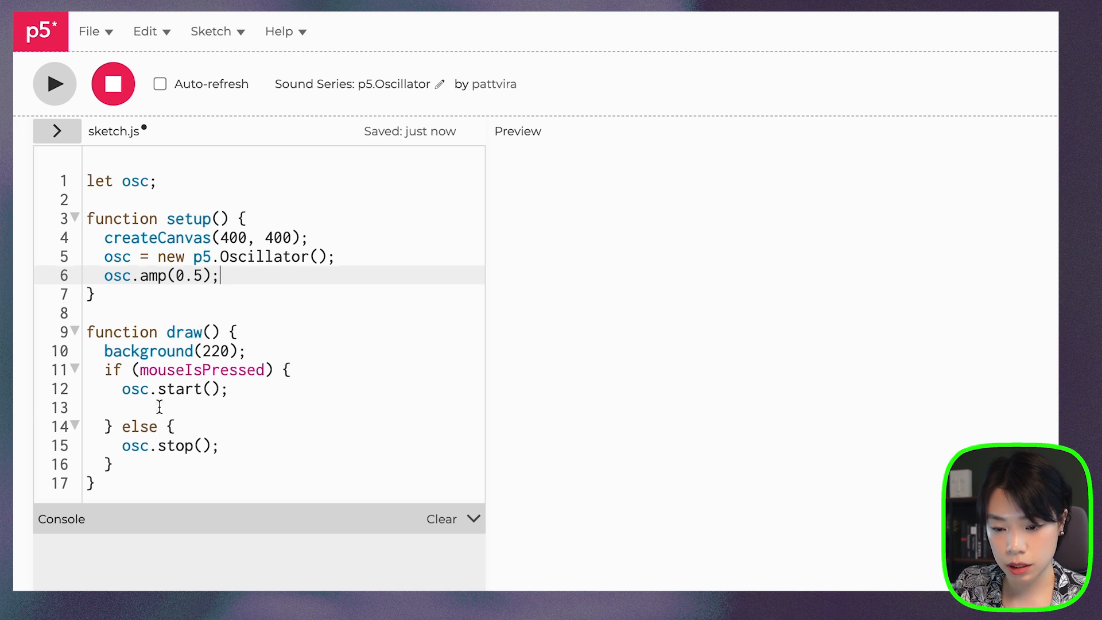
{"action": "key", "text": "Backspace"}
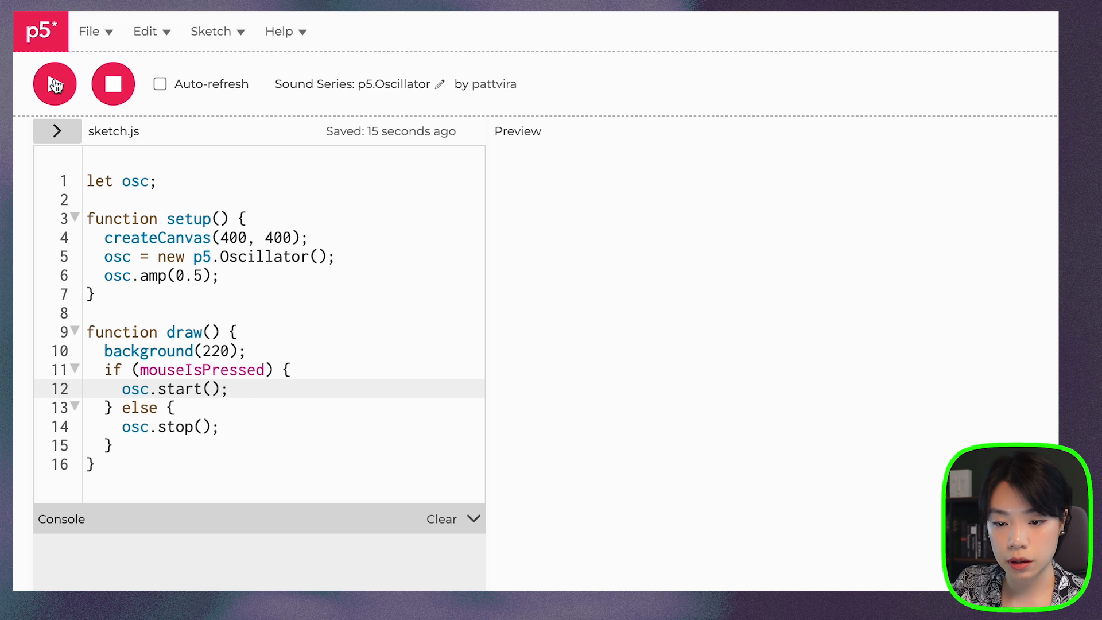
- Run the updated sketch to show the gray 400×400 canvas
{"action": "left_click", "coordinate": [54, 84]}
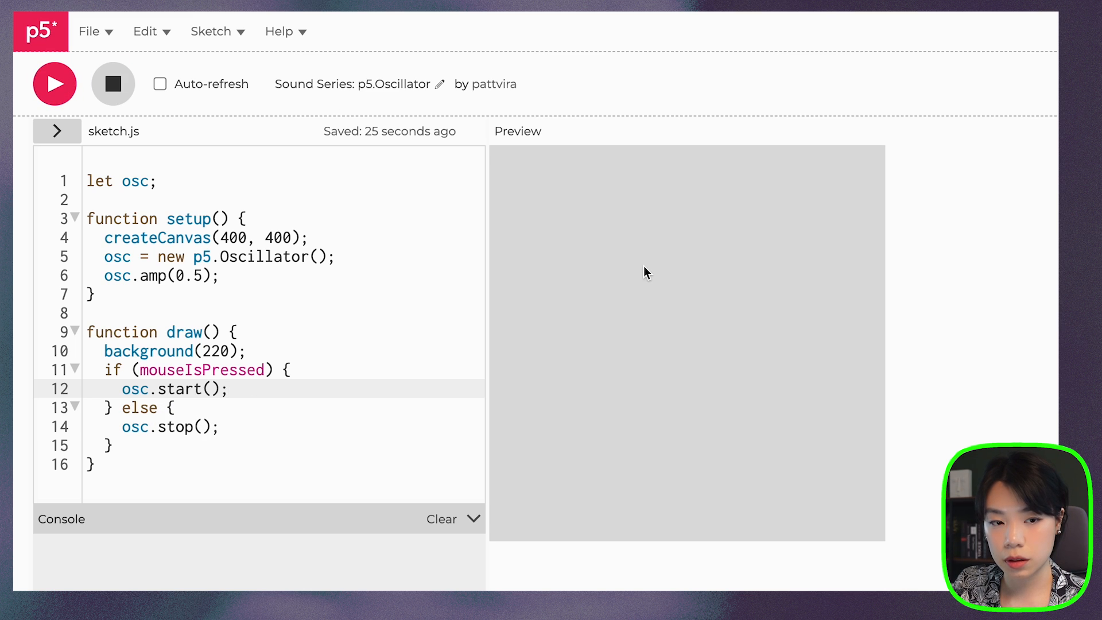
{"action": "mouse_move", "coordinate": [699, 337]}
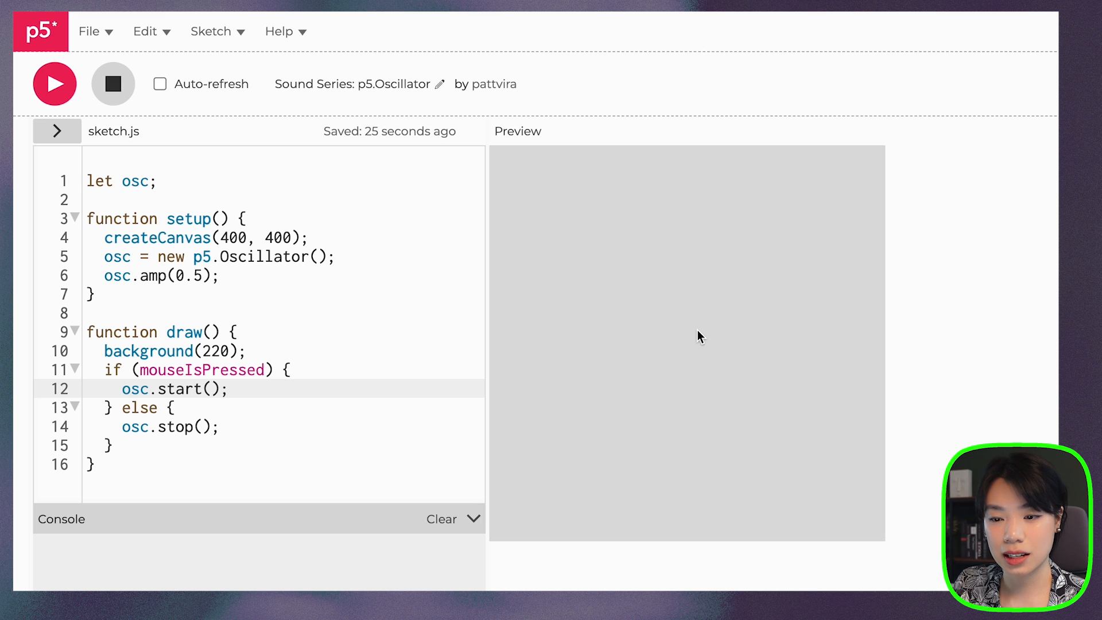
{"action": "mouse_move", "coordinate": [595, 250]}
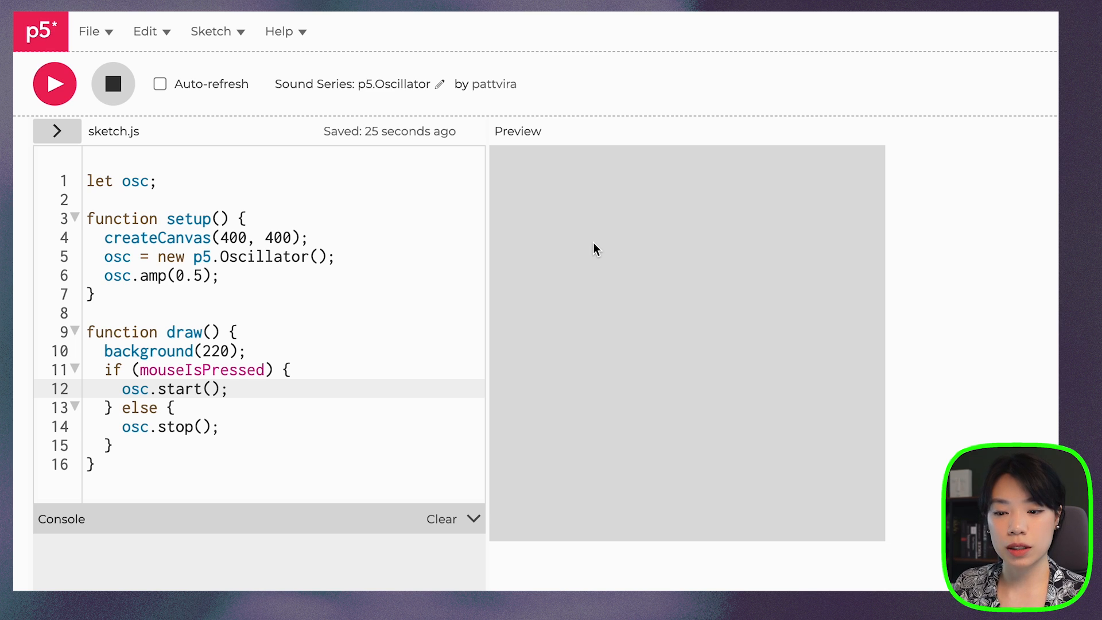
{"action": "mouse_move", "coordinate": [169, 443]}
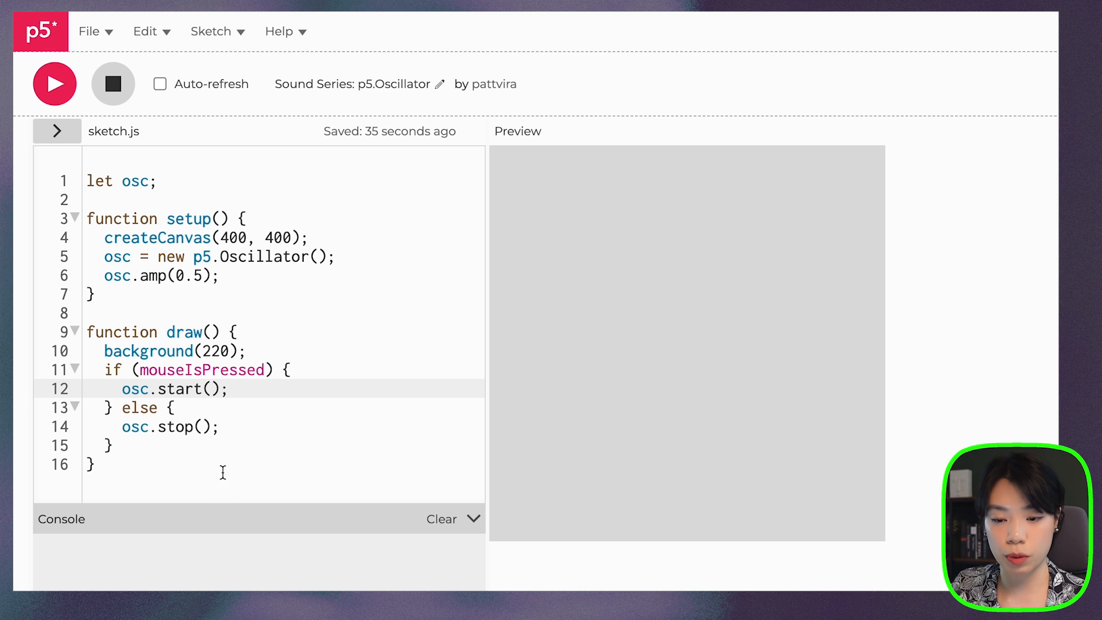
{"action": "mouse_move", "coordinate": [229, 469]}
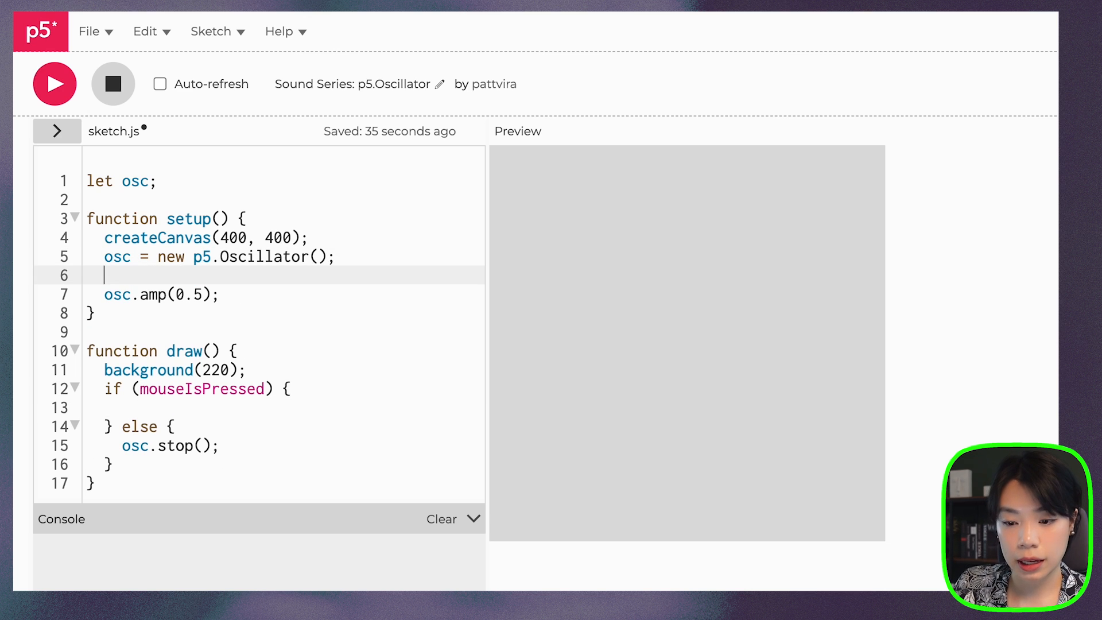
- Start the oscillator in setup and use osc.amp(1) on press, amp 0 otherwise
{"action": "type", "text": "osc.start();"}
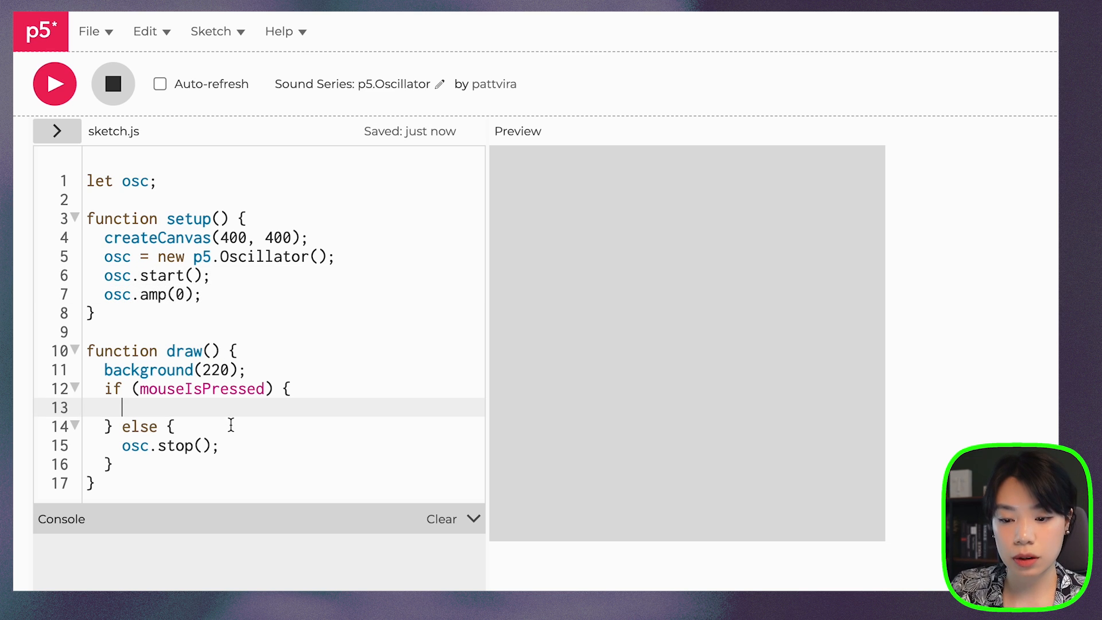
{"action": "type", "text": "osc"}
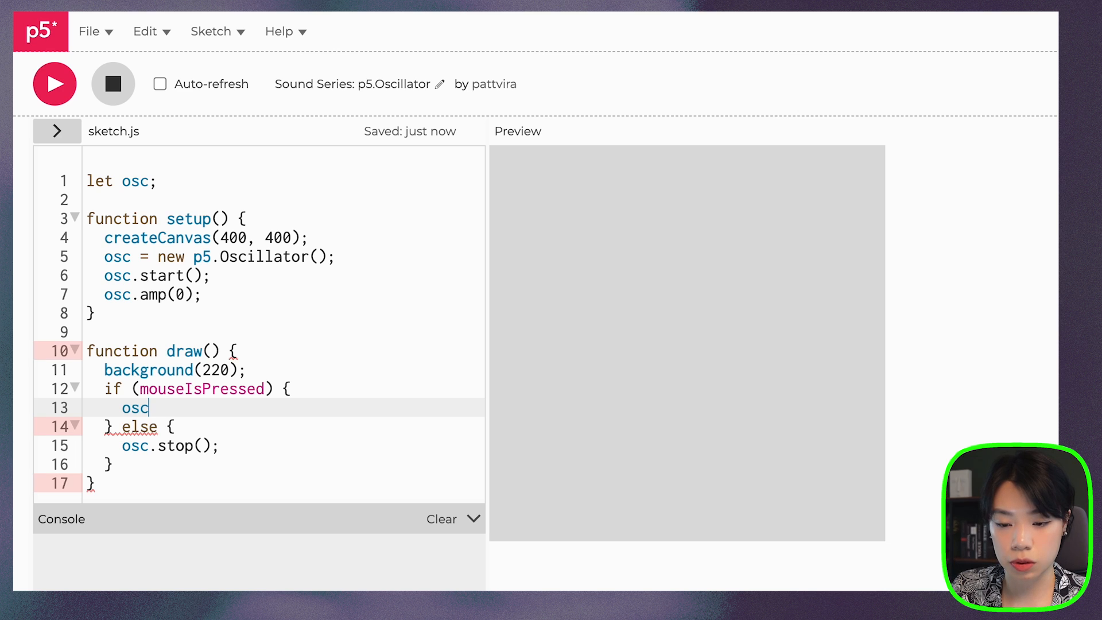
{"action": "type", "text": ".map()"}
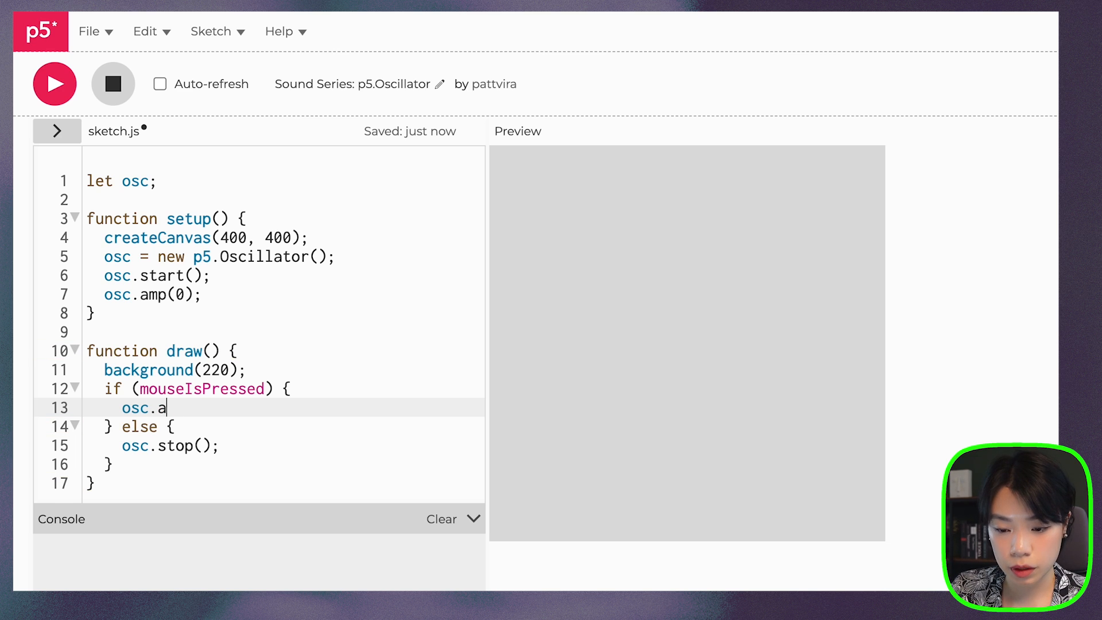
{"action": "type", "text": "mp()"}
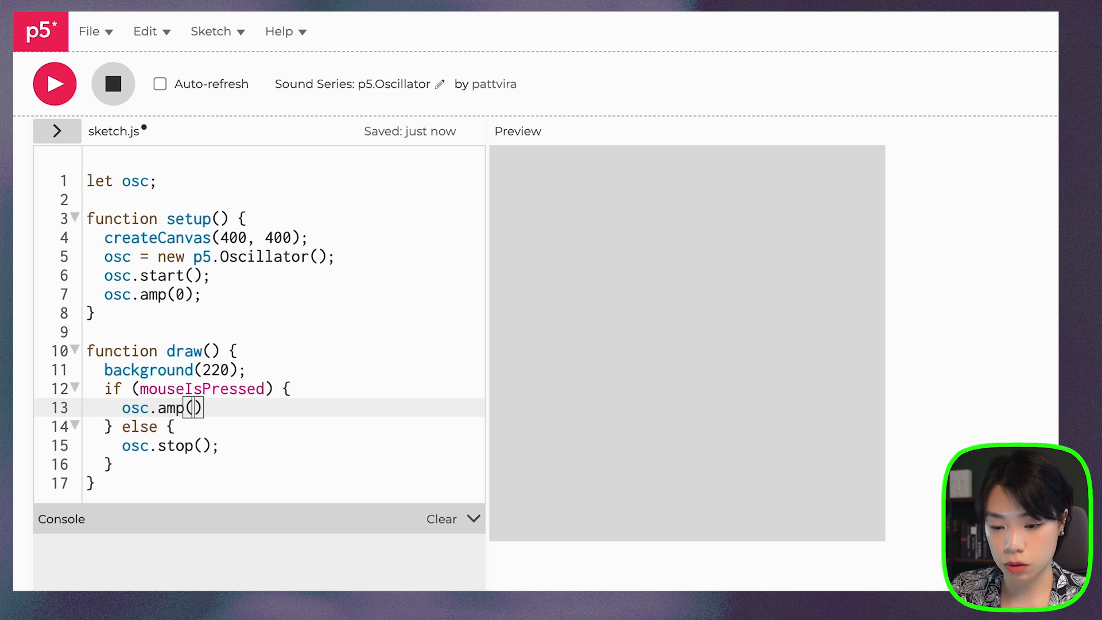
{"action": "type", "text": "1);"}
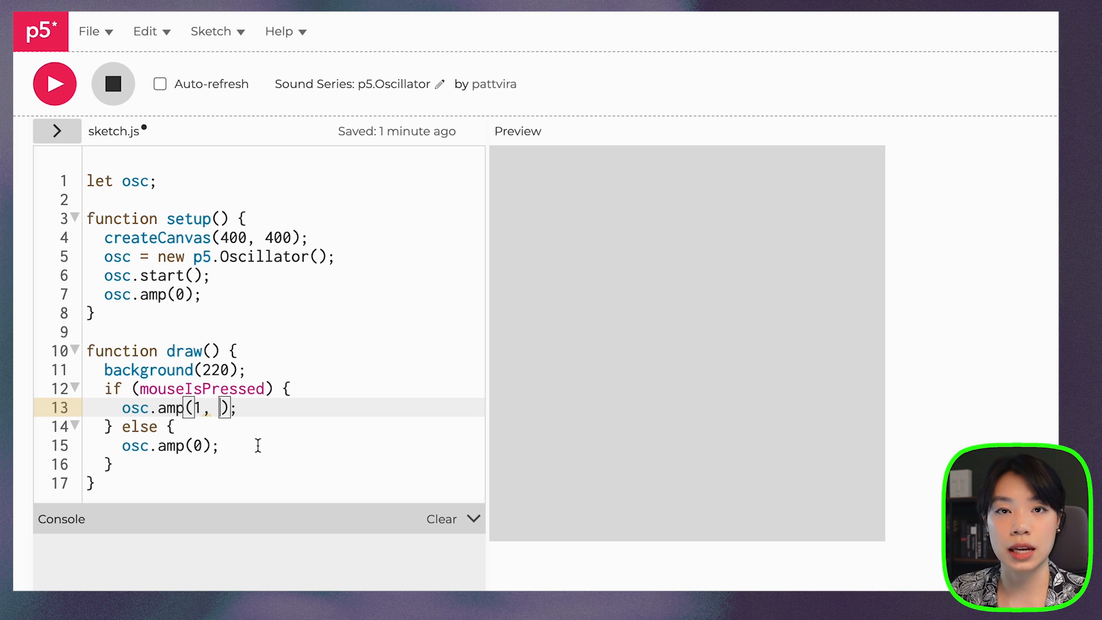
- Save the sketch and add a 0.1-second ramp to the amp calls
{"action": "key", "text": "ctrl+s"}
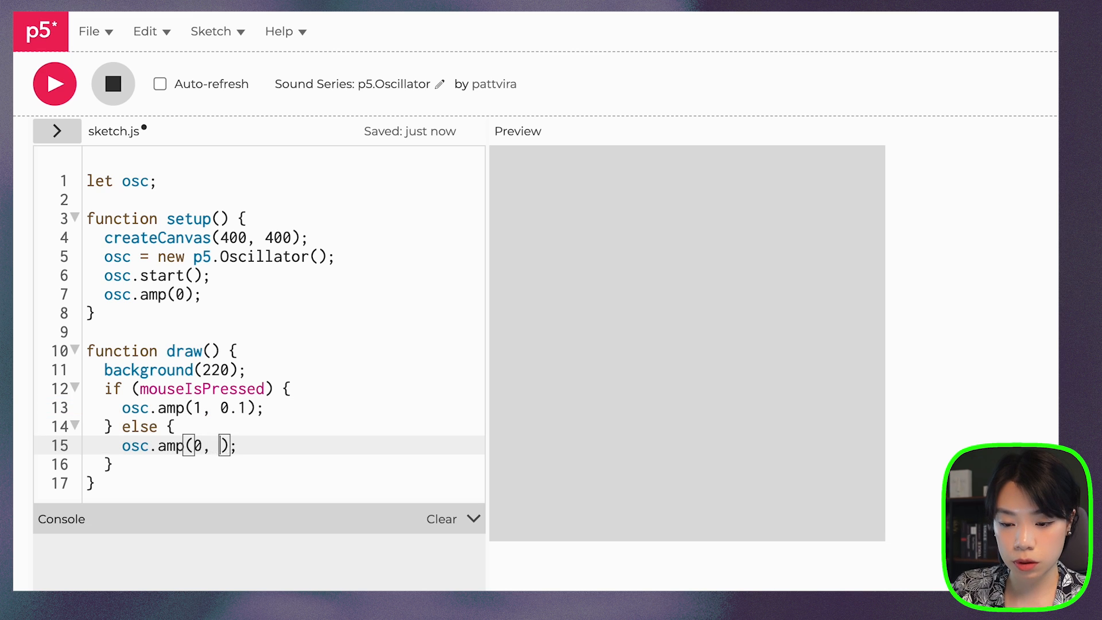
{"action": "type", "text": "0.1"}
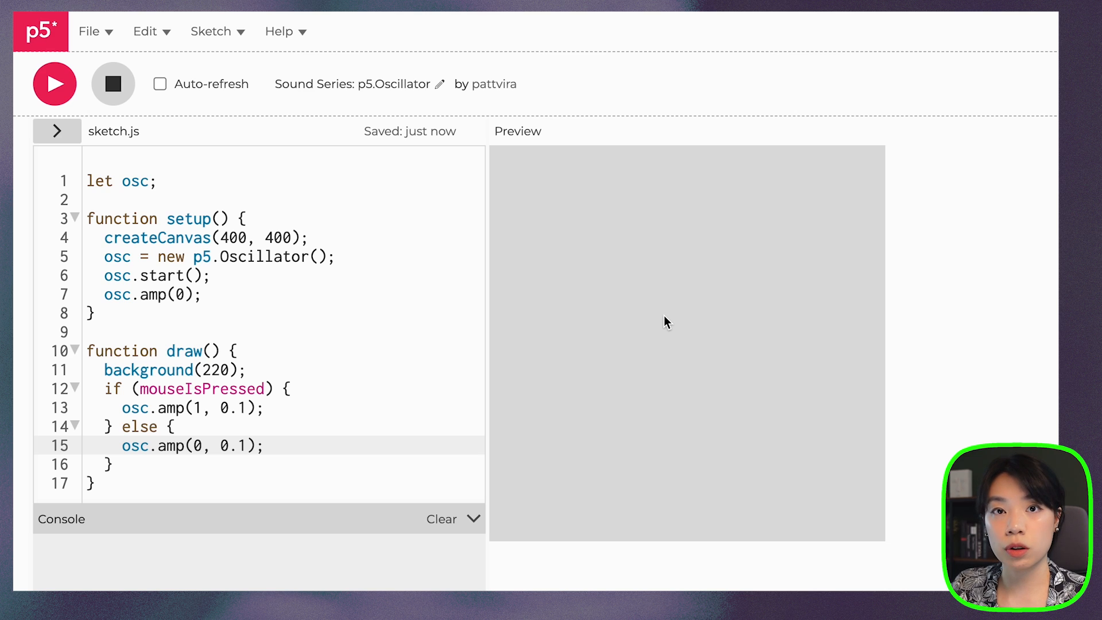
{"action": "mouse_move", "coordinate": [664, 313]}
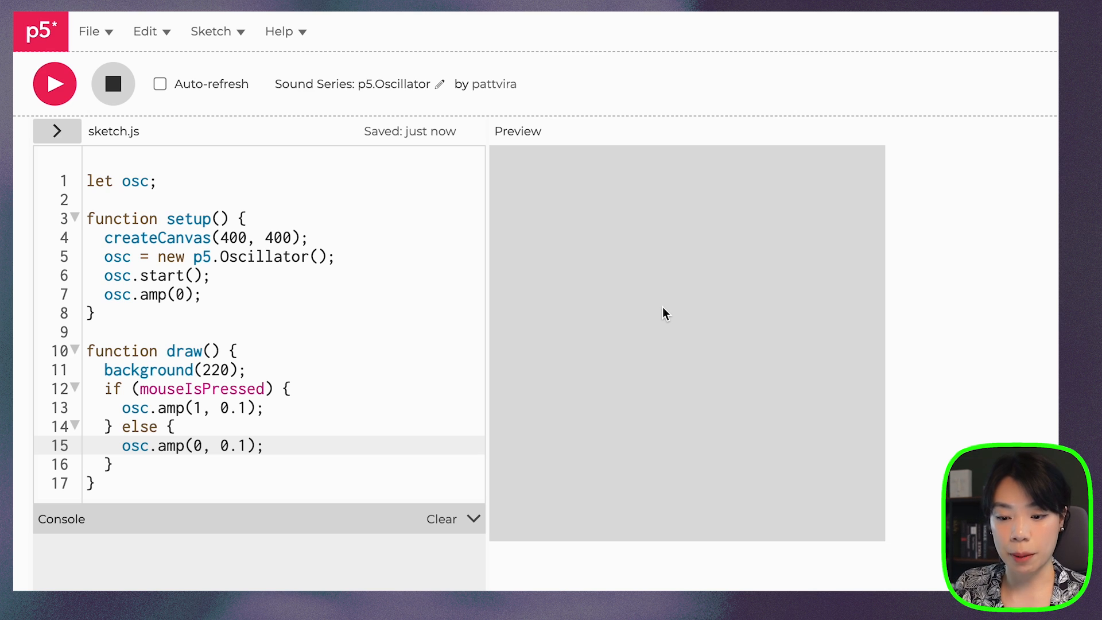
{"action": "mouse_move", "coordinate": [448, 351]}
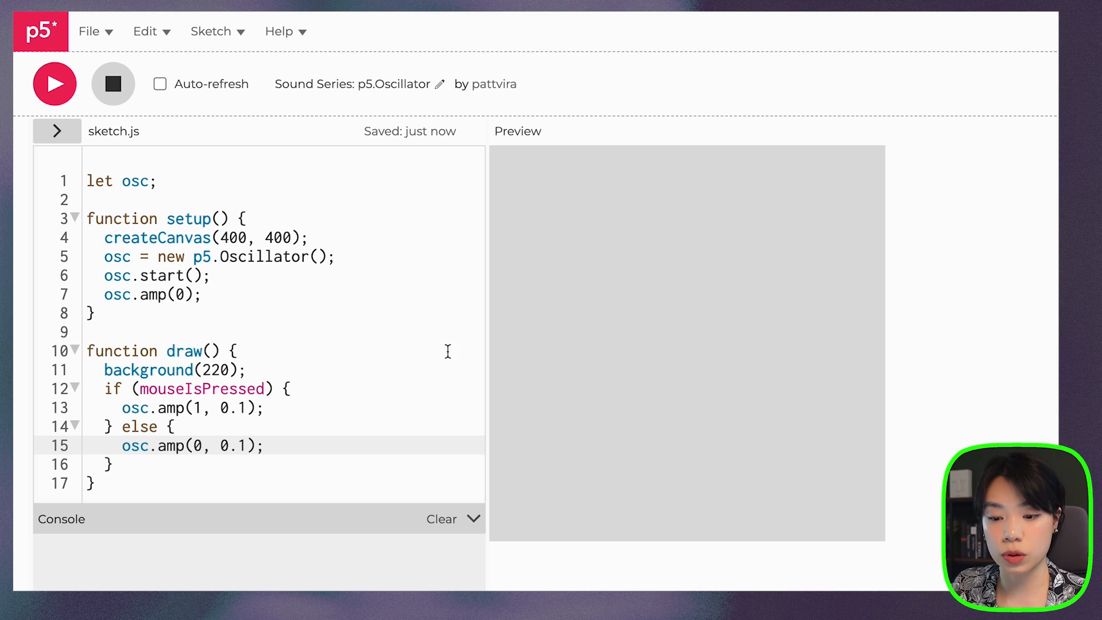
{"action": "mouse_move", "coordinate": [683, 302]}
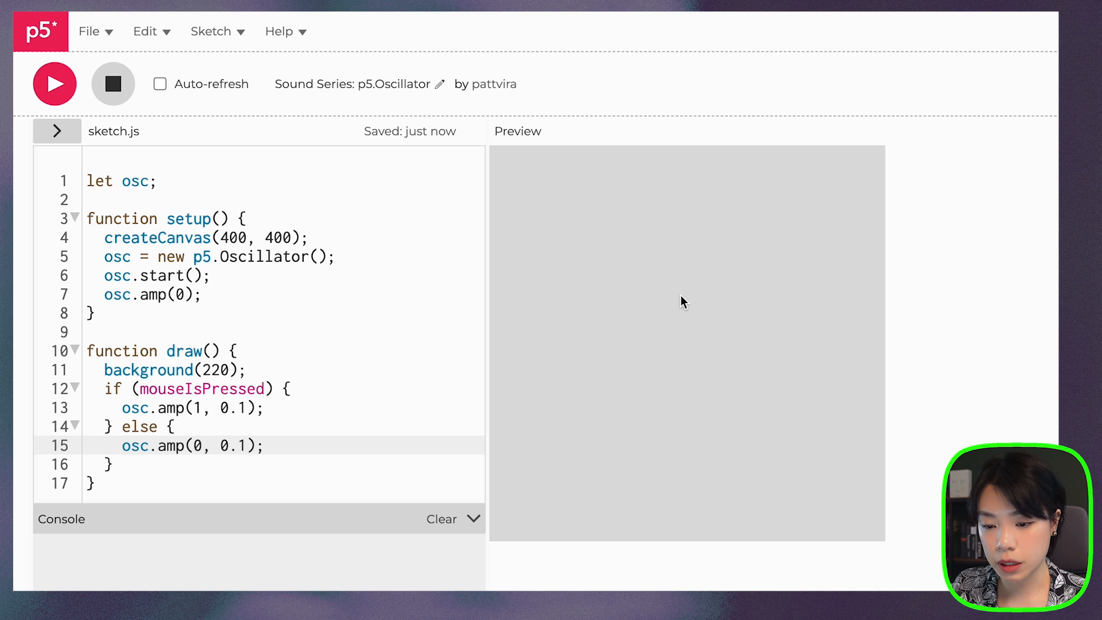
{"action": "mouse_move", "coordinate": [707, 344]}
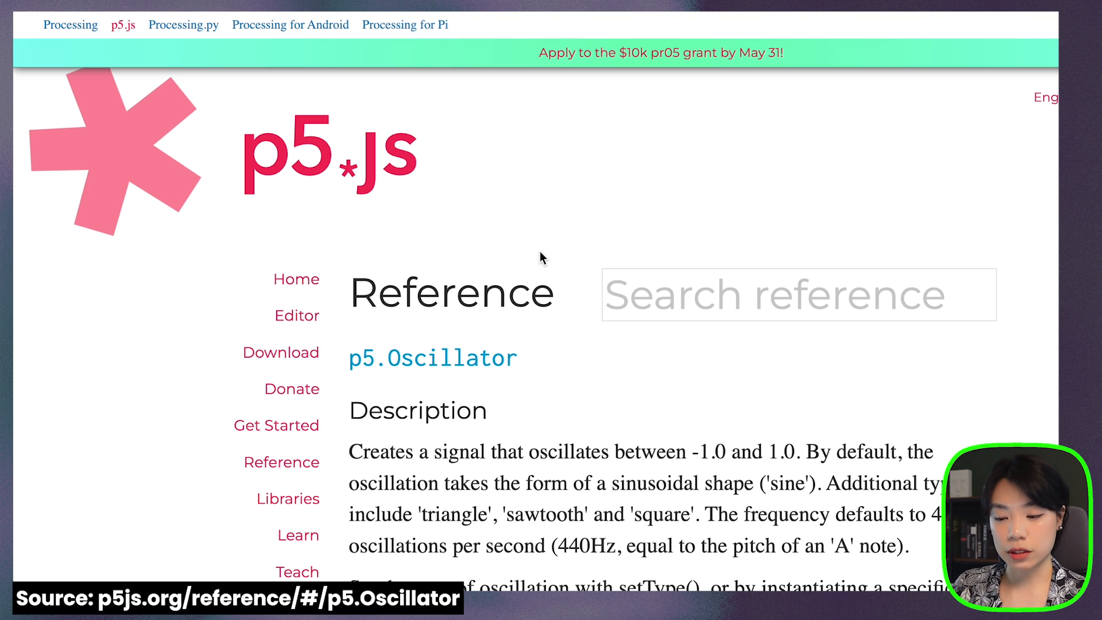
- Scroll the p5.Oscillator reference page down to its mouse-controlled example sketch
{"action": "scroll", "scroll_direction": "down", "scroll_amount": 3}
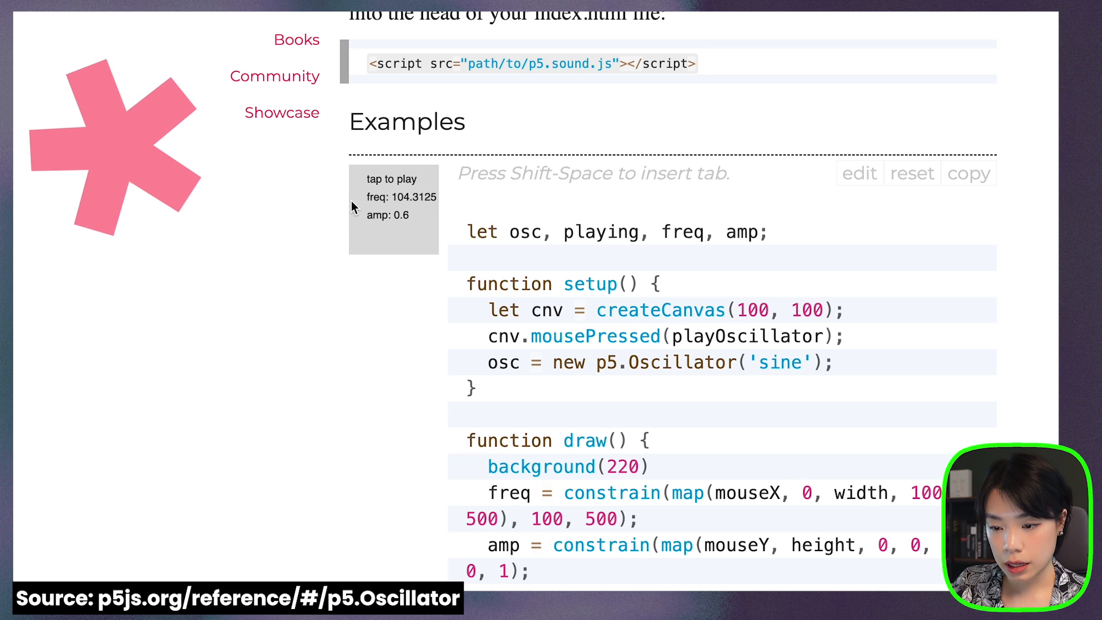
{"action": "mouse_move", "coordinate": [381, 210]}
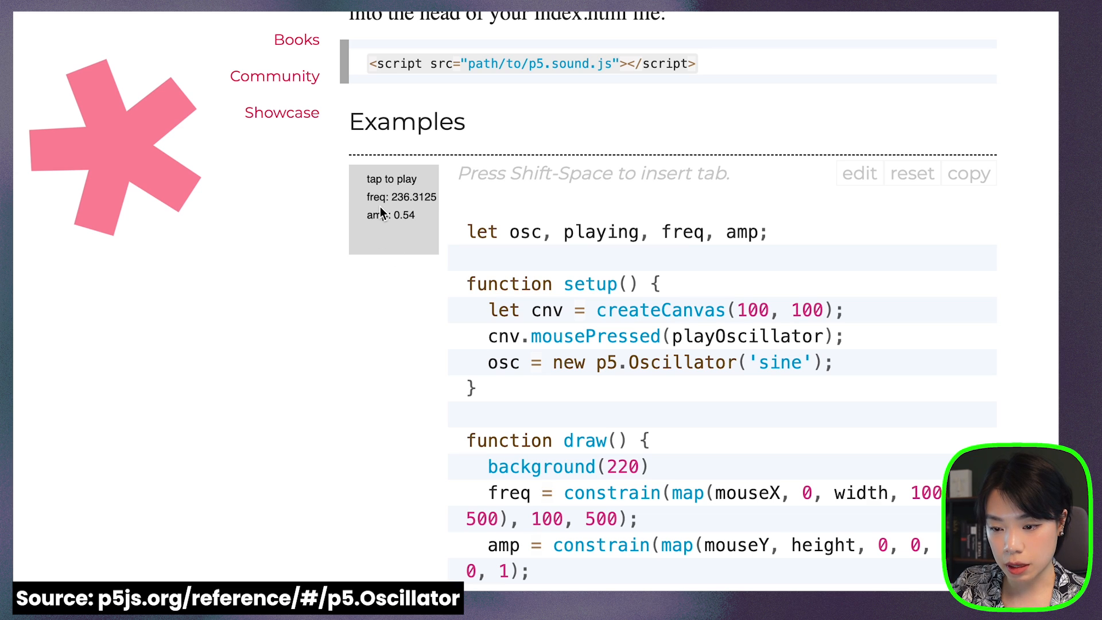
{"action": "mouse_move", "coordinate": [429, 211]}
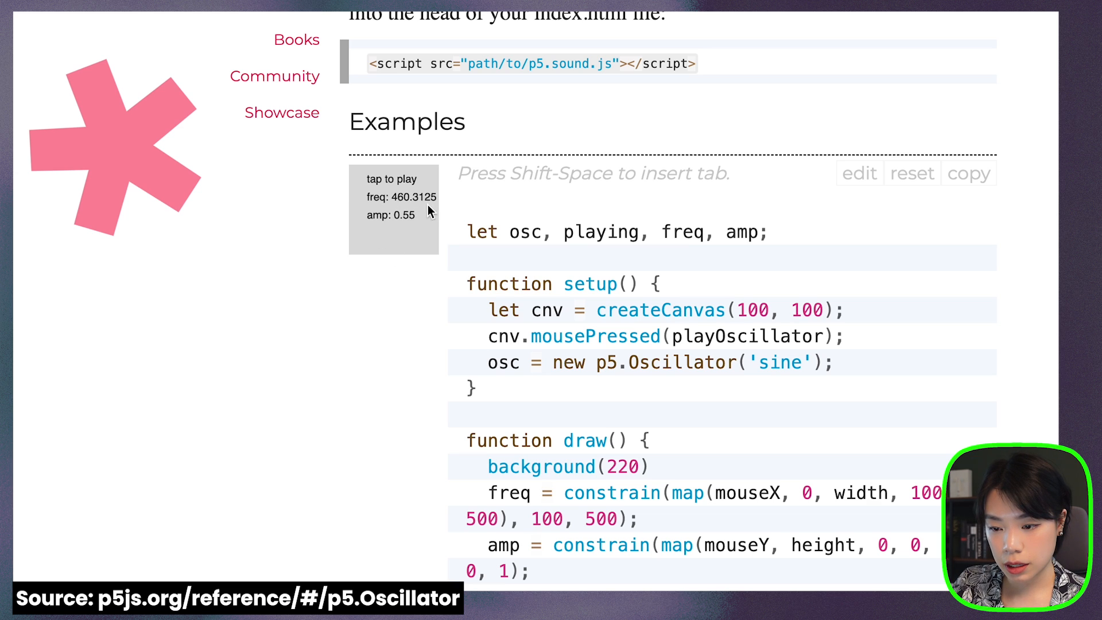
{"action": "mouse_move", "coordinate": [433, 210]}
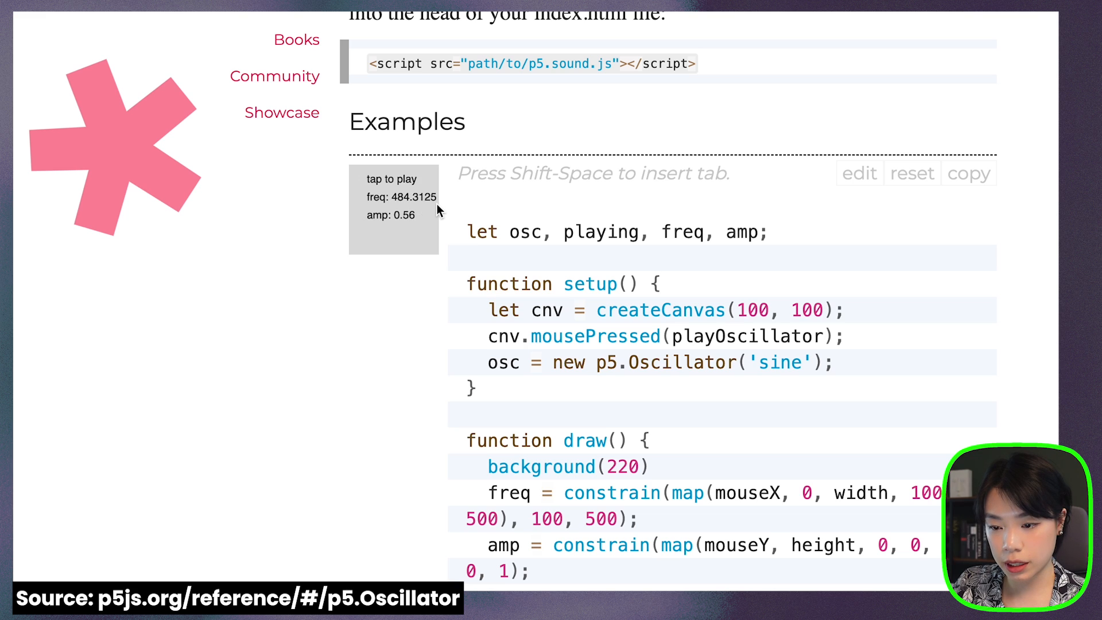
{"action": "mouse_move", "coordinate": [391, 226]}
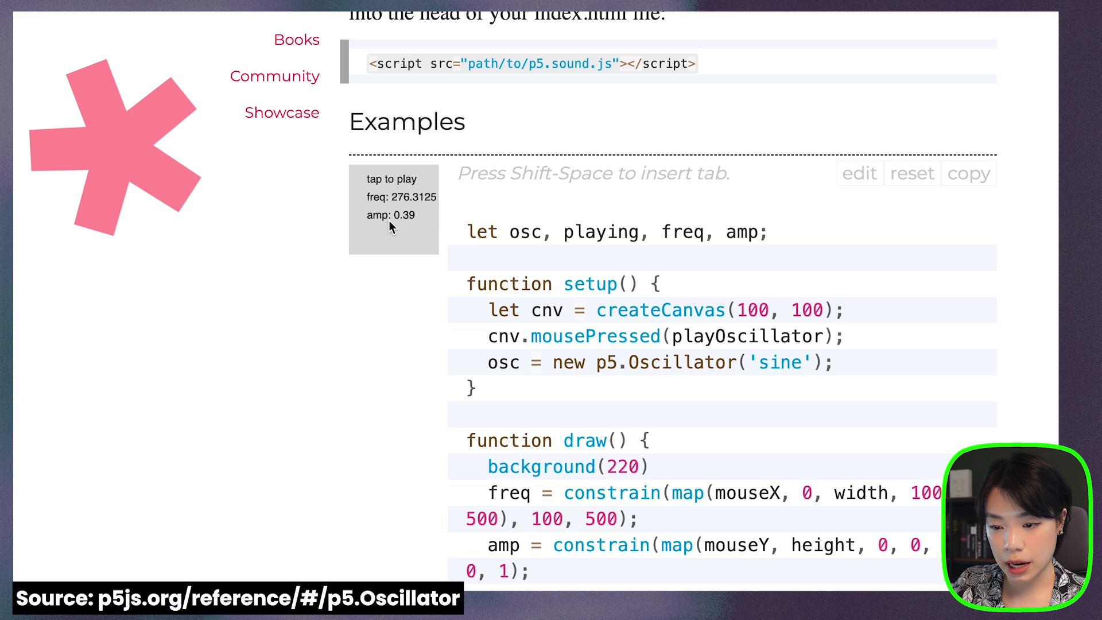
{"action": "mouse_move", "coordinate": [392, 211]}
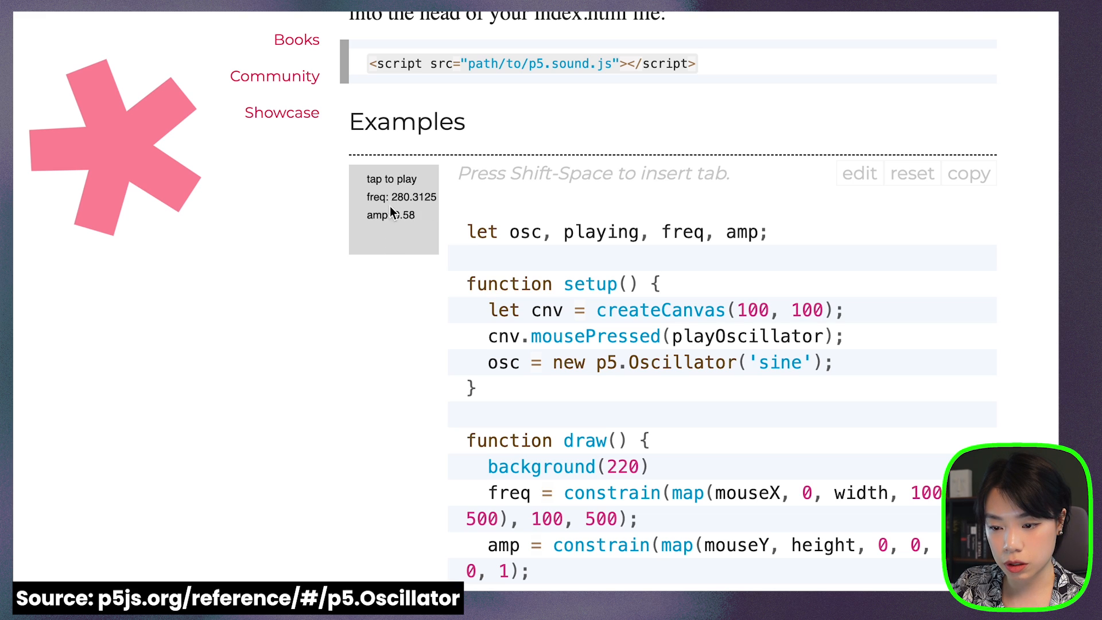
{"action": "mouse_move", "coordinate": [391, 174]}
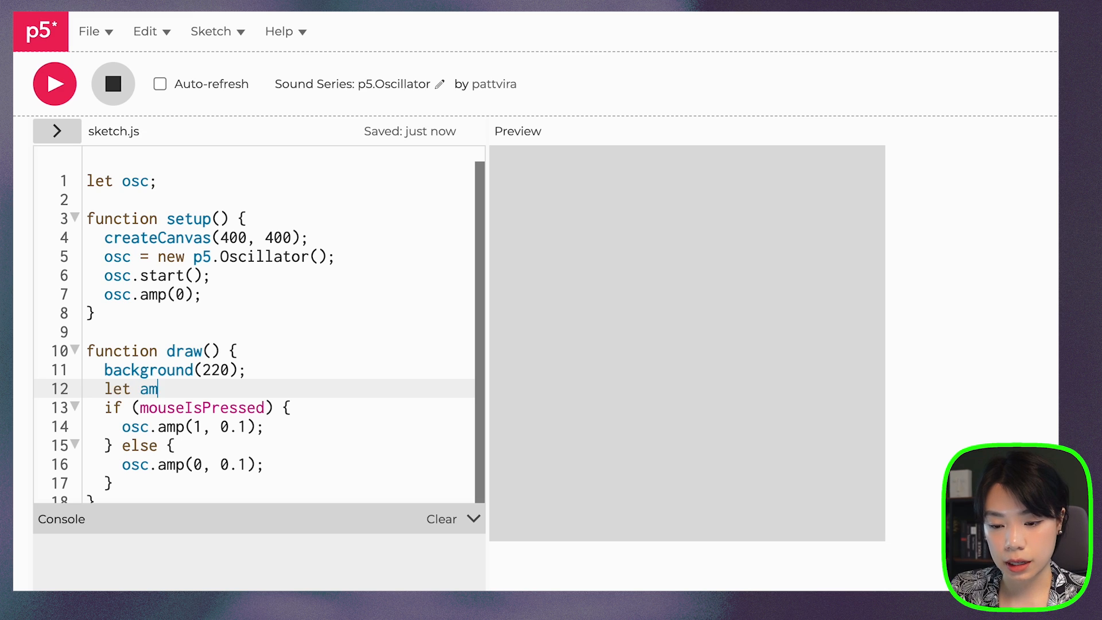
- In draw(), add amplitude = map(mouseX, 0, width, 0, 1) and frequency = map(mouseY, 0, height, 100, 500)
{"action": "type", "text": "plitude = map("}
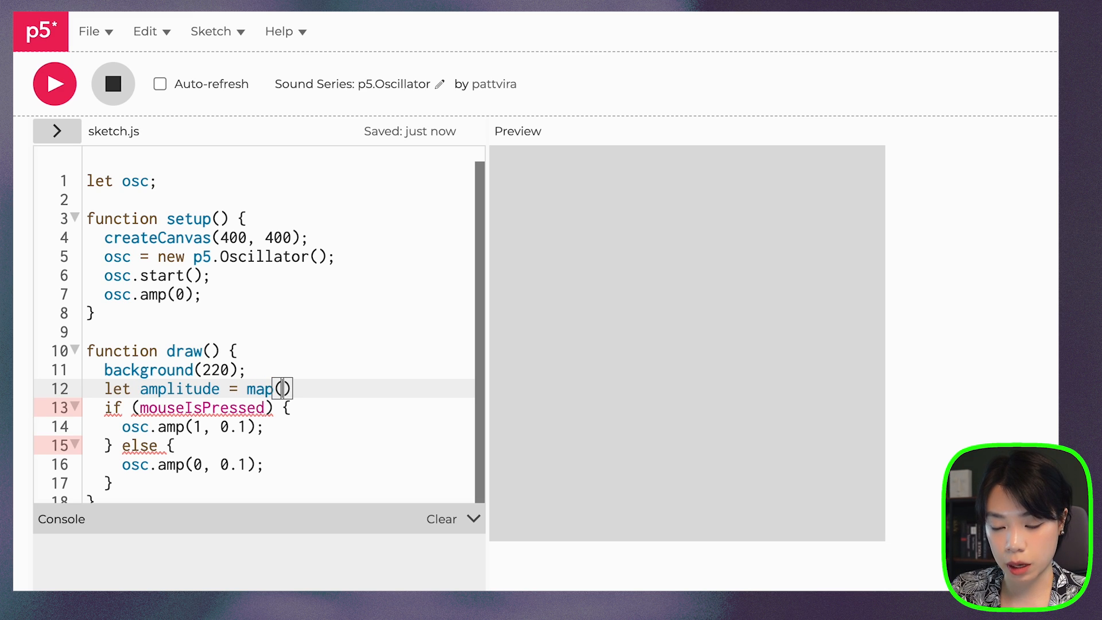
{"action": "type", "text": "mouseX,"}
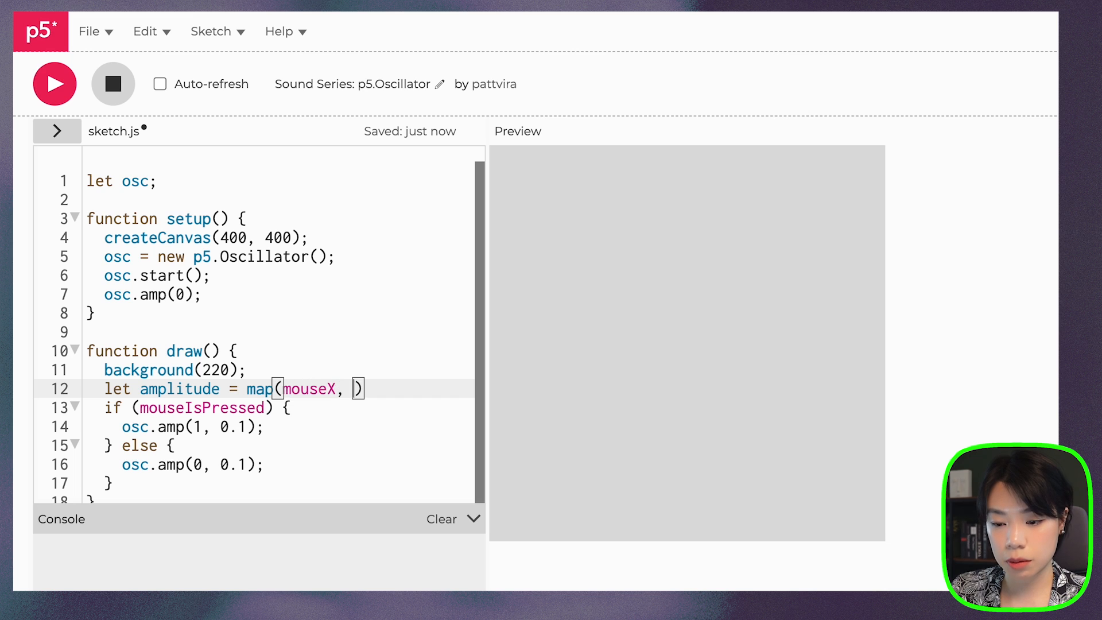
{"action": "type", "text": "0, width, 0, 1"}
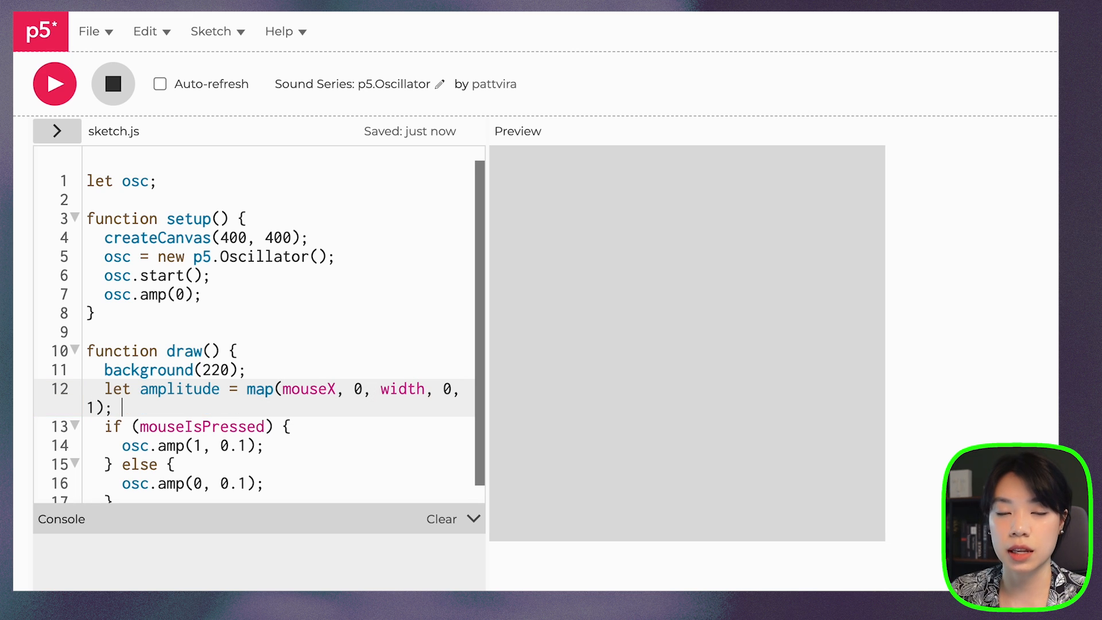
{"action": "type", "text": "l"}
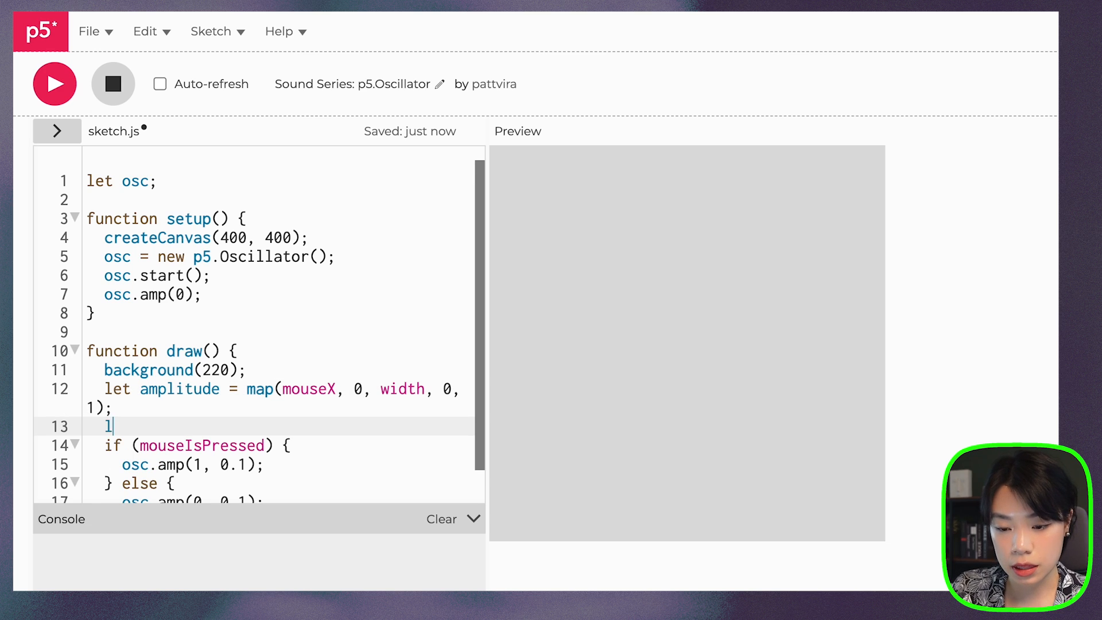
{"action": "type", "text": "et frequency = map(mo"}
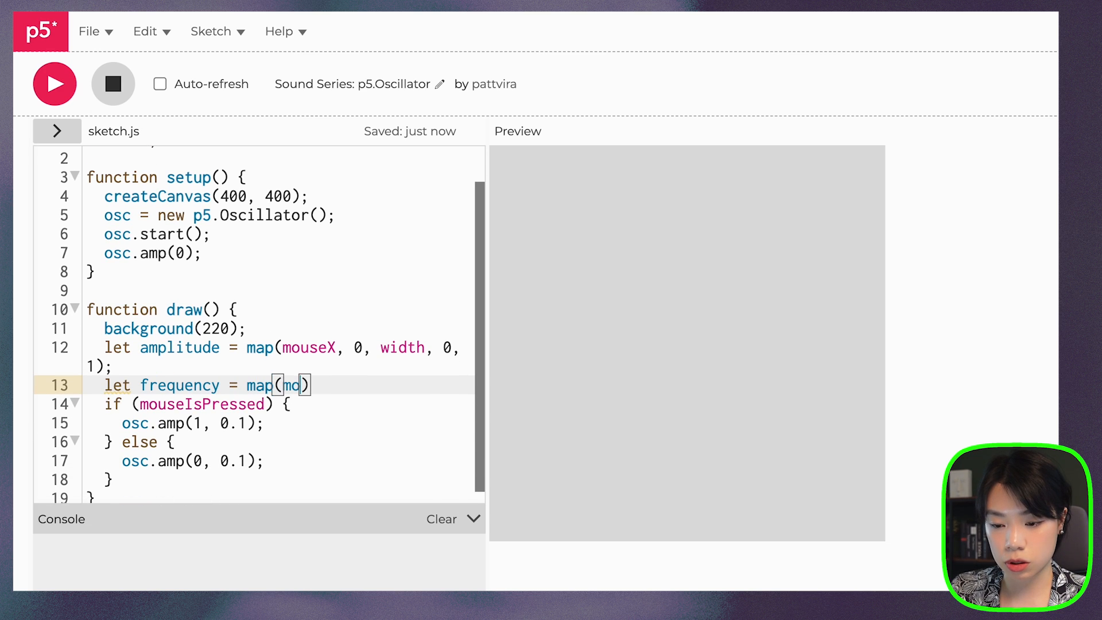
{"action": "type", "text": "useY, 0, height,"}
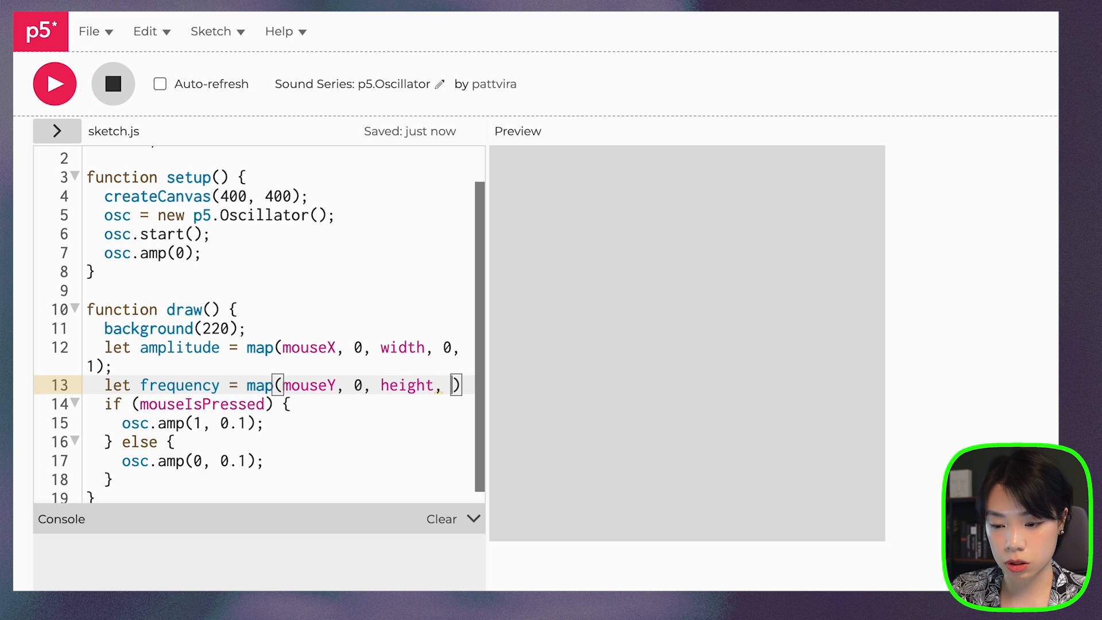
{"action": "type", "text": "100, 500"}
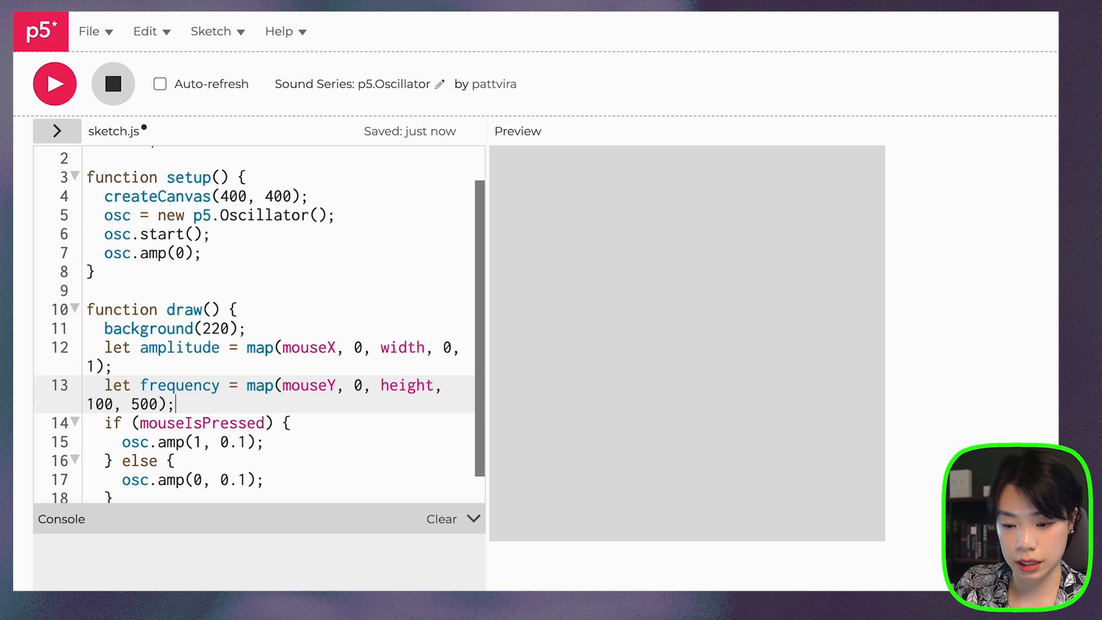
{"action": "scroll", "scroll_direction": "down", "scroll_amount": 3}
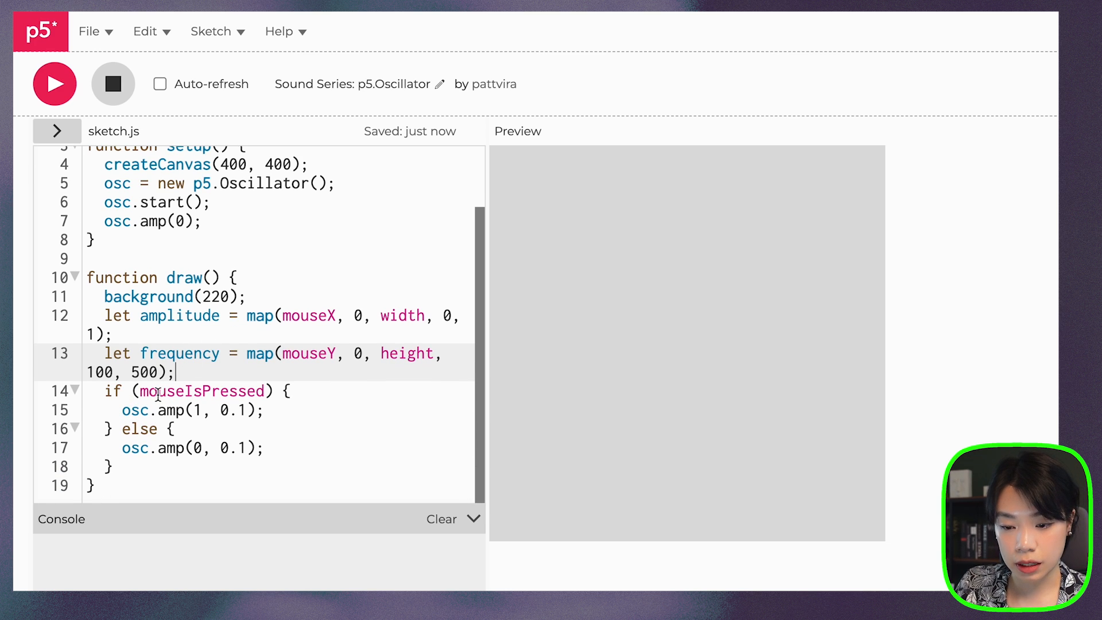
- In the pressed branch, use osc.amp(amplitude, 0.1) and add osc.freq(frequency)
{"action": "left_click", "coordinate": [200, 410]}
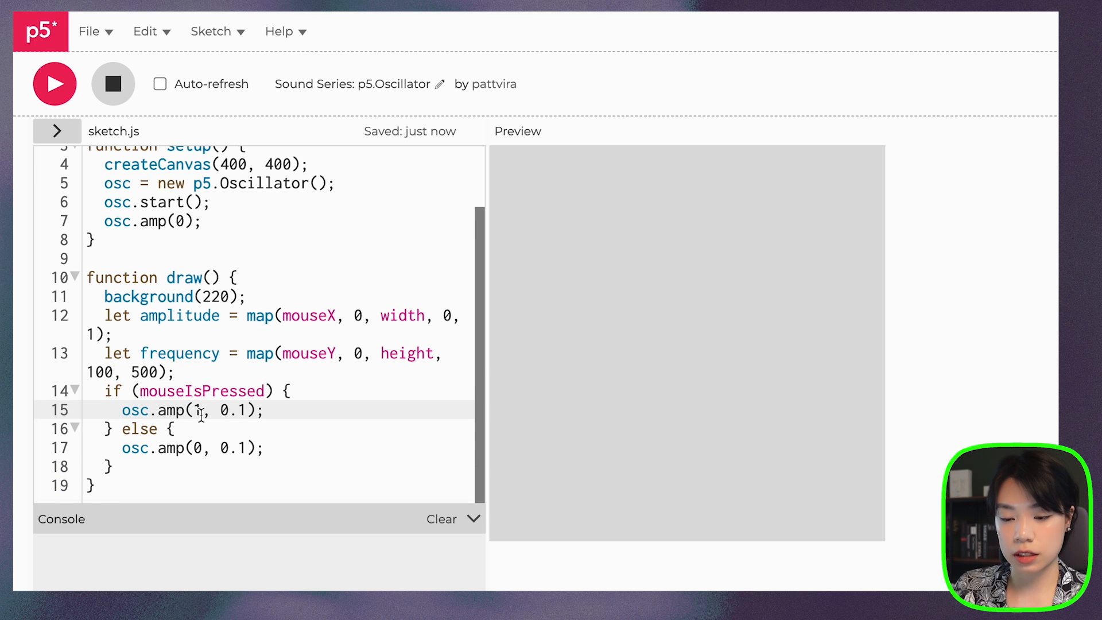
{"action": "type", "text": "amplt"}
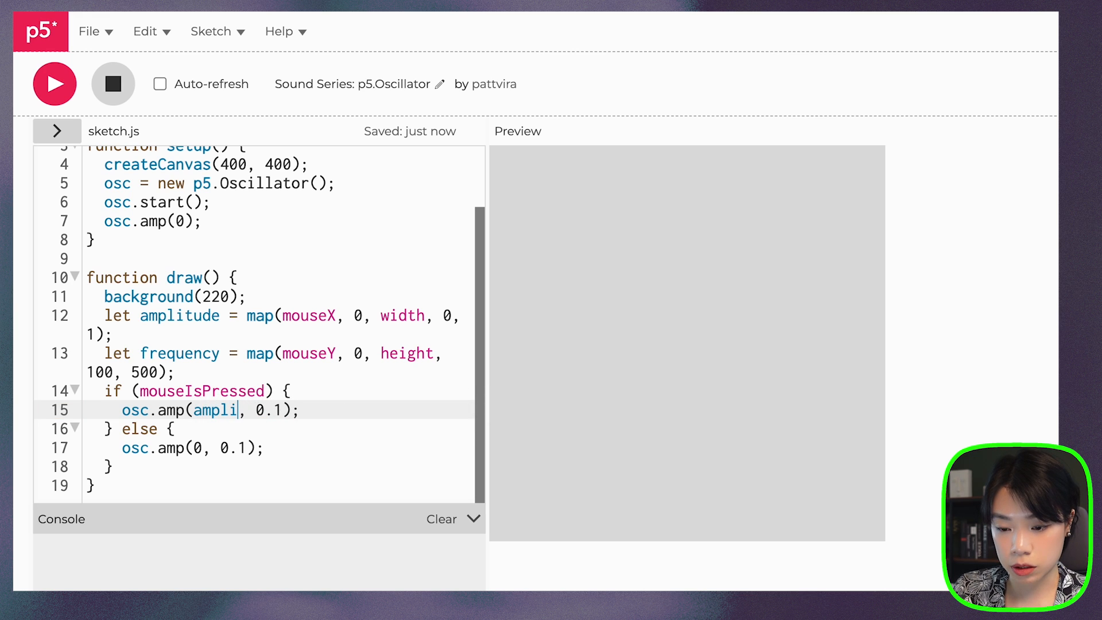
{"action": "type", "text": "tdue"}
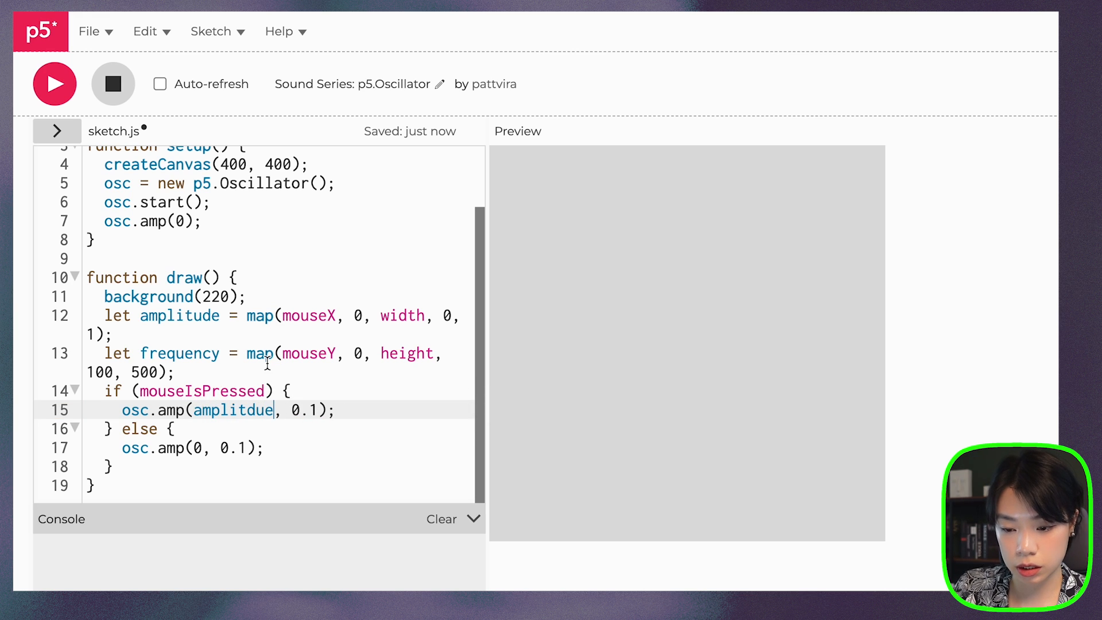
{"action": "type", "text": "amplitude"}
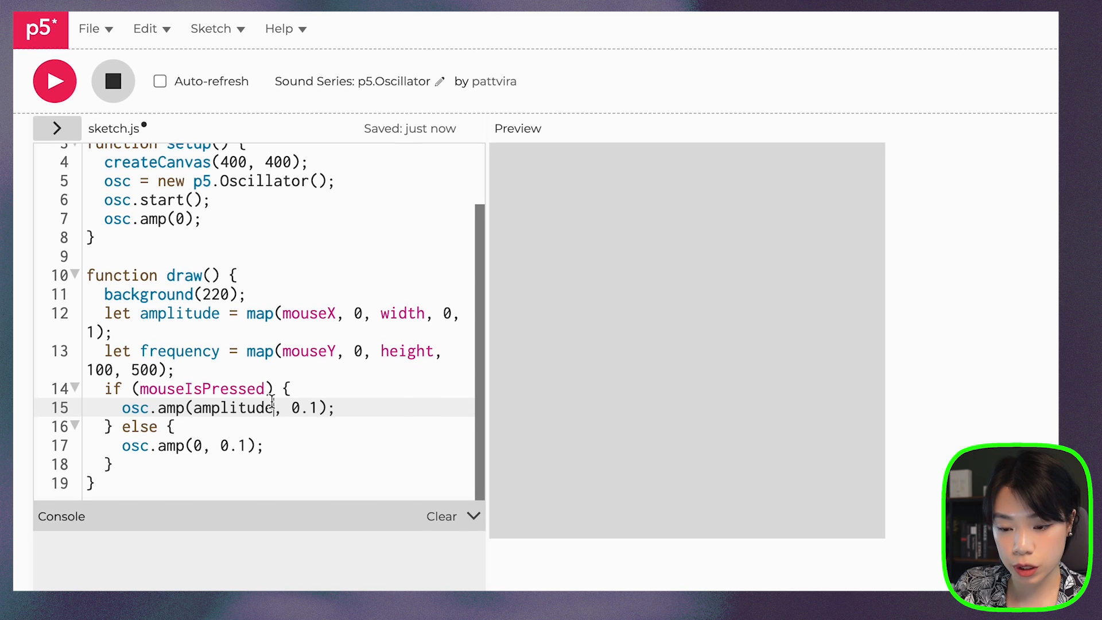
{"action": "type", "text": "osc"}
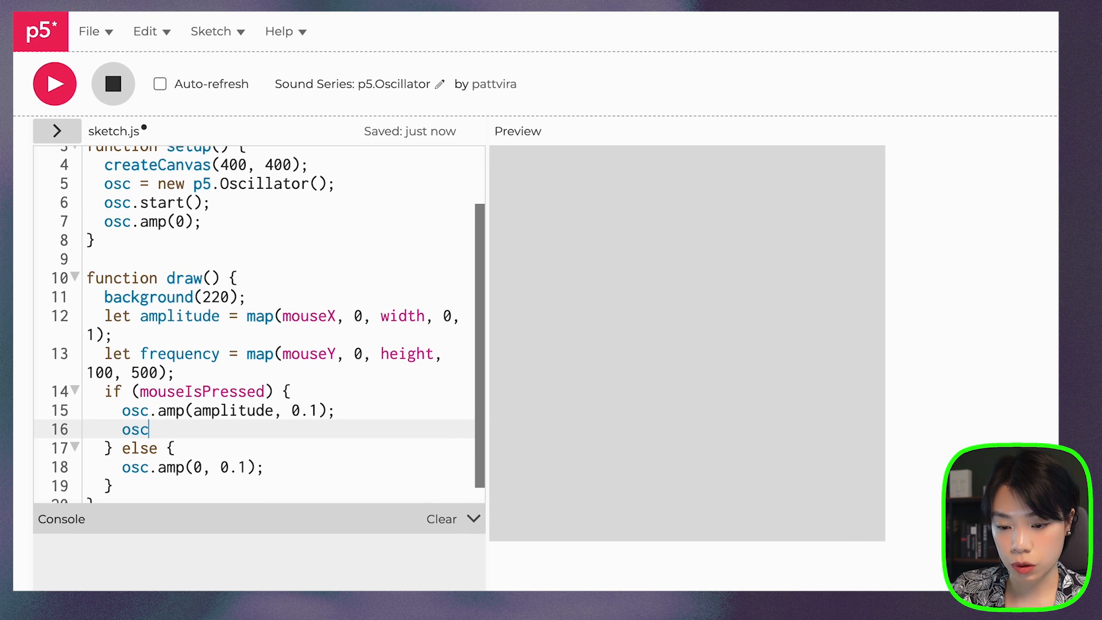
{"action": "type", "text": ".freq(fr)"}
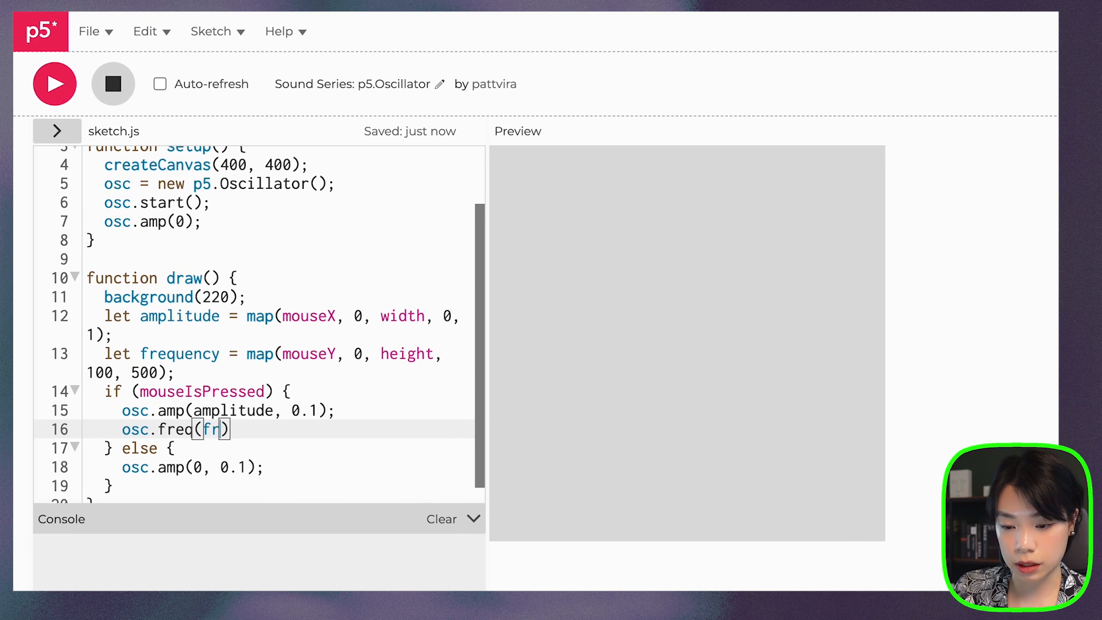
{"action": "type", "text": "equency);"}
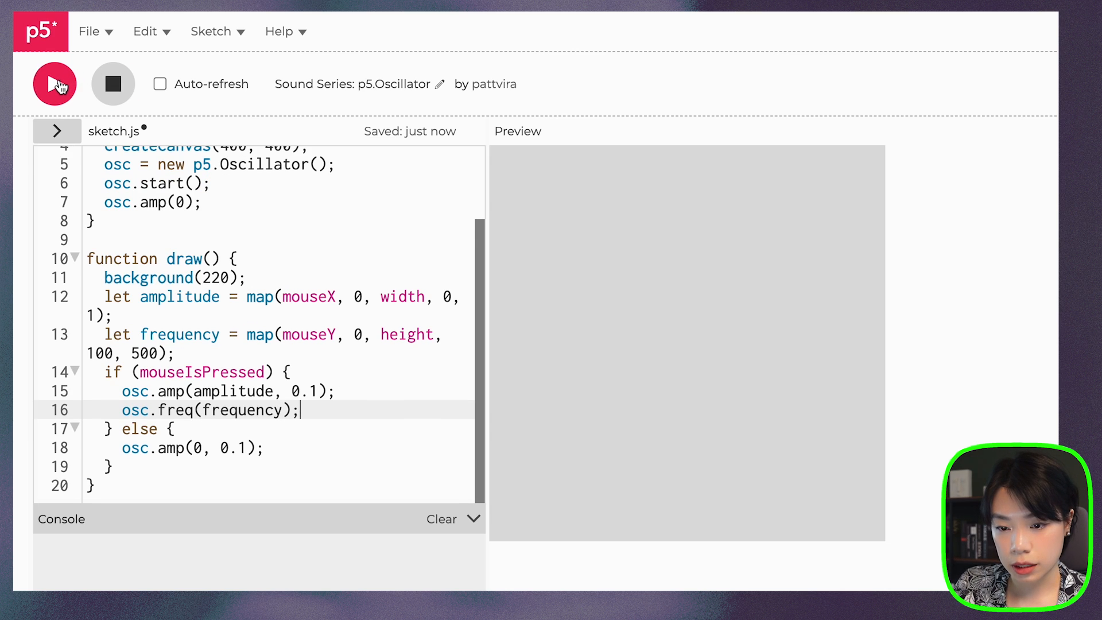
{"action": "mouse_move", "coordinate": [507, 316]}
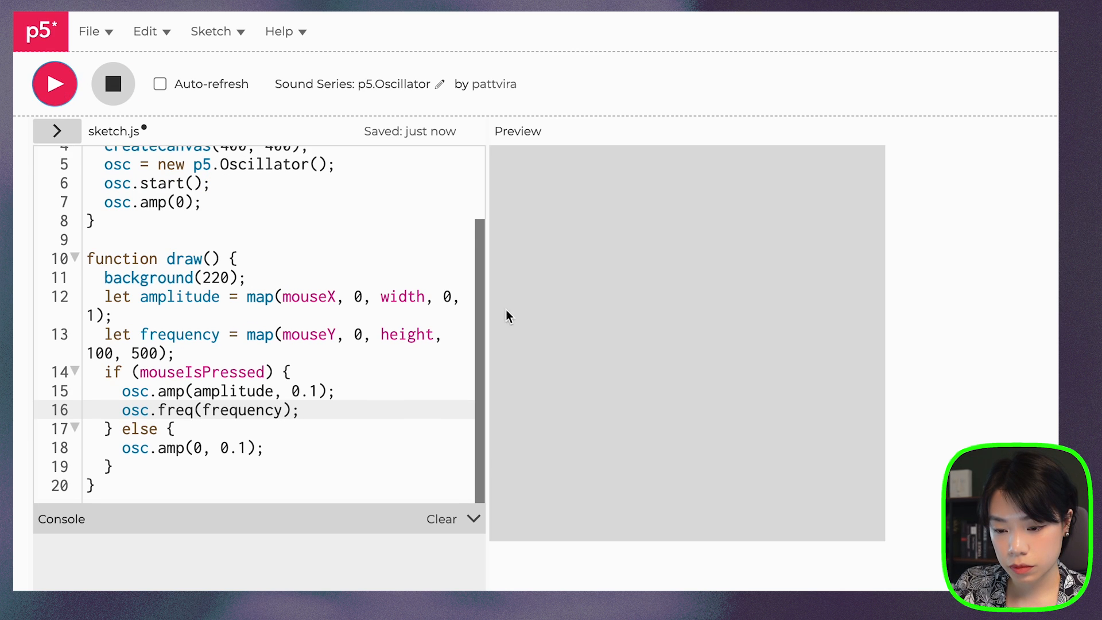
{"action": "mouse_move", "coordinate": [527, 357]}
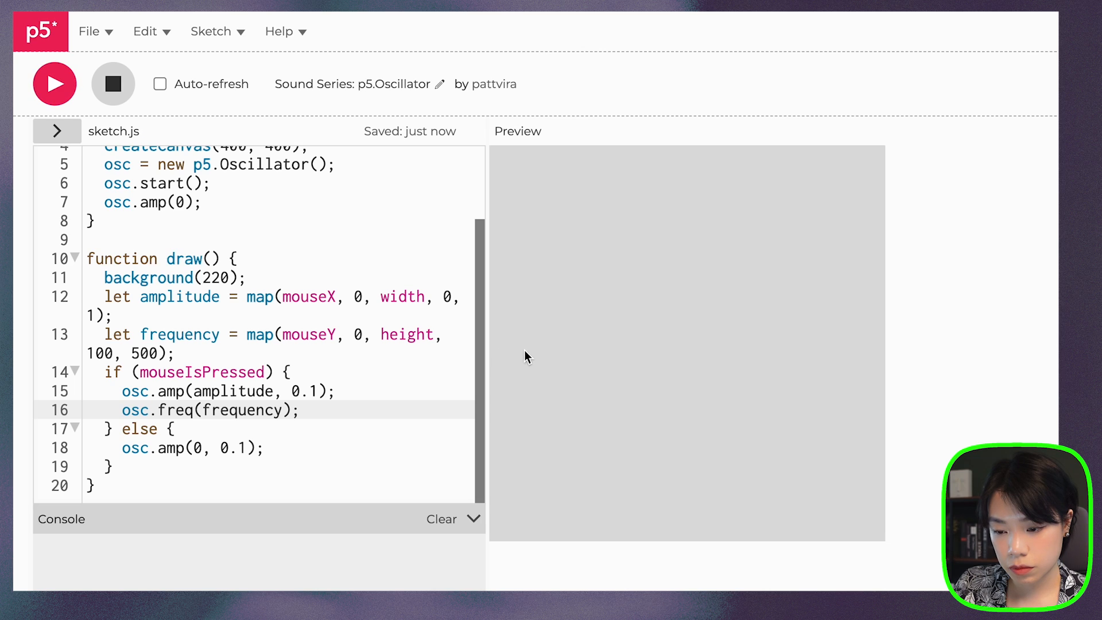
{"action": "mouse_move", "coordinate": [690, 348]}
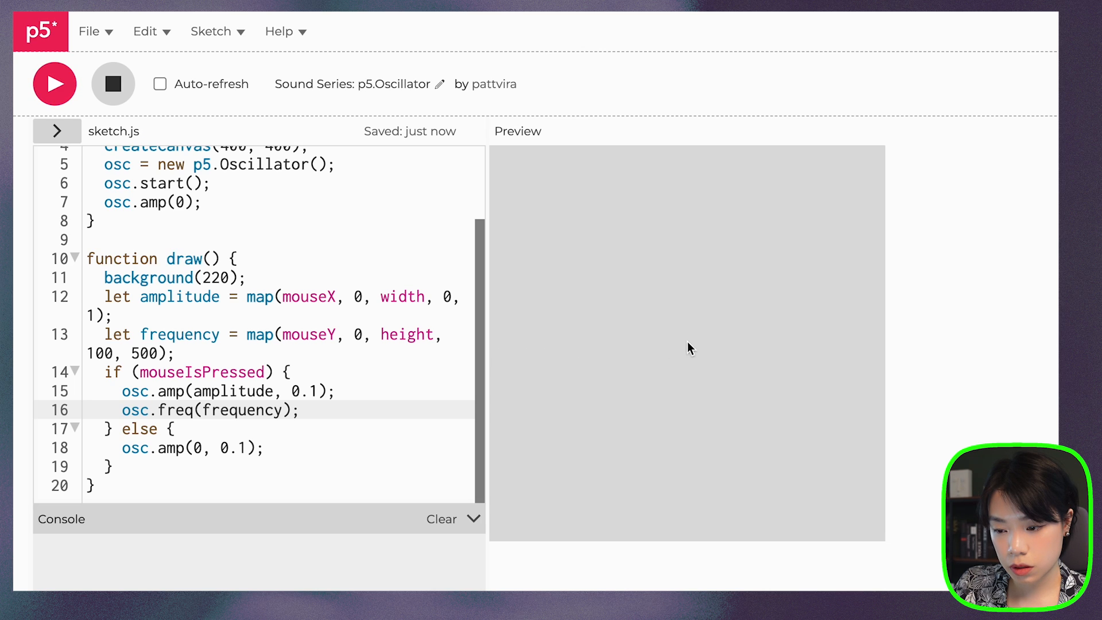
{"action": "mouse_move", "coordinate": [879, 335]}
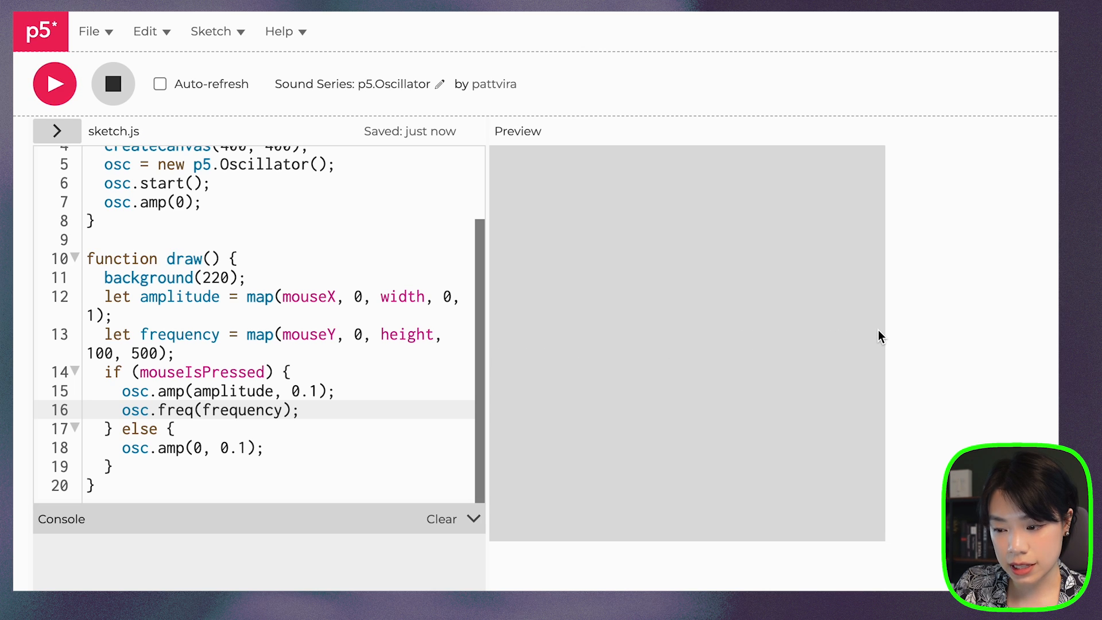
{"action": "mouse_move", "coordinate": [886, 336]}
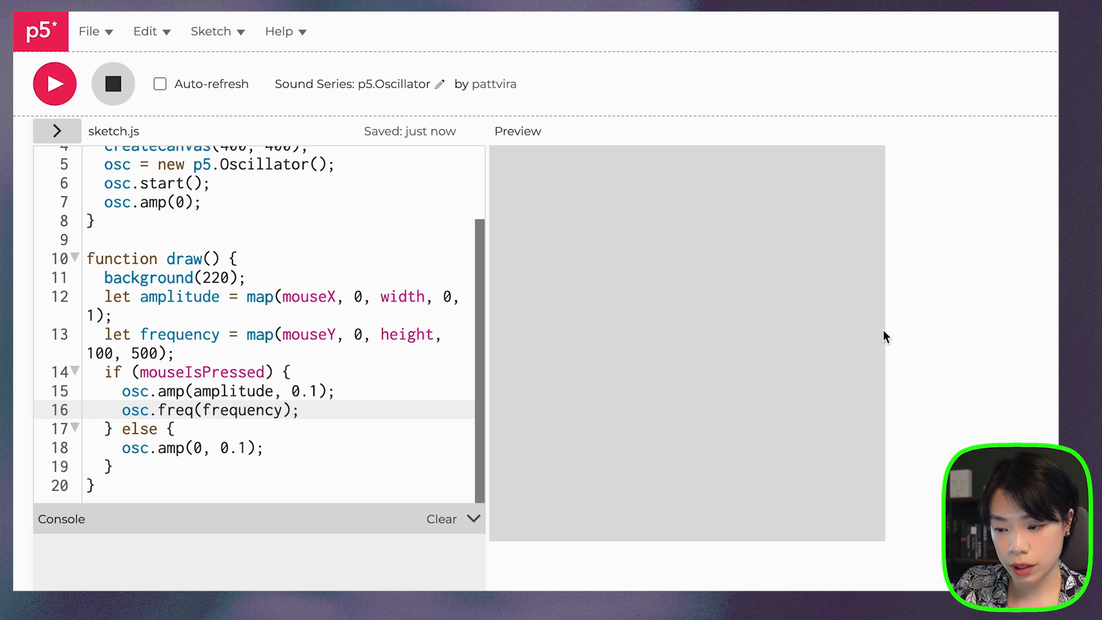
{"action": "mouse_move", "coordinate": [877, 524]}
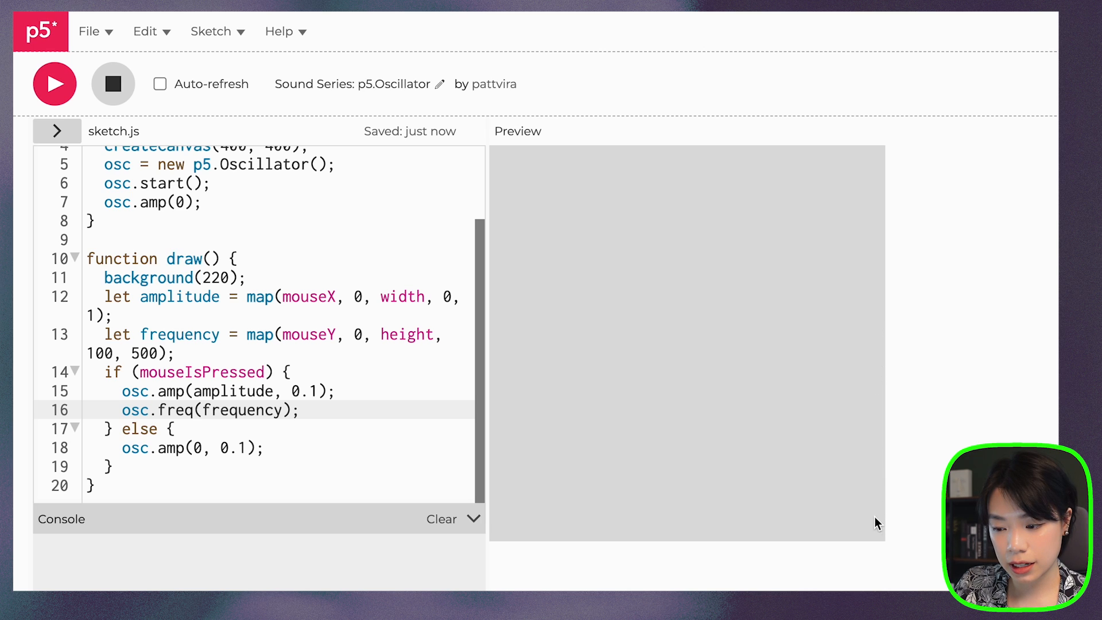
{"action": "mouse_move", "coordinate": [869, 281]}
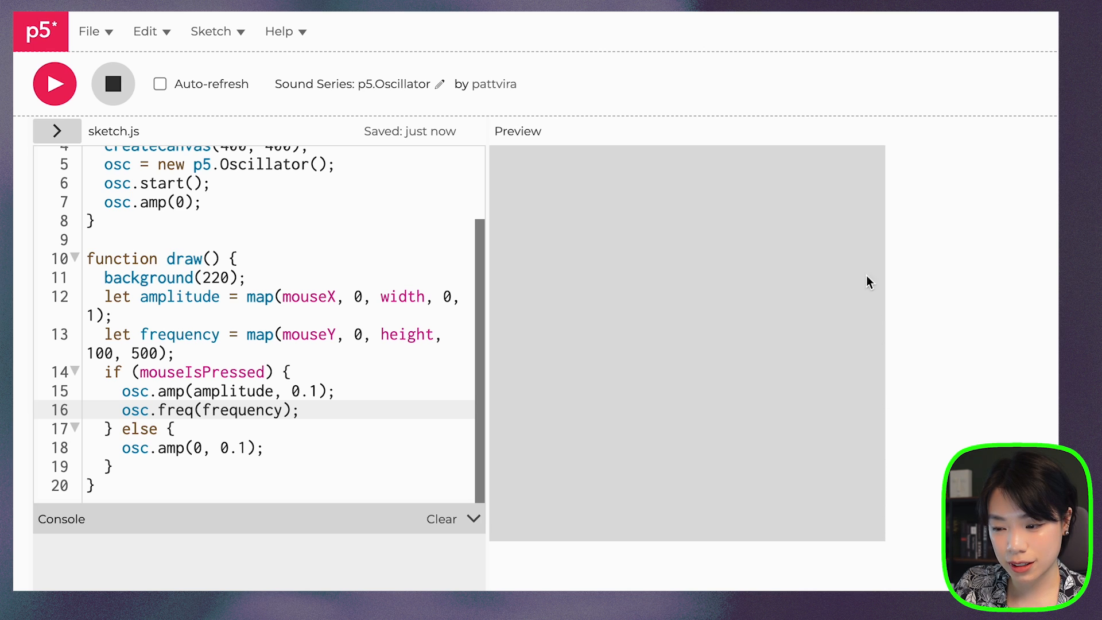
{"action": "mouse_move", "coordinate": [718, 367]}
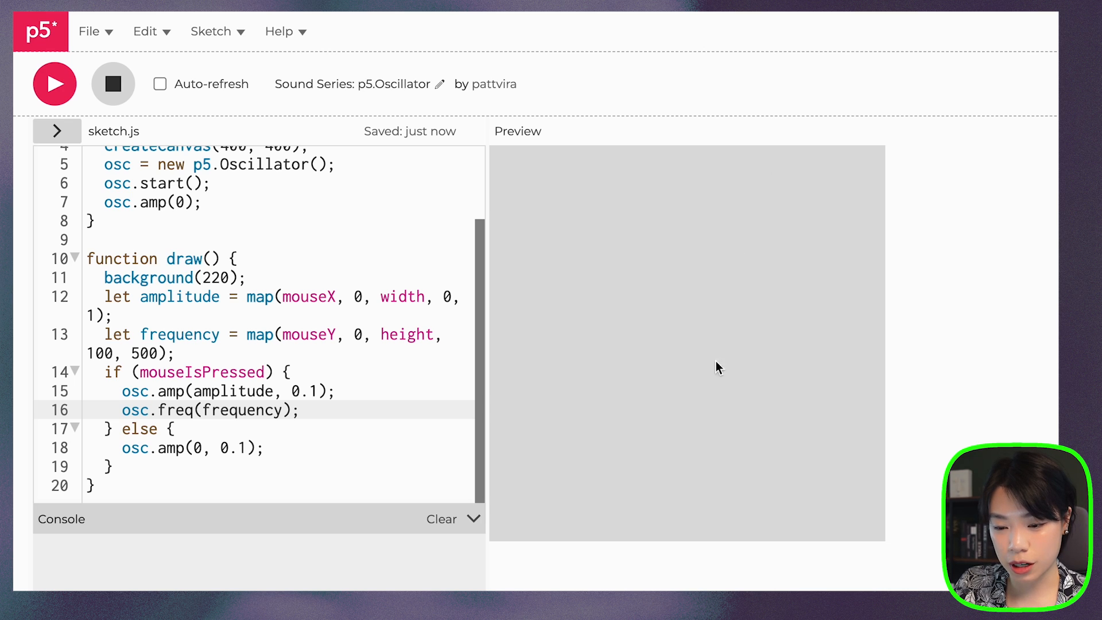
{"action": "mouse_move", "coordinate": [707, 444]}
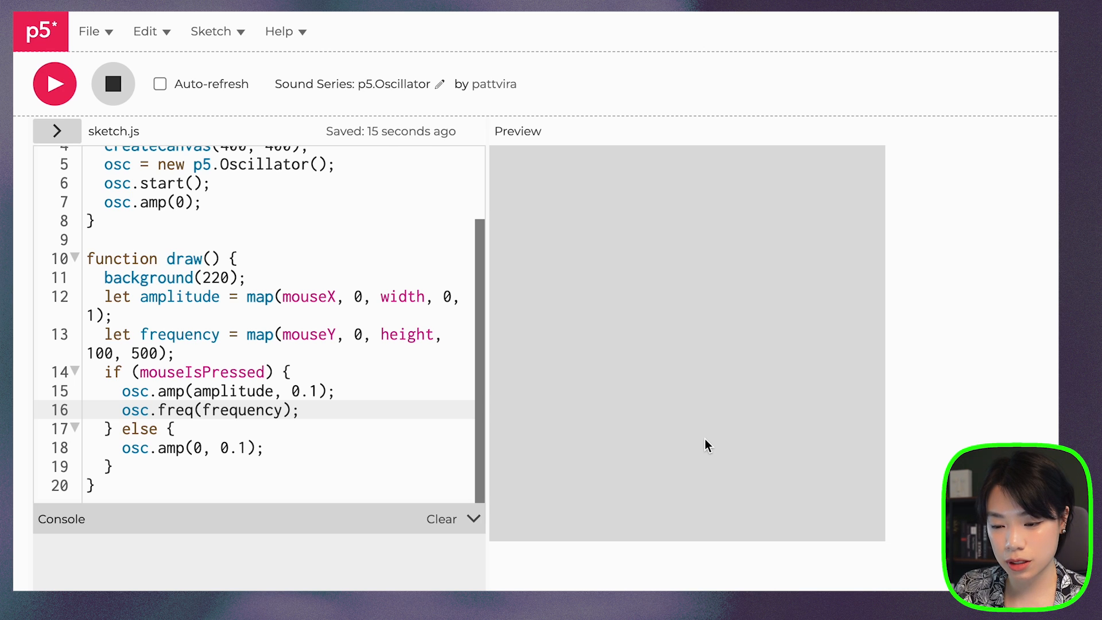
{"action": "mouse_move", "coordinate": [710, 277]}
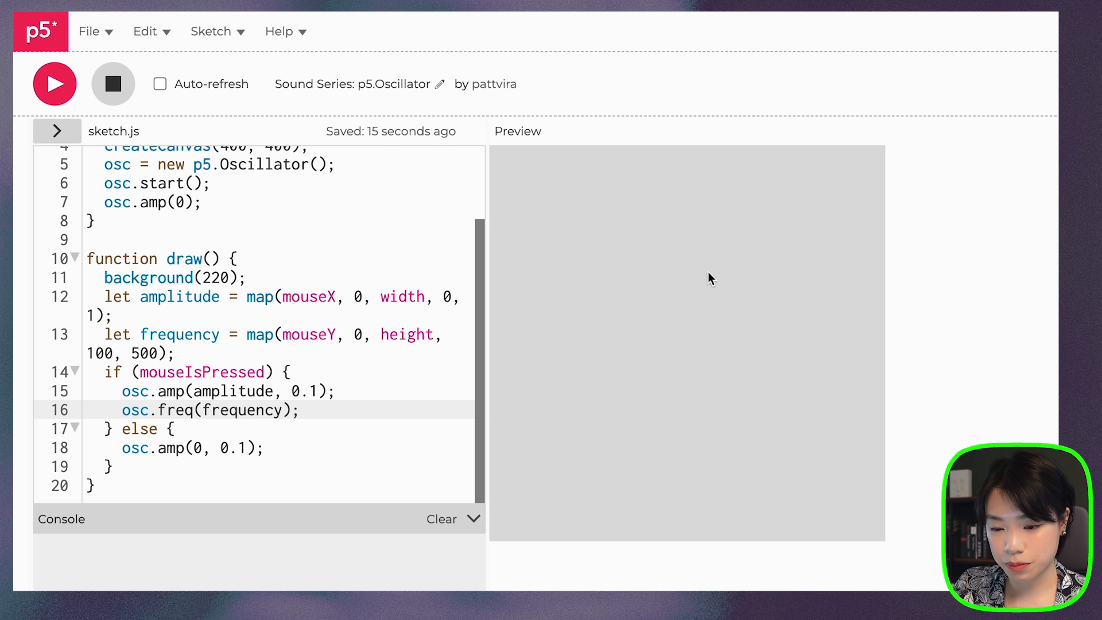
{"action": "mouse_move", "coordinate": [815, 345]}
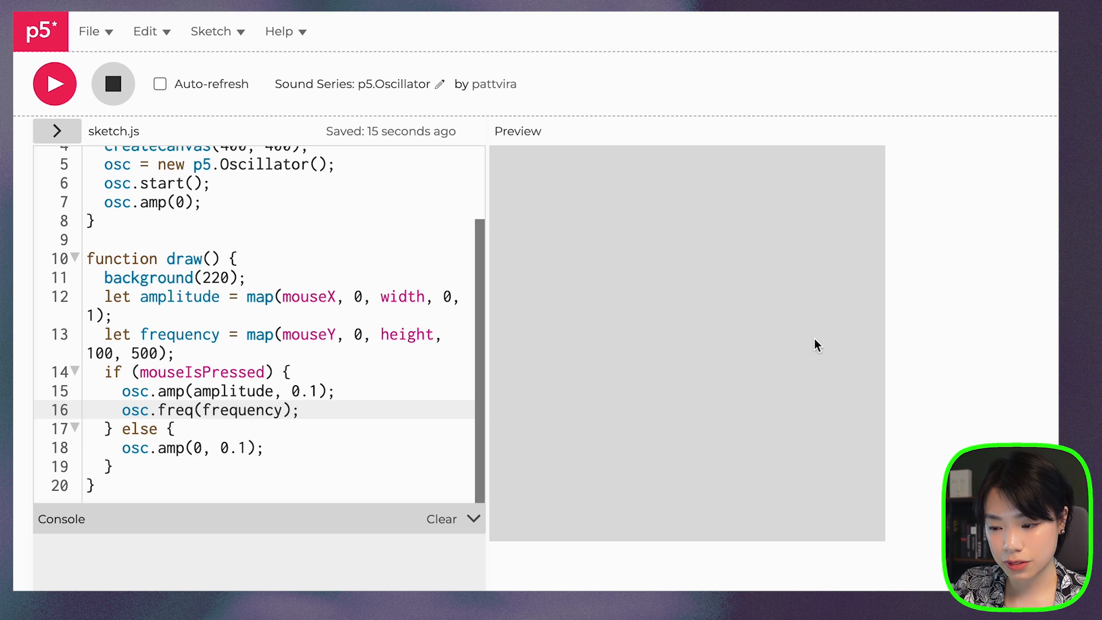
{"action": "mouse_move", "coordinate": [725, 335]}
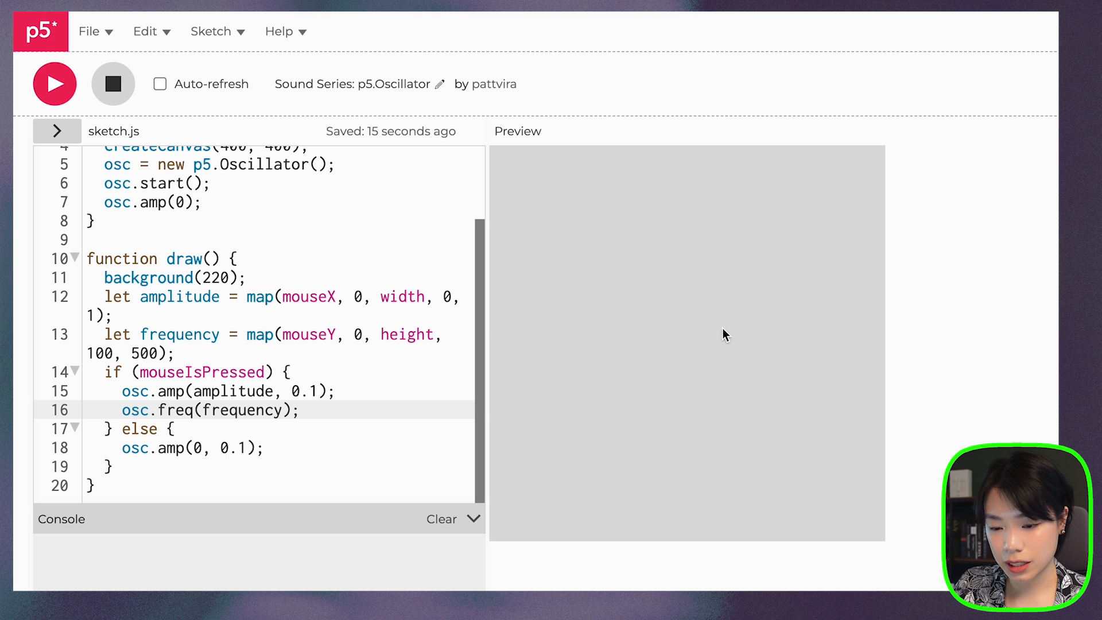
{"action": "mouse_move", "coordinate": [171, 466]}
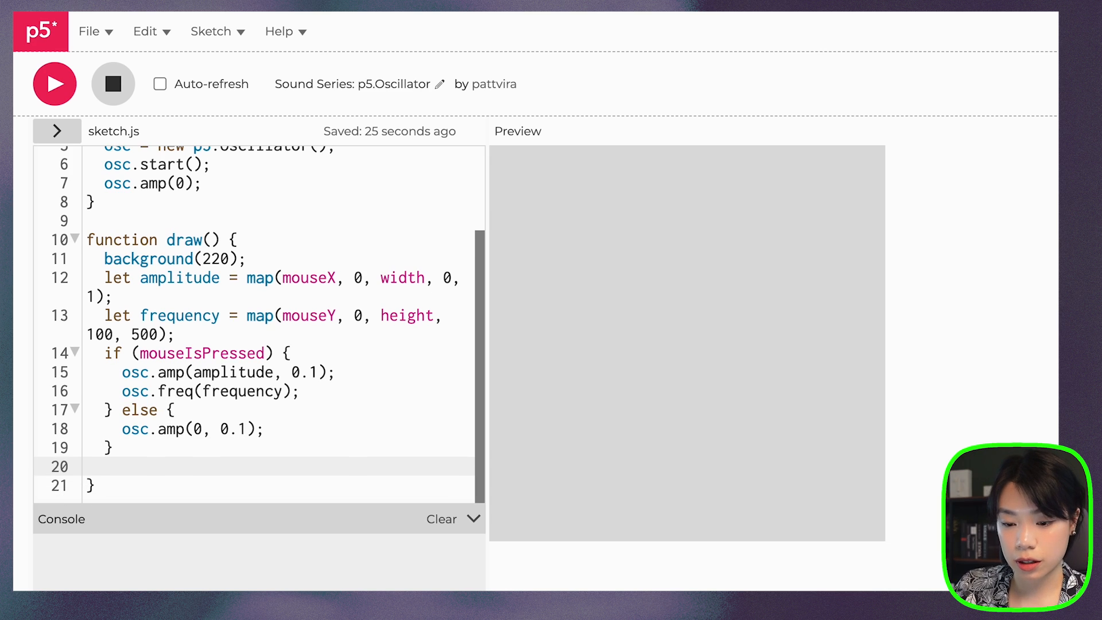
- Add ellipse(width/2, height/2, s, s) to draw a centered circle of size s
{"action": "type", "text": "elli"}
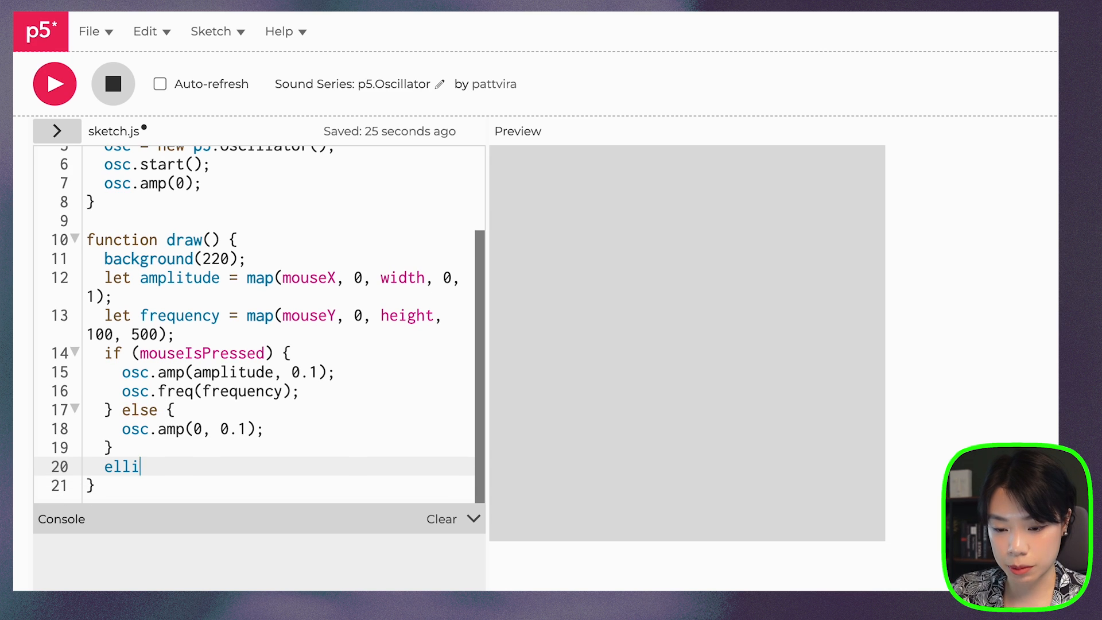
{"action": "type", "text": "pse();"}
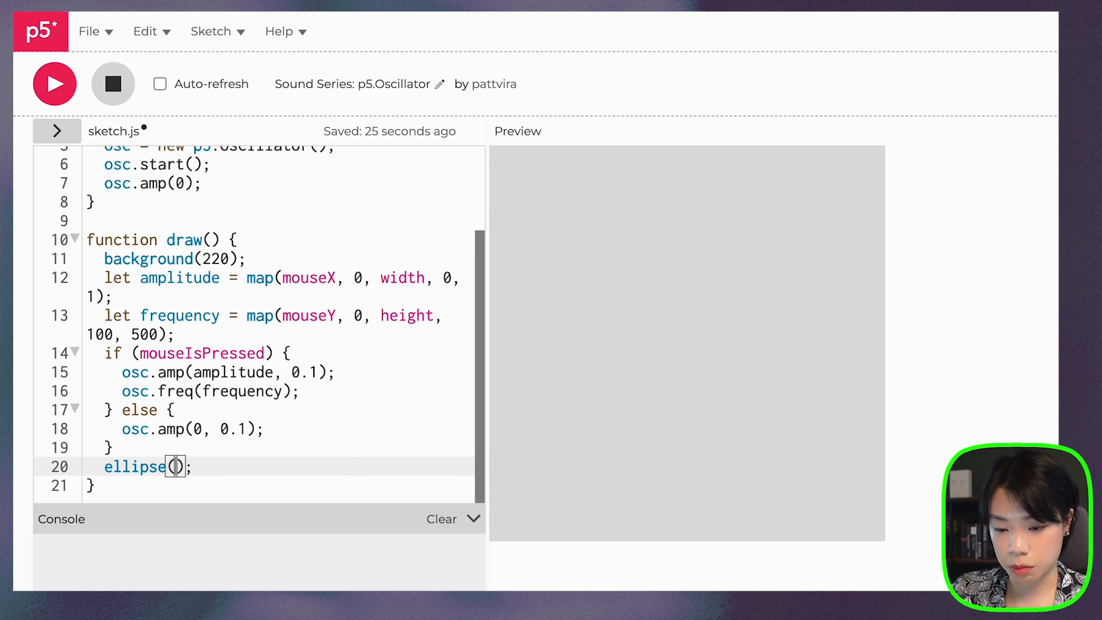
{"action": "type", "text": "width/2, heigth/2"}
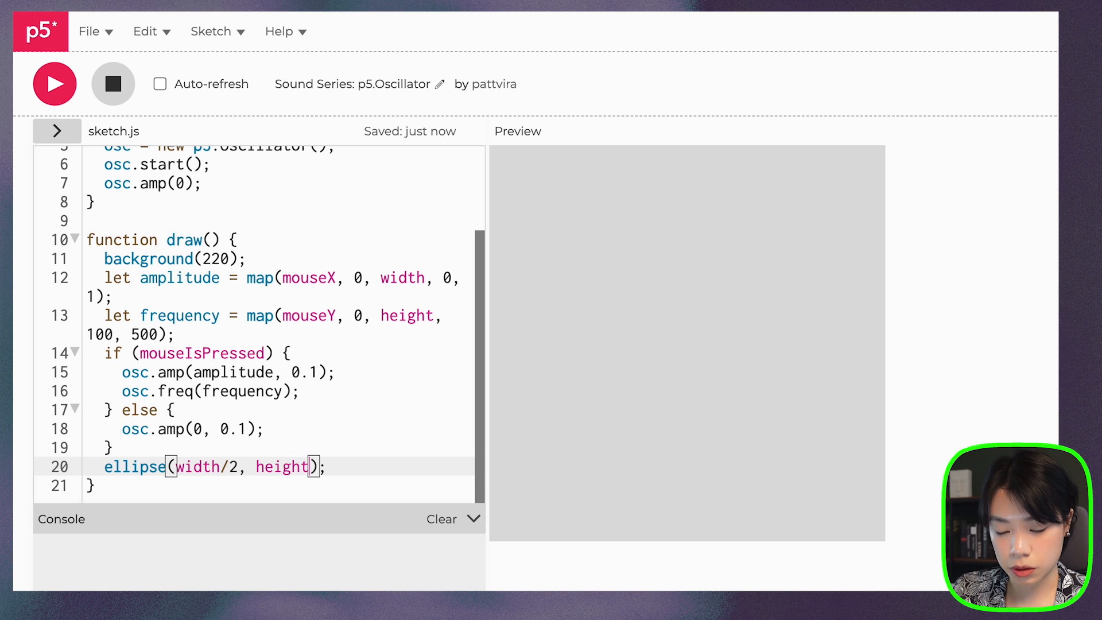
{"action": "type", "text": "/2,"}
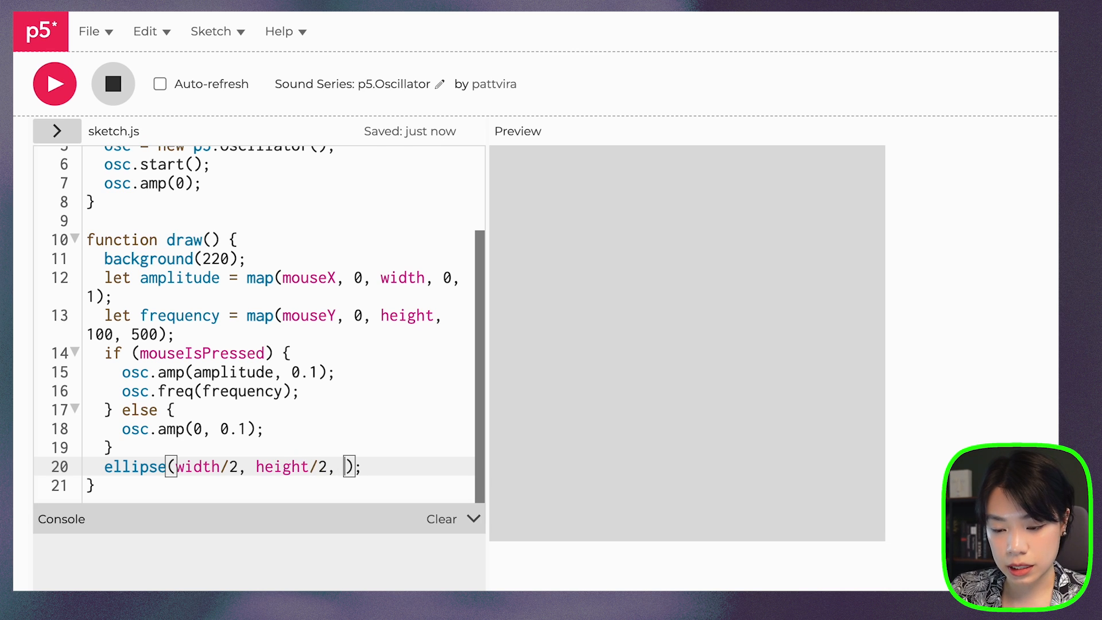
{"action": "type", "text": "s, s"}
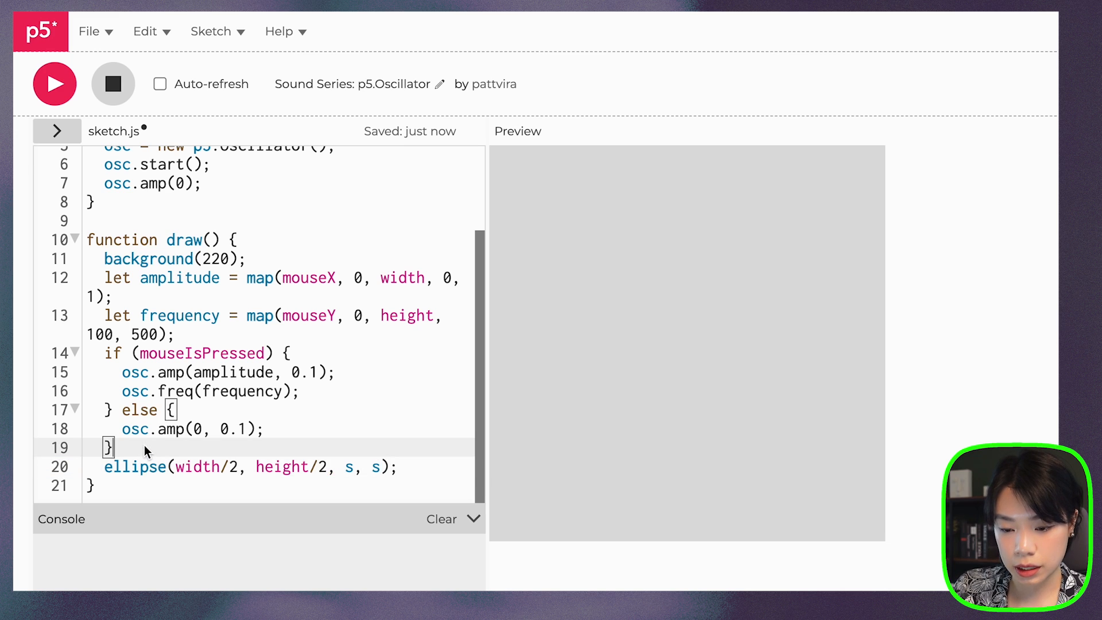
- Define s = map(amplitude, 0, 1, 10, 300) for the circle size
{"action": "type", "text": "let s ="}
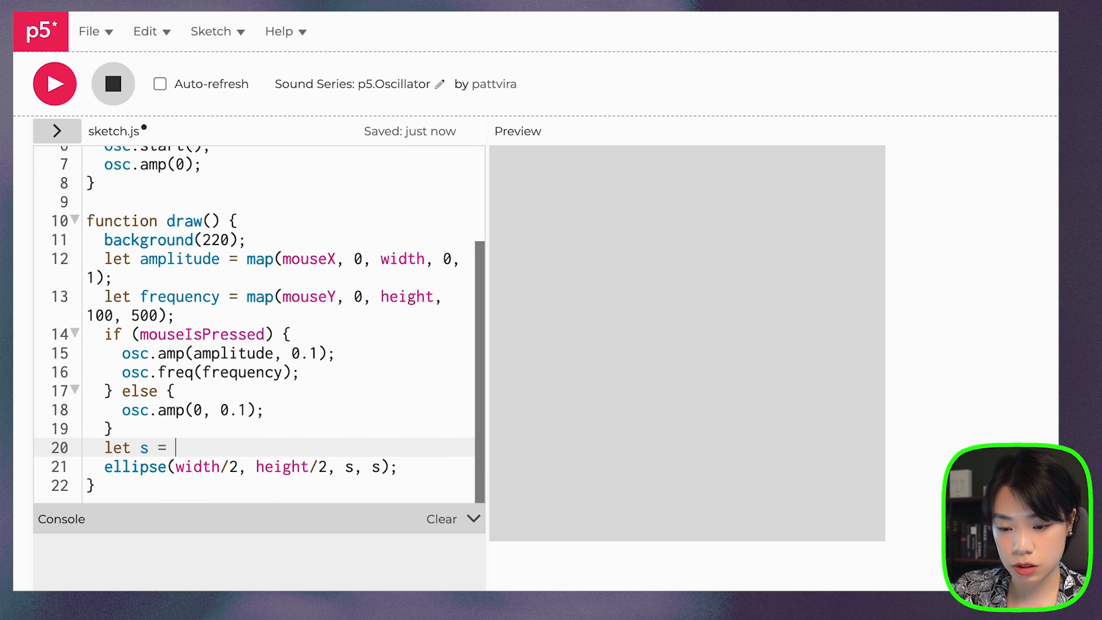
{"action": "type", "text": "map()"}
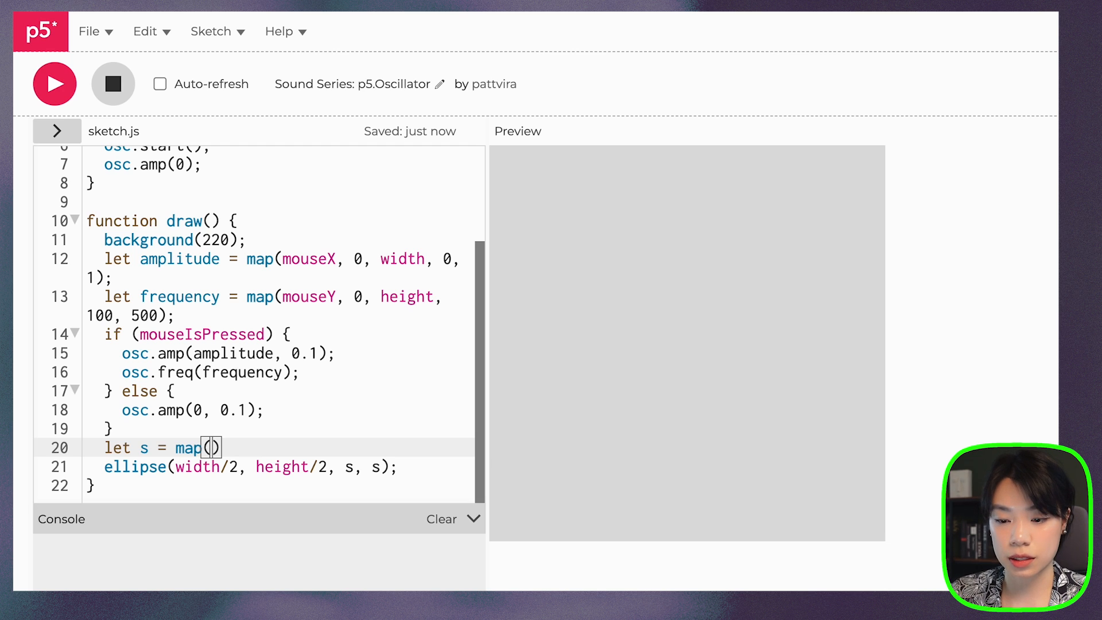
{"action": "type", "text": "amplitude, 0, 1, 1"}
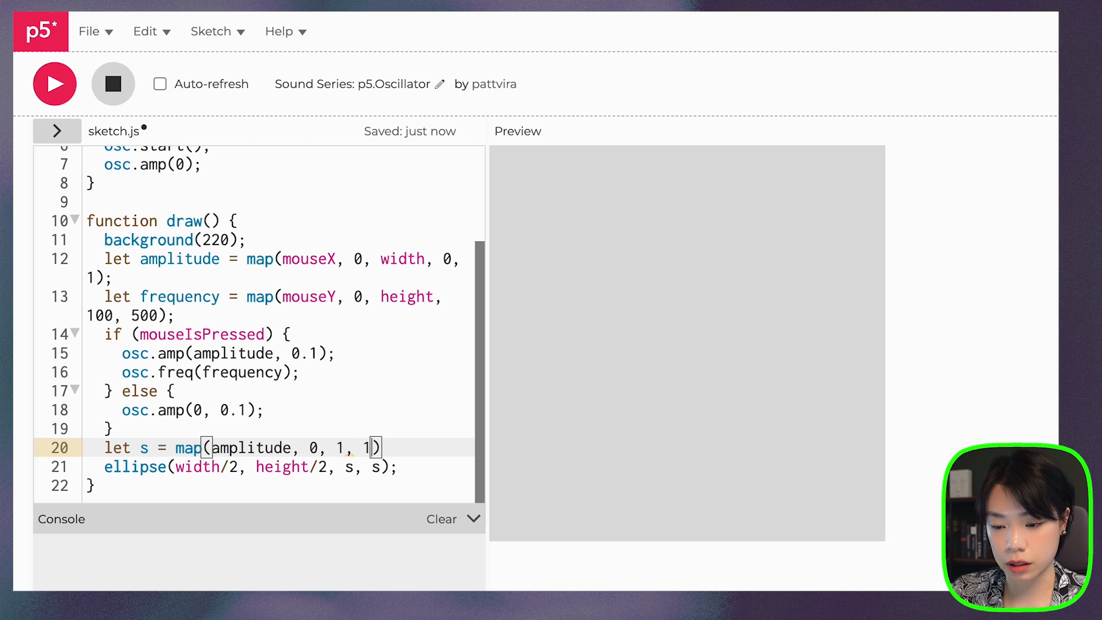
{"action": "type", "text": "0,"}
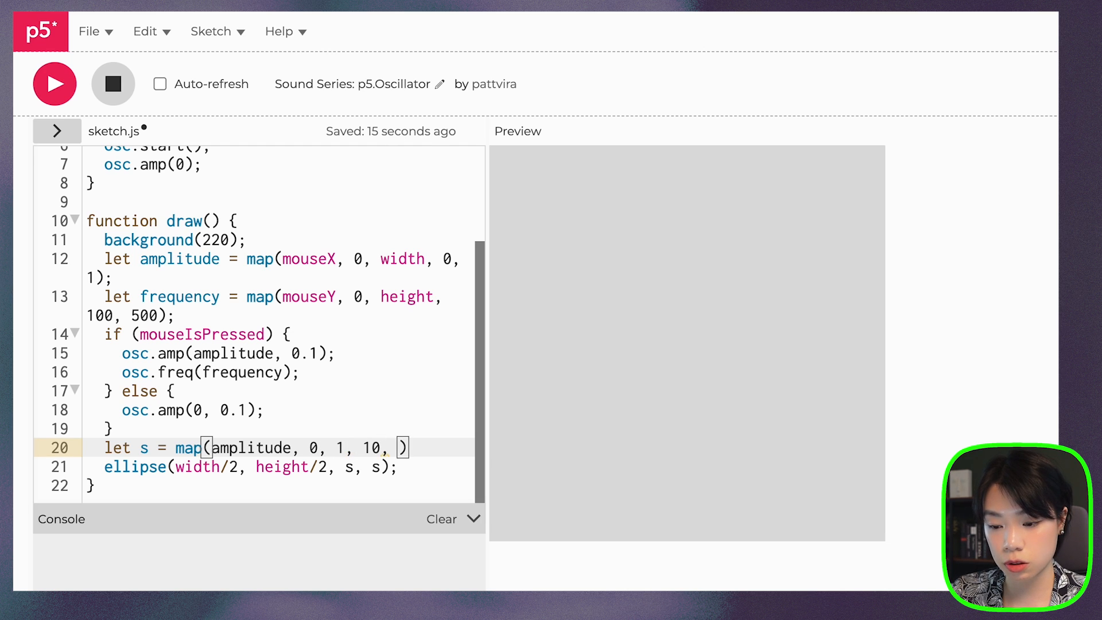
{"action": "type", "text": "300);"}
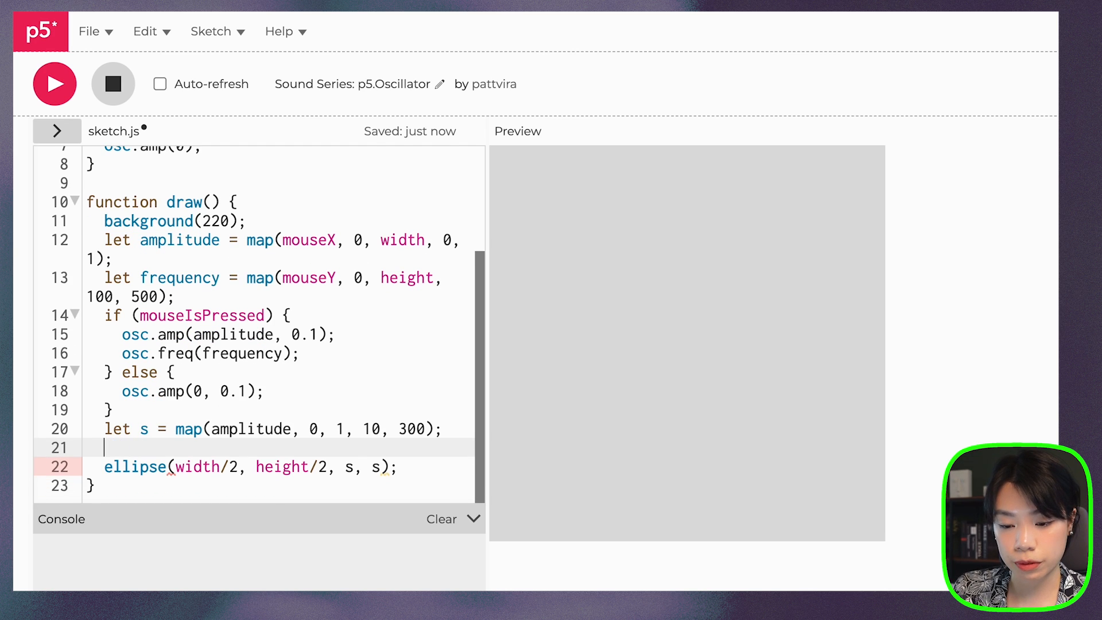
- Define c = map(frequency, 100, 500, 0, 255) and apply it with fill(c)
{"action": "type", "text": "let c ="}
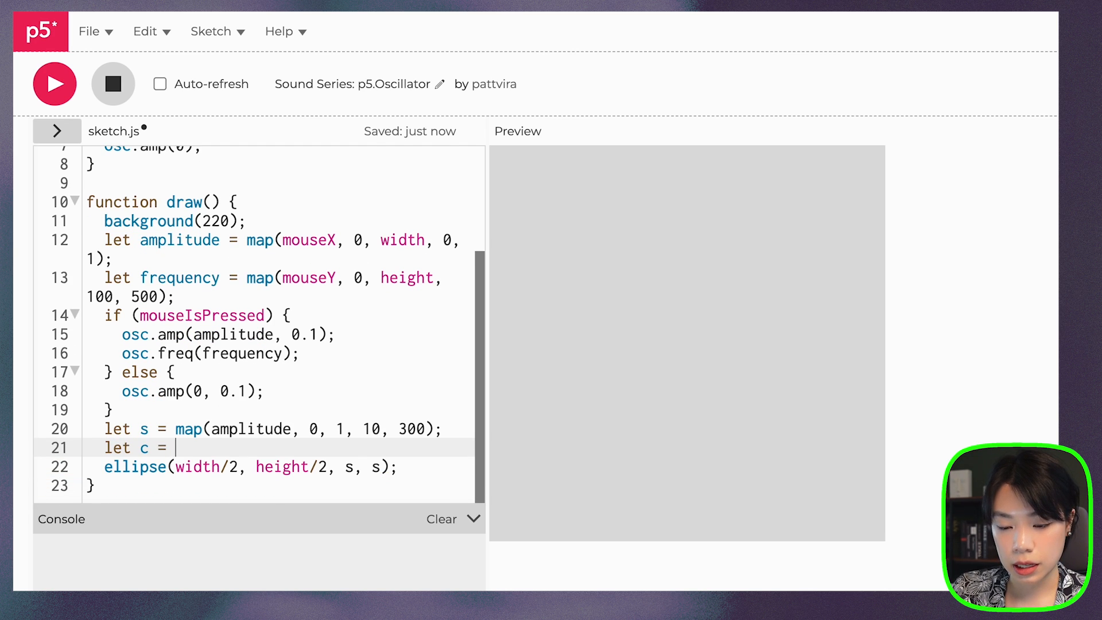
{"action": "type", "text": "map(frequency, 100, )"}
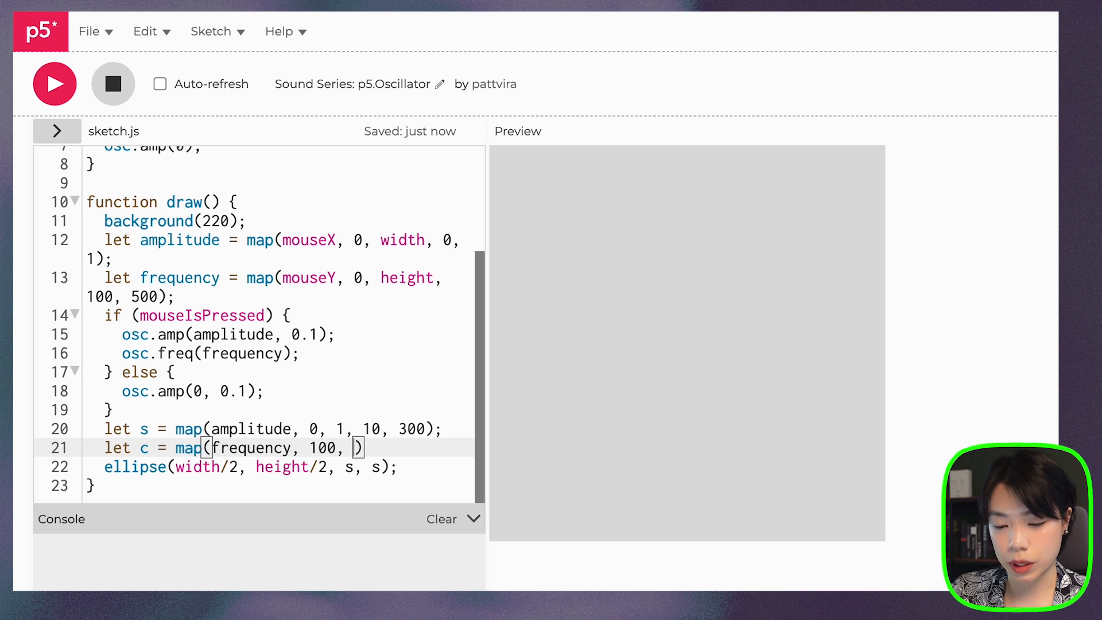
{"action": "type", "text": "500,"}
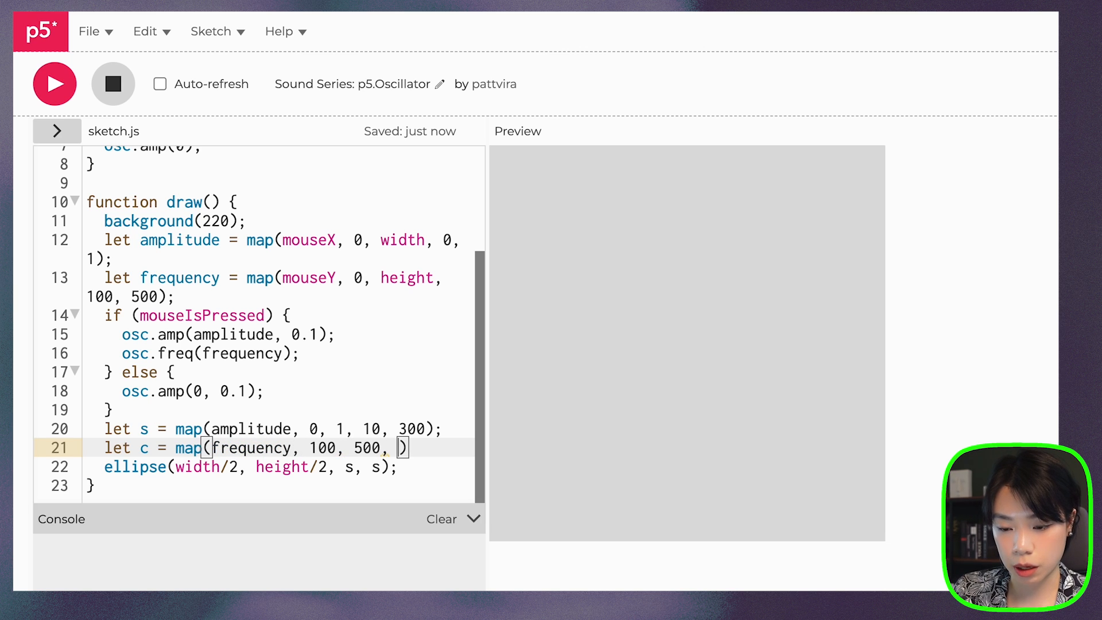
{"action": "type", "text": "0,"}
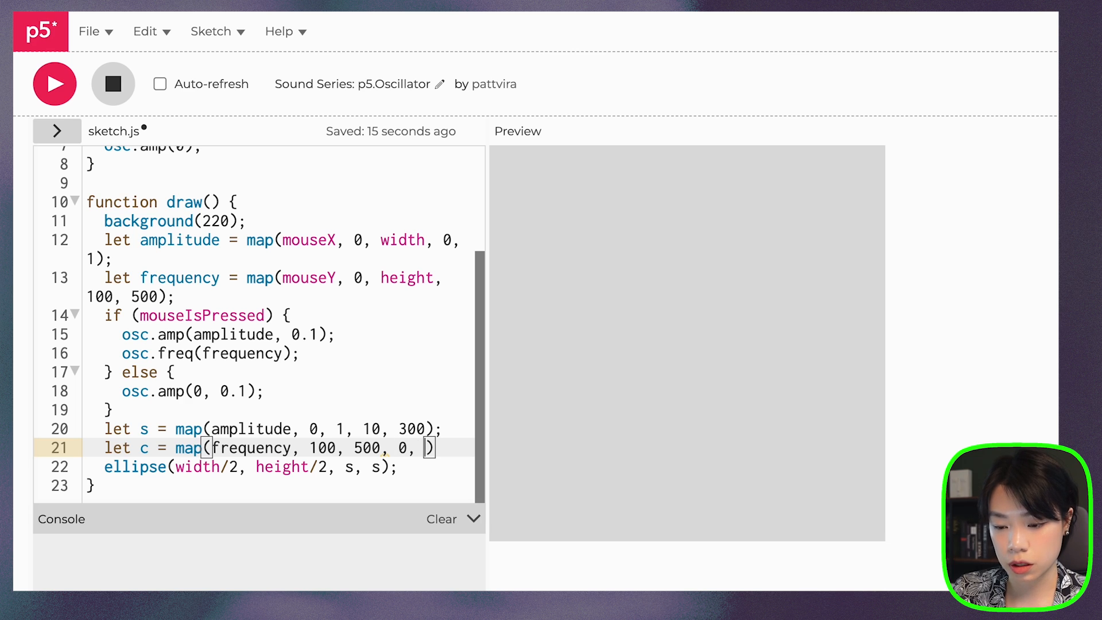
{"action": "type", "text": "255"}
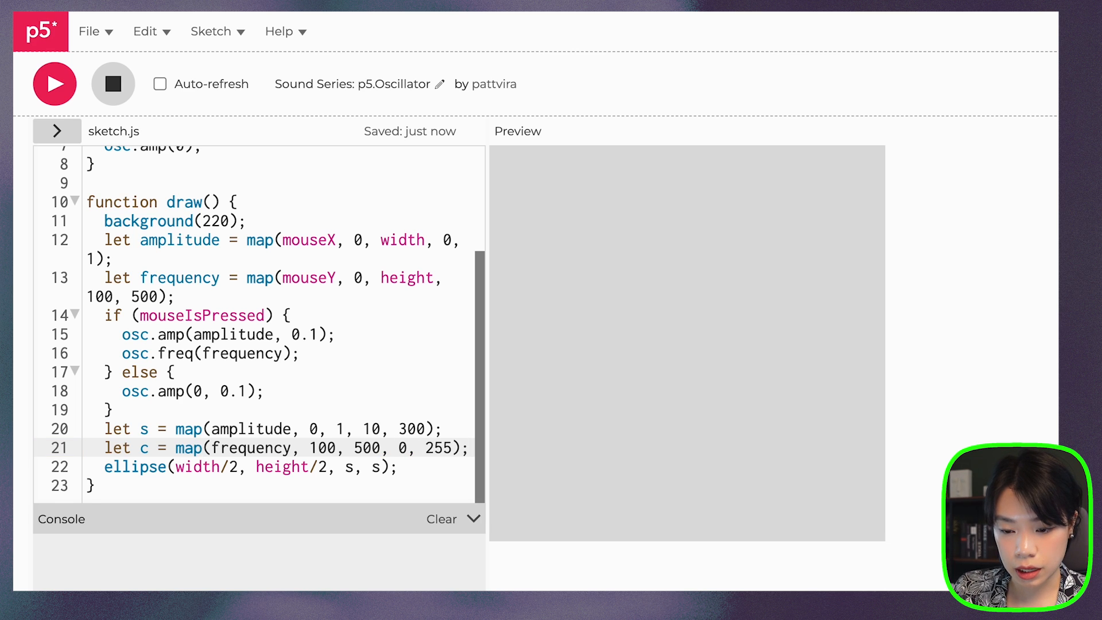
{"action": "type", "text": "fill()"}
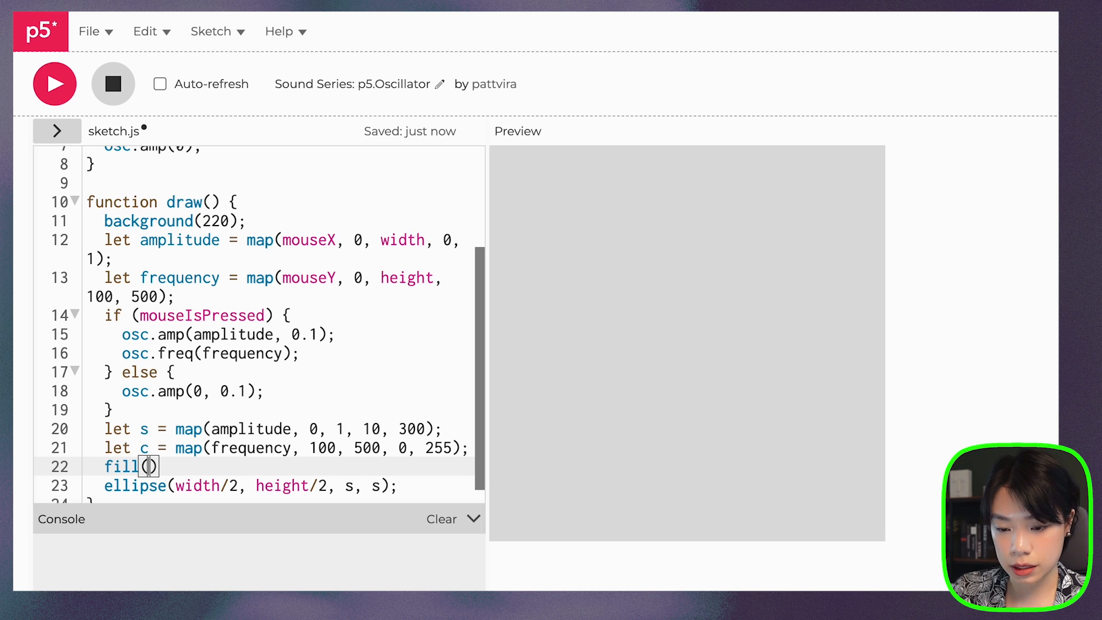
{"action": "type", "text": "c);"}
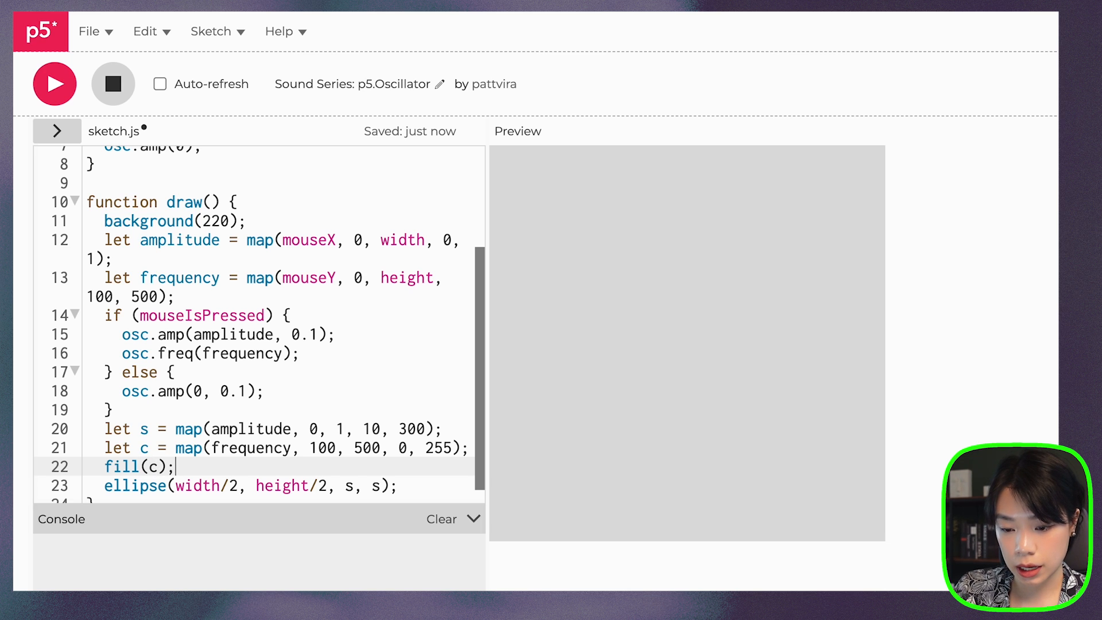
{"action": "scroll", "scroll_direction": "down", "scroll_amount": 3}
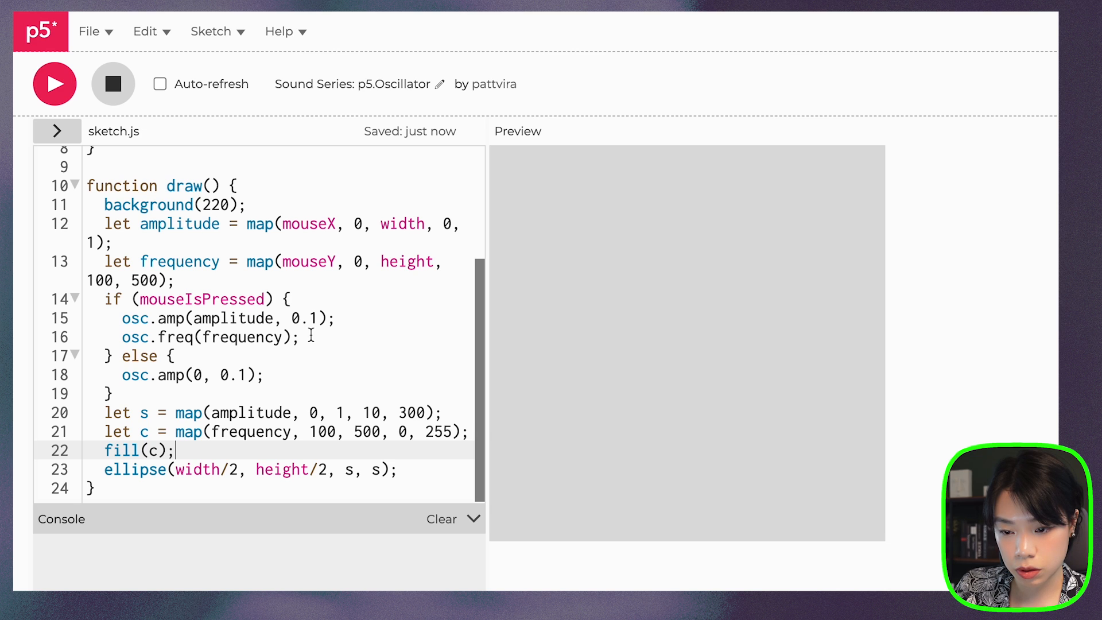
- Declare a global bg variable and use it in background(bg)
{"action": "scroll", "scroll_direction": "up", "scroll_amount": 3}
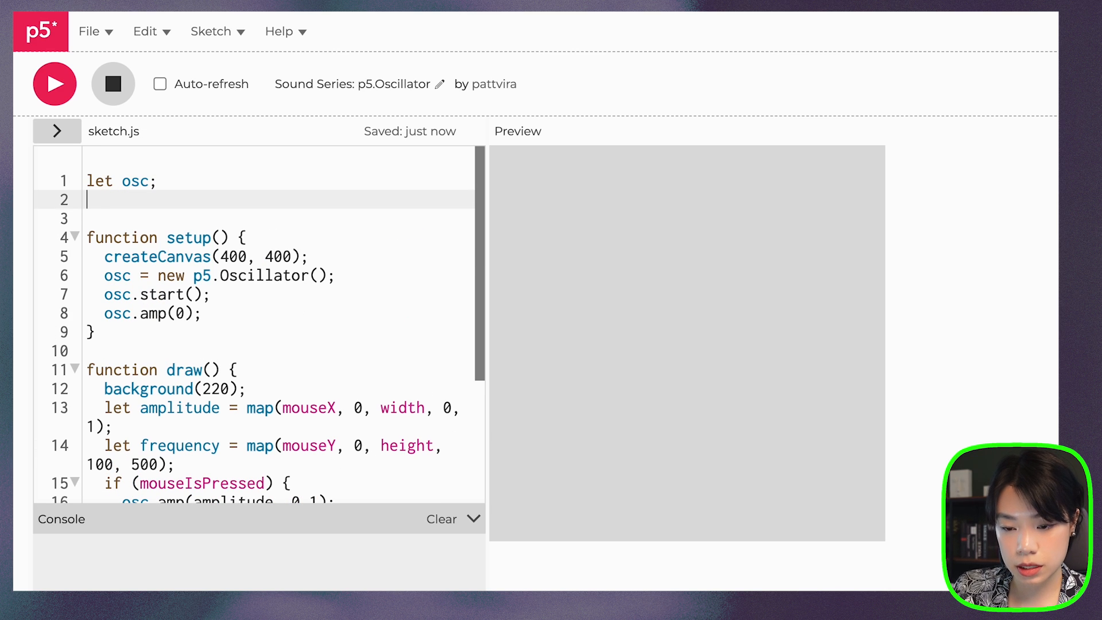
{"action": "type", "text": "let bg = 255"}
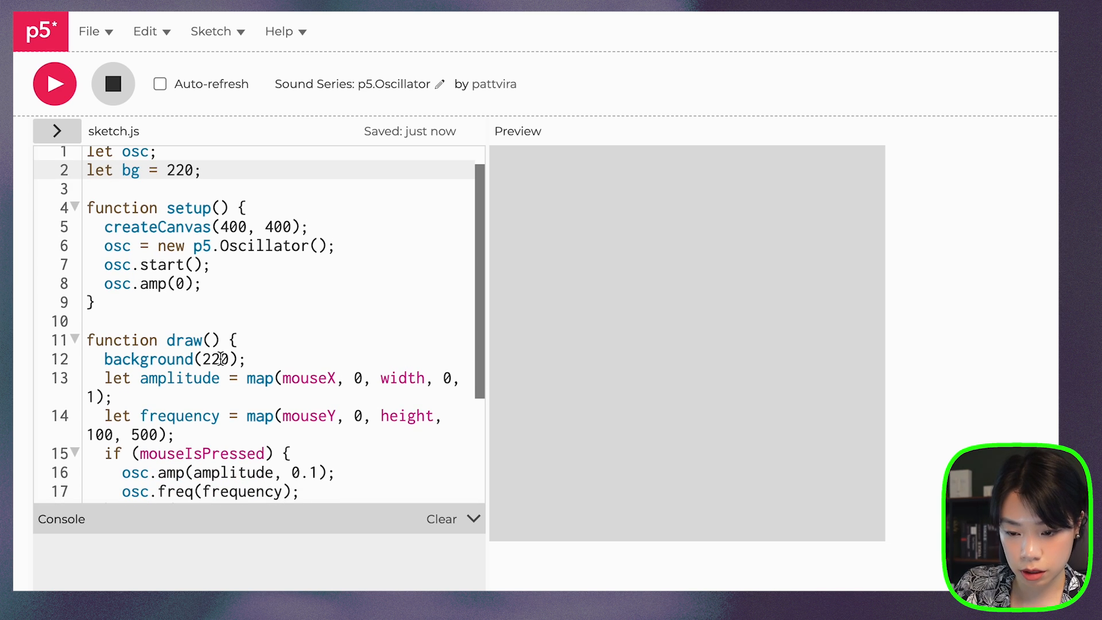
{"action": "type", "text": "bg"}
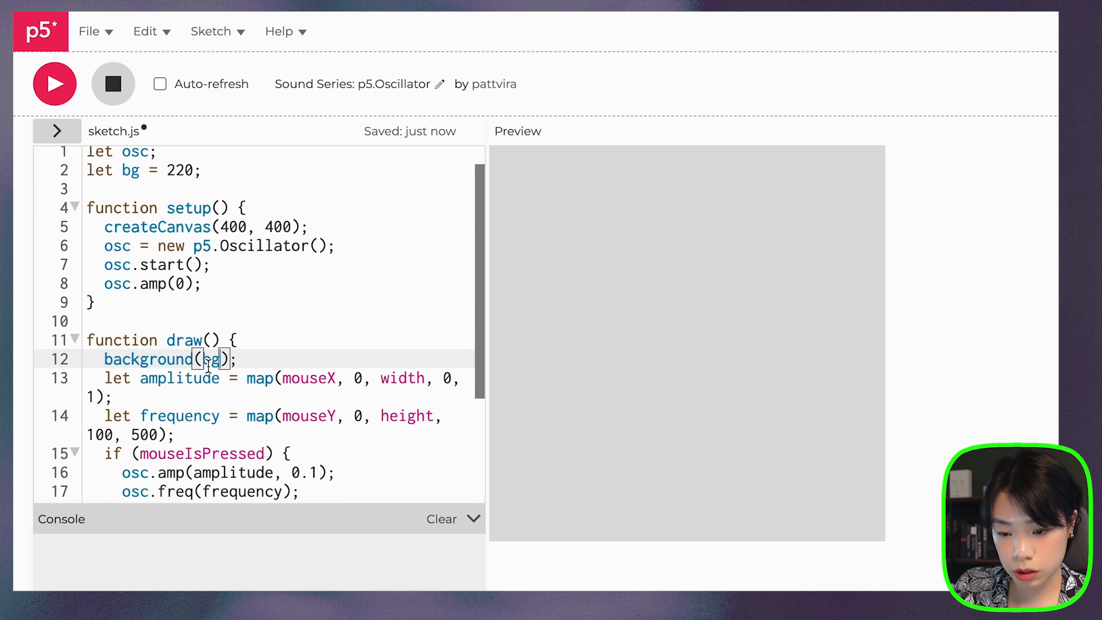
- Set bg to color(255, 0, 200) when pressed and 220 otherwise, then run the sketch
{"action": "scroll", "scroll_direction": "down", "scroll_amount": 3}
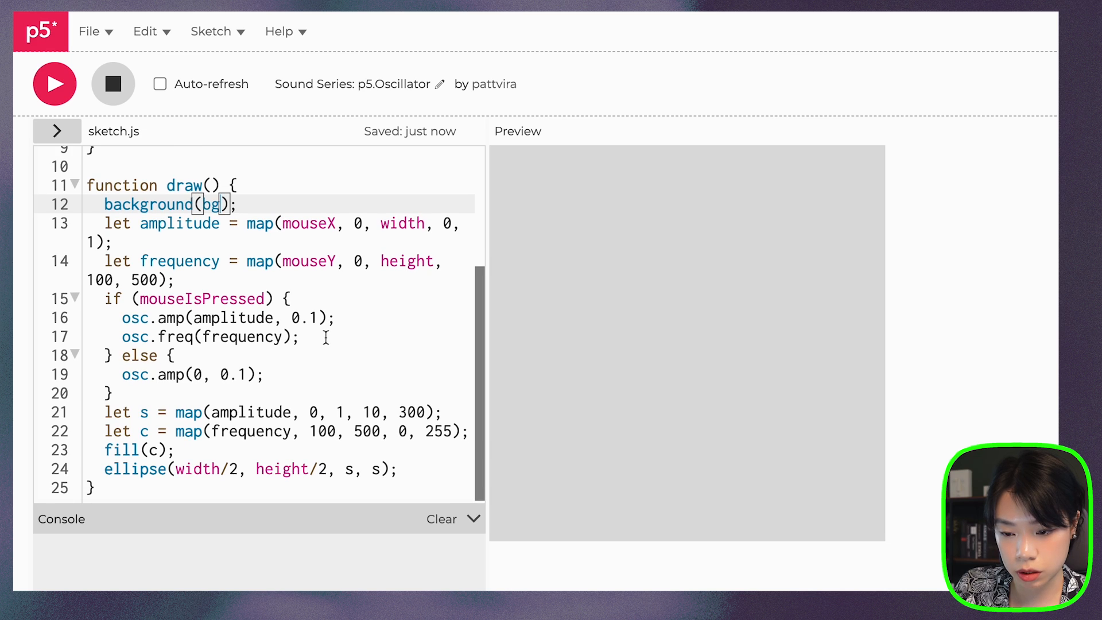
{"action": "type", "text": "bg"}
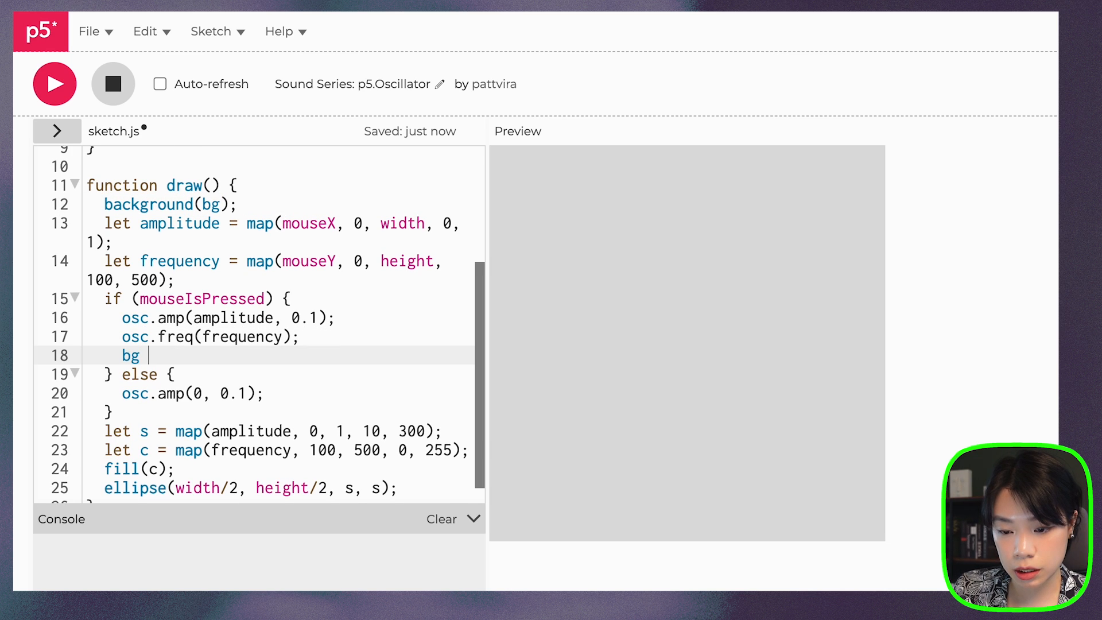
{"action": "type", "text": "= color()"}
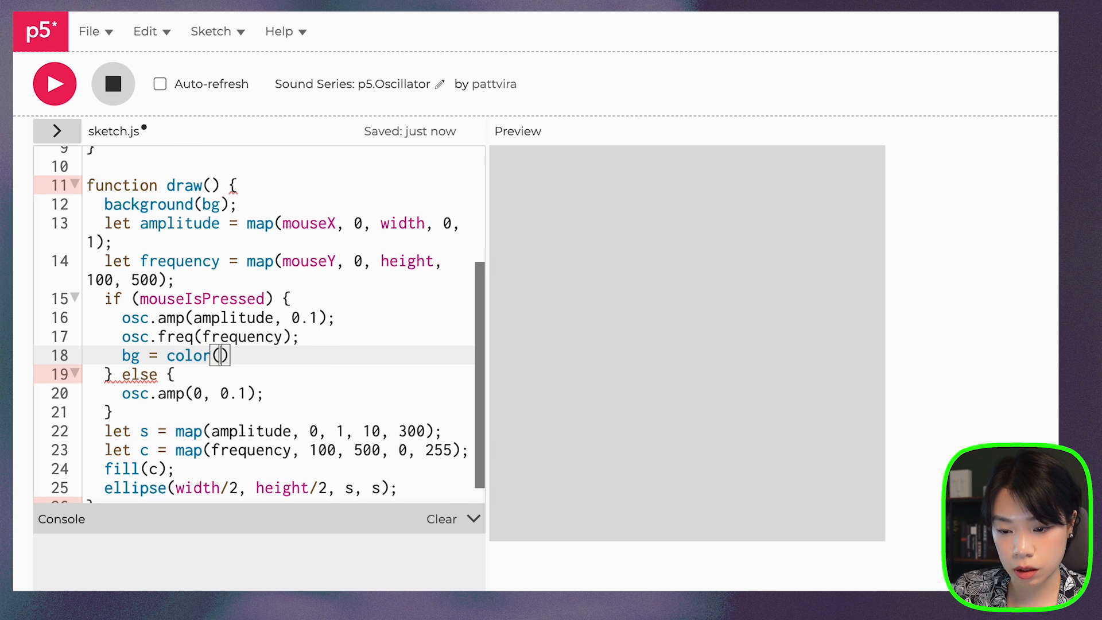
{"action": "type", "text": "255, 0, 200"}
{"action": "type", "text": "bg ="}
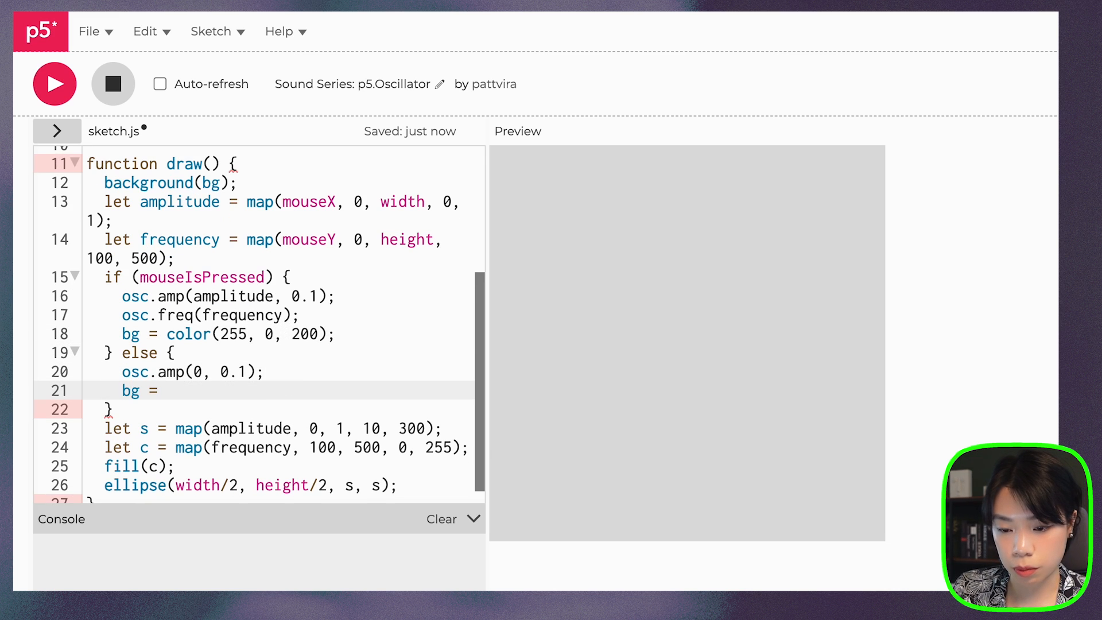
{"action": "type", "text": "220;"}
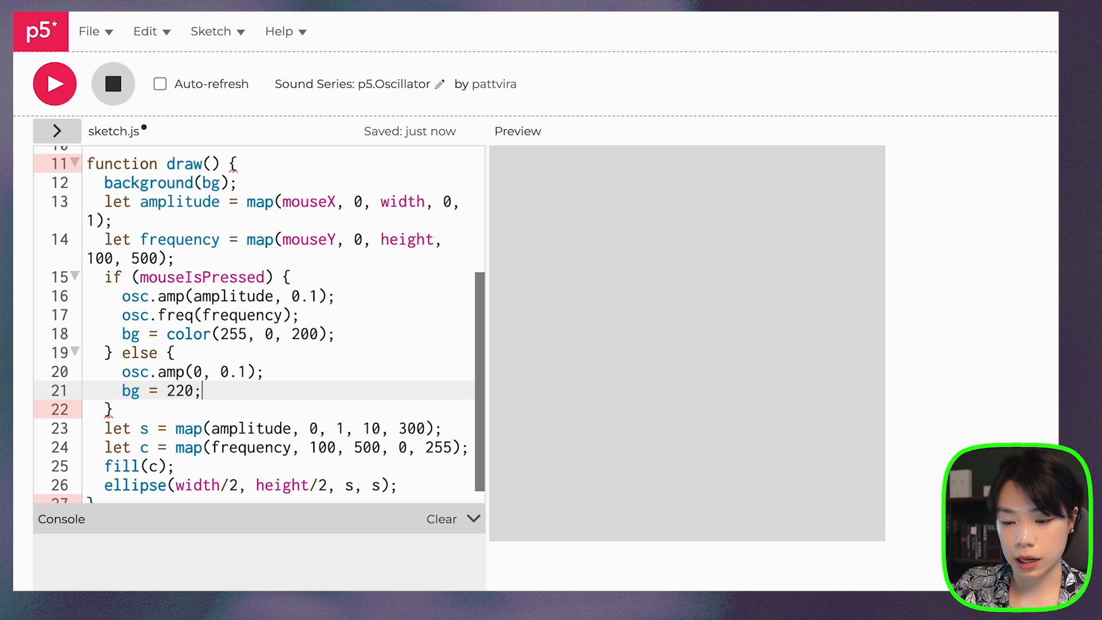
{"action": "left_click", "coordinate": [54, 84]}
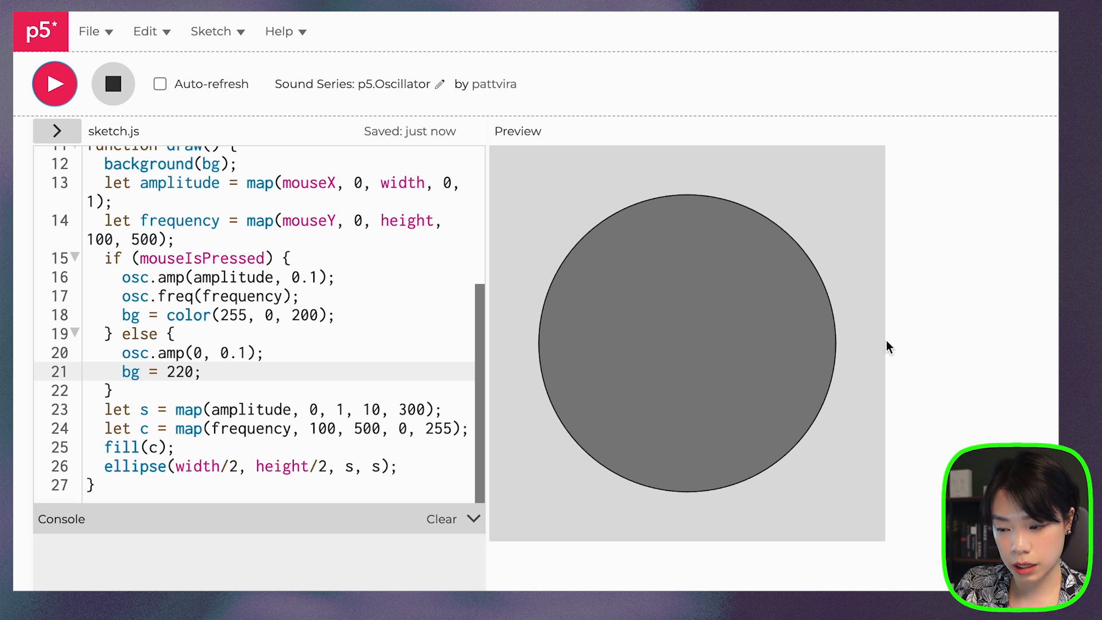
{"action": "mouse_move", "coordinate": [619, 366]}
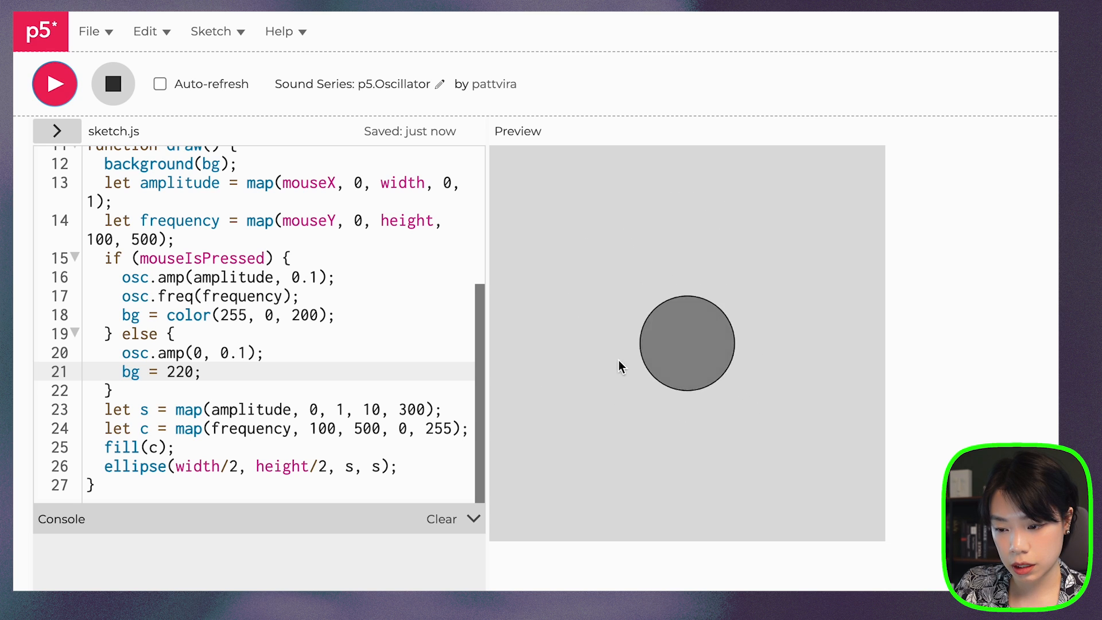
{"action": "mouse_move", "coordinate": [679, 193]}
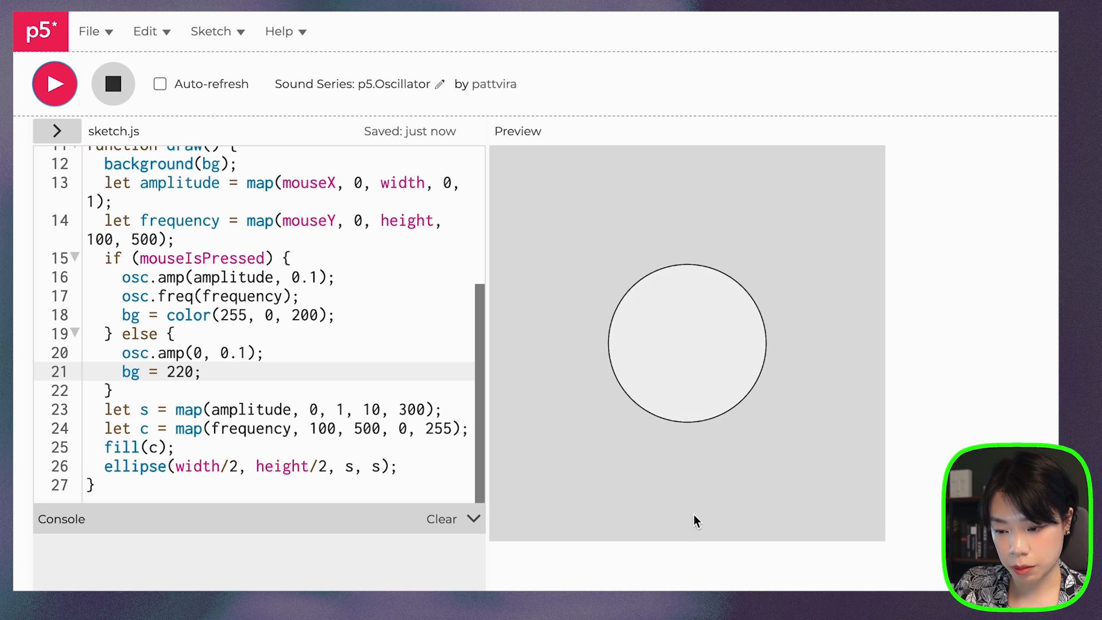
- Press and hold on the preview canvas to turn the background pink
{"action": "left_click", "coordinate": [692, 363]}
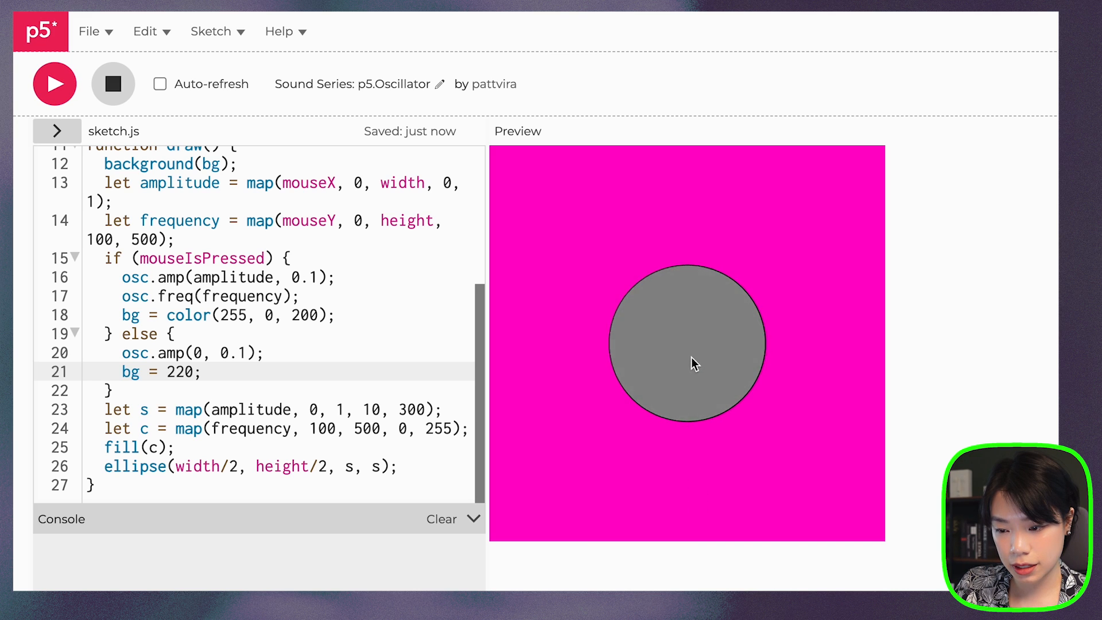
{"action": "mouse_move", "coordinate": [627, 346]}
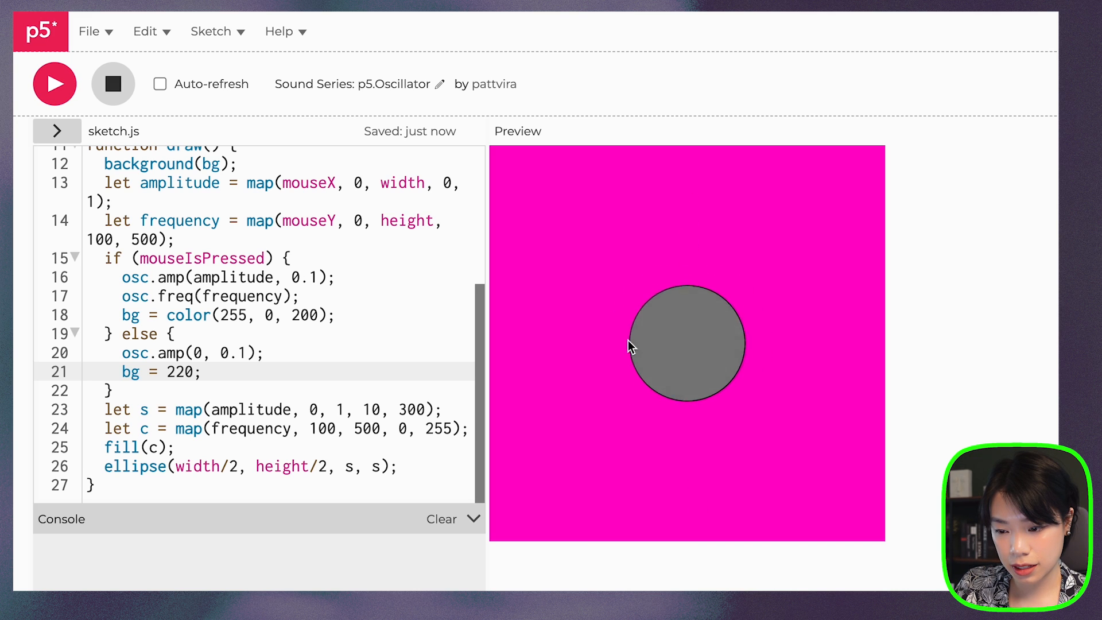
{"action": "mouse_move", "coordinate": [875, 362]}
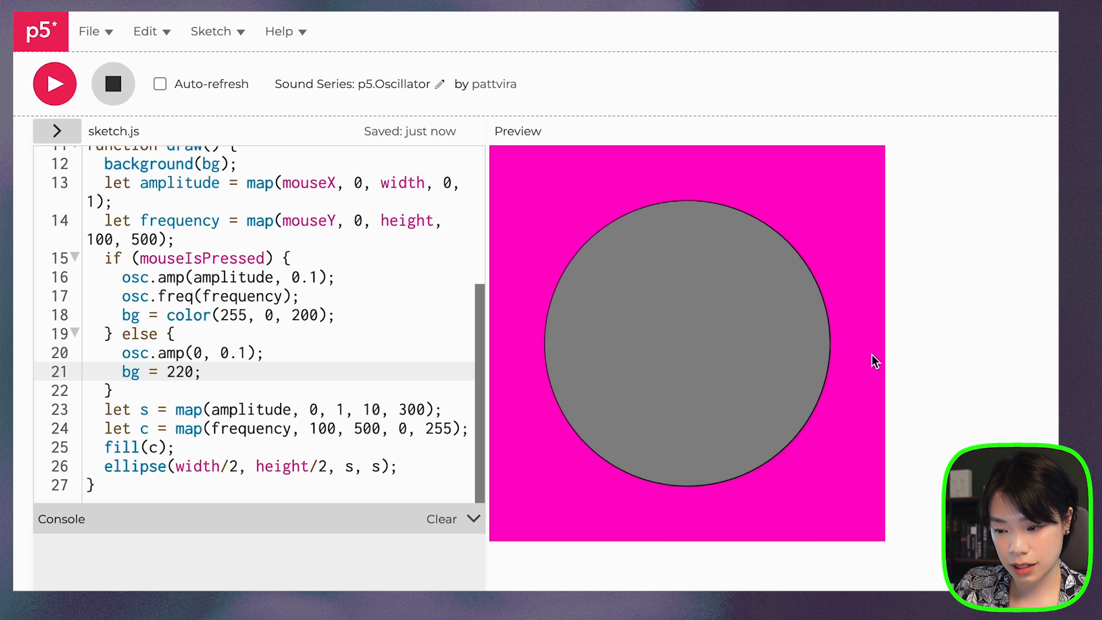
{"action": "mouse_move", "coordinate": [665, 354]}
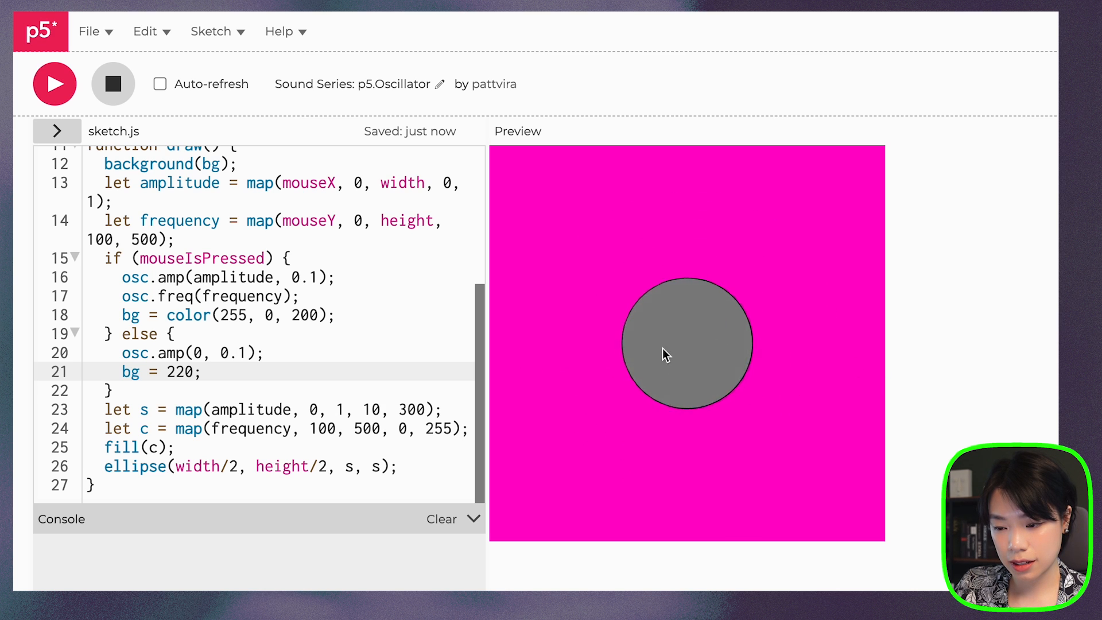
{"action": "mouse_move", "coordinate": [576, 348]}
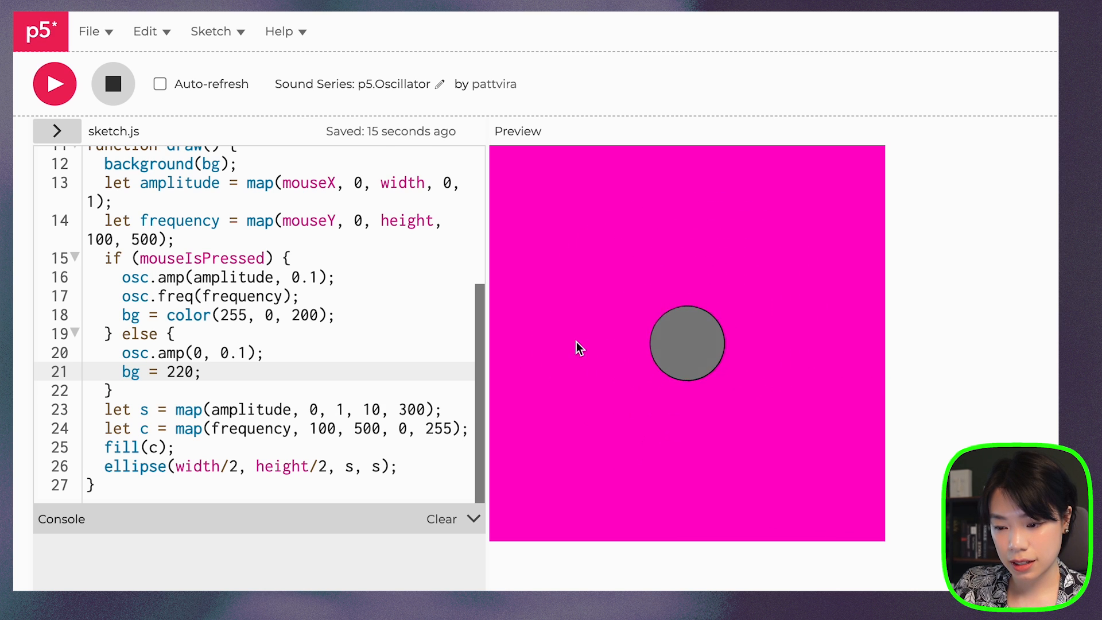